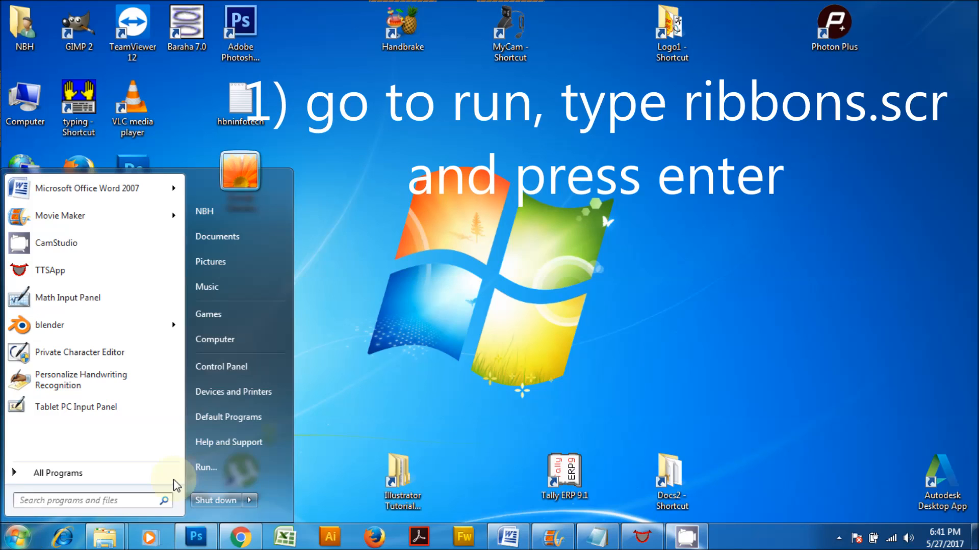
Run ribbons.scr from the Run dialog to start the Ribbons screensaver.
click(206, 467)
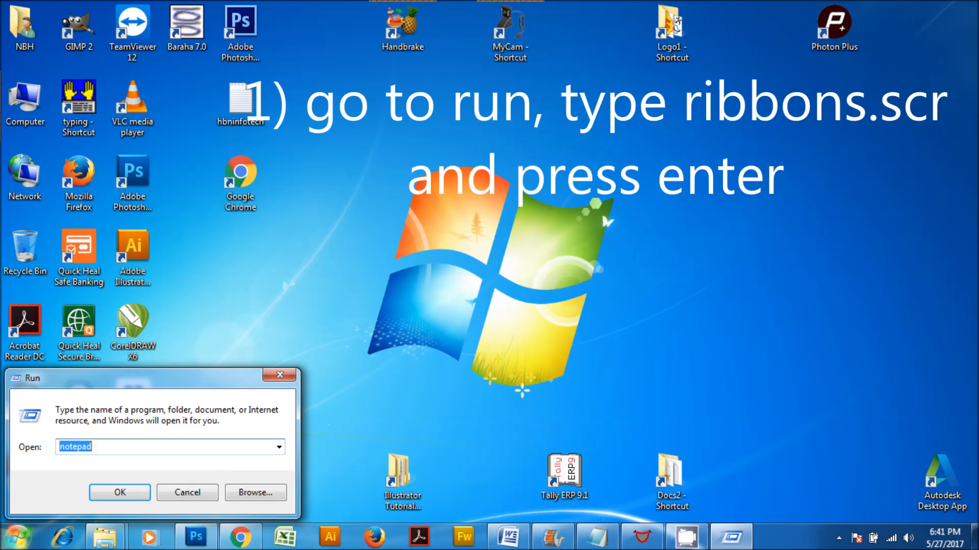
text(ribbons)
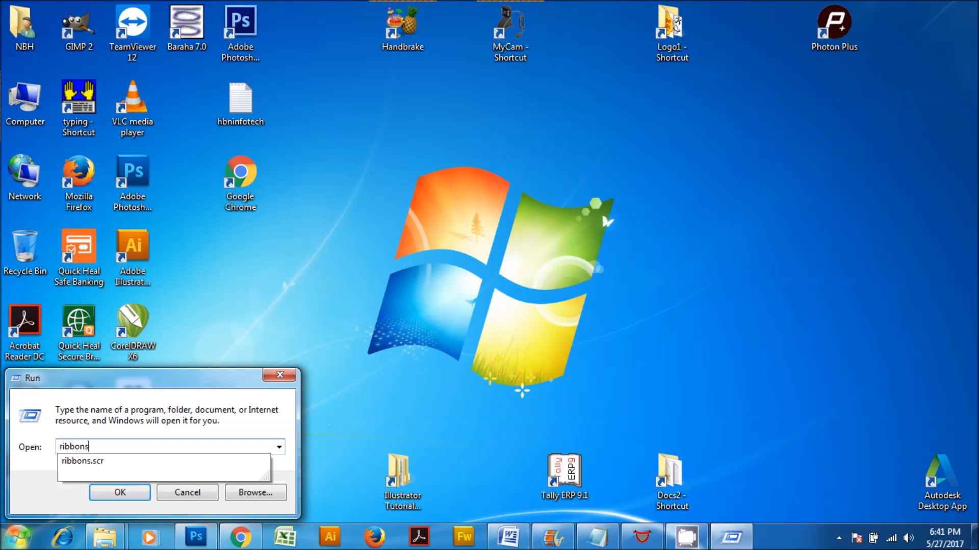
click(77, 462)
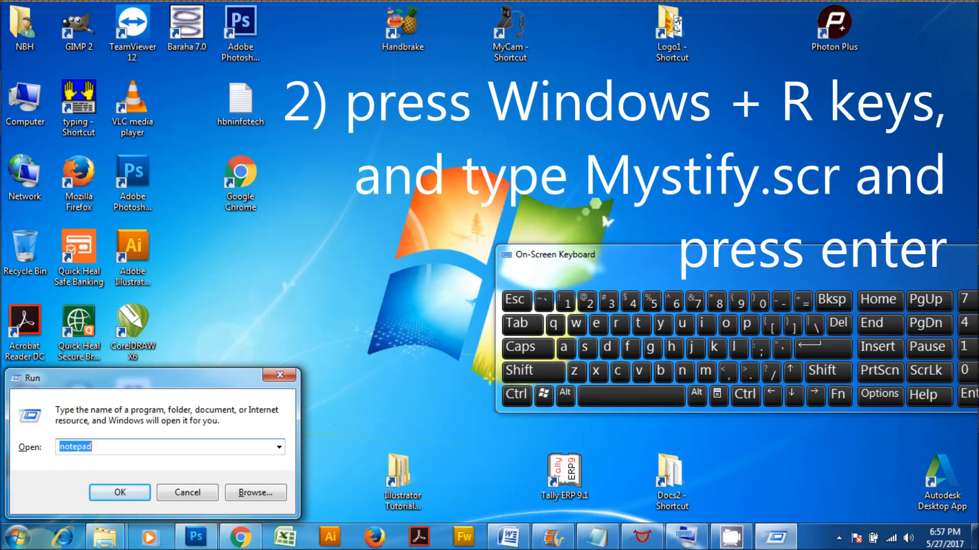
Enter mystify.scr in the Run dialog to start the Mystify screensaver.
text(mys)
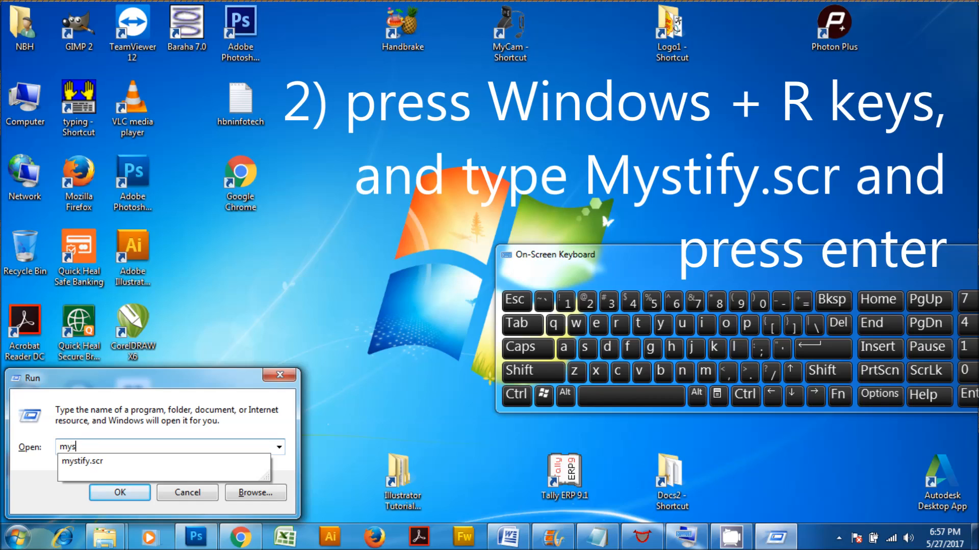
text(tify)
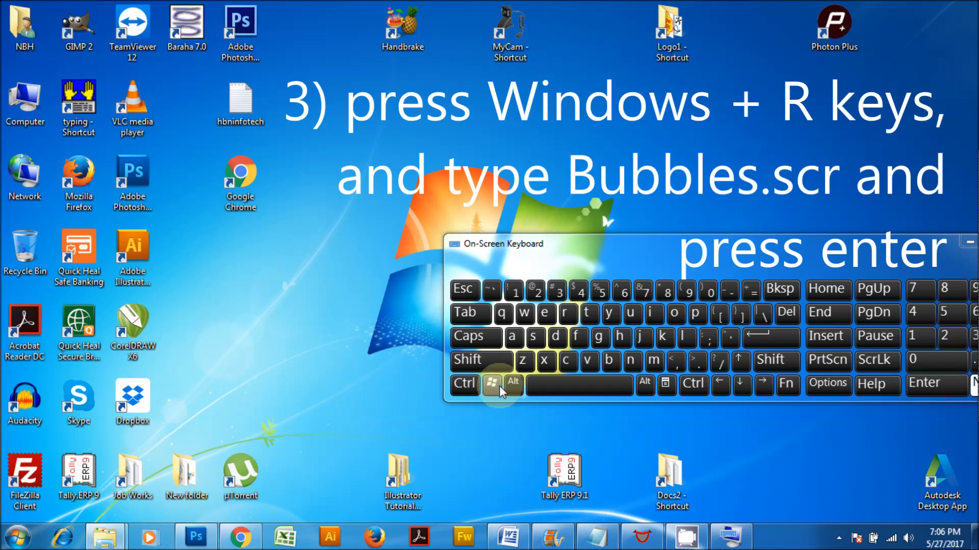
Run bubbles.scr from the Run dialog to start the Bubbles screensaver.
click(493, 383)
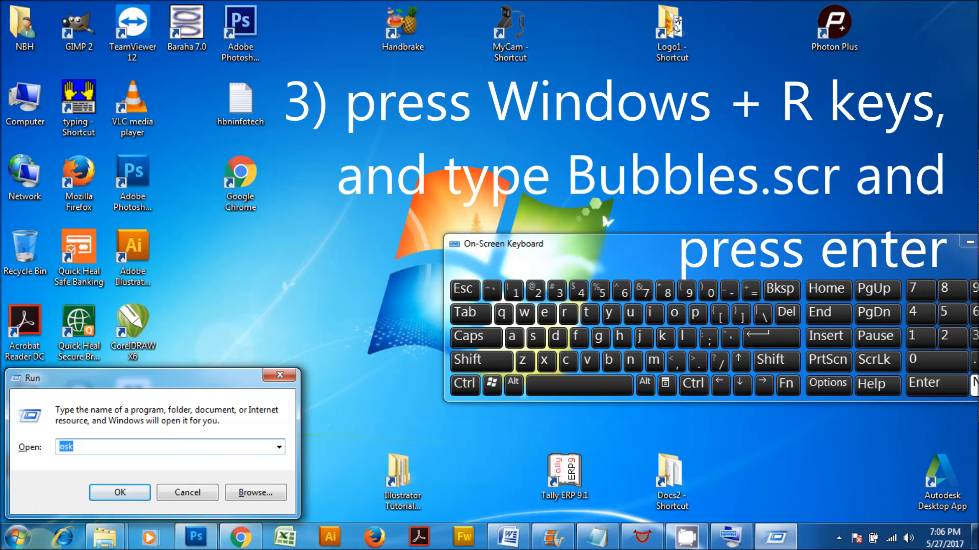
text(bubbles.s)
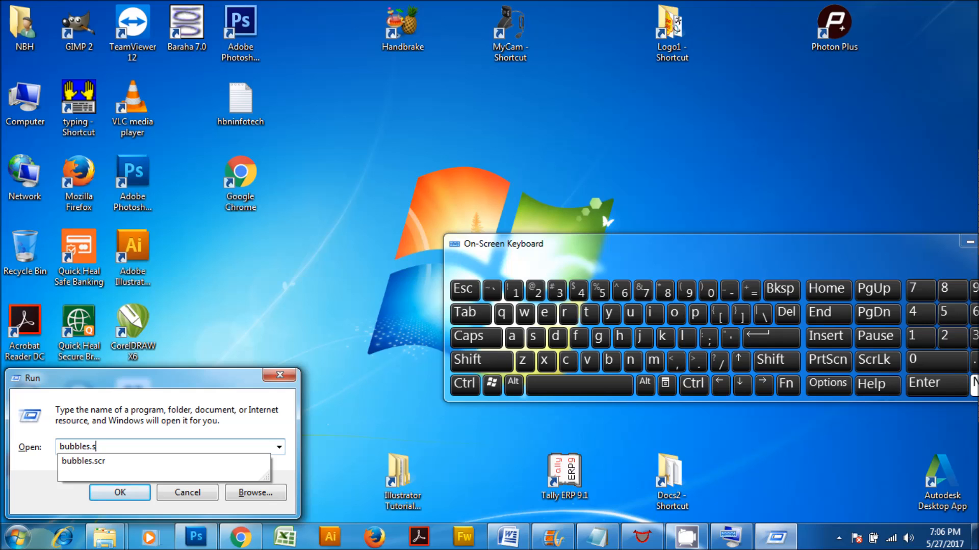
click(82, 461)
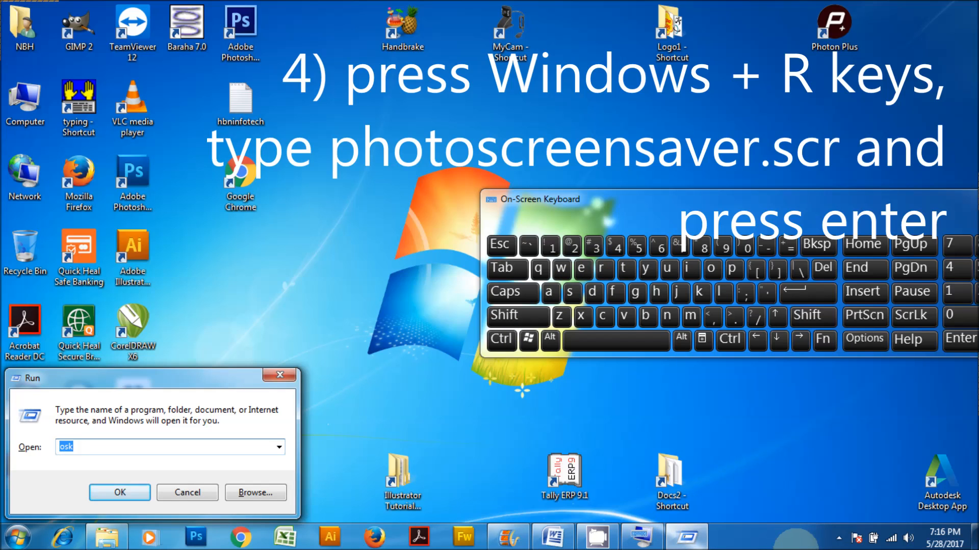
Enter photoscreensaver.scr in the Run dialog to start the photo screensaver.
text(pad)
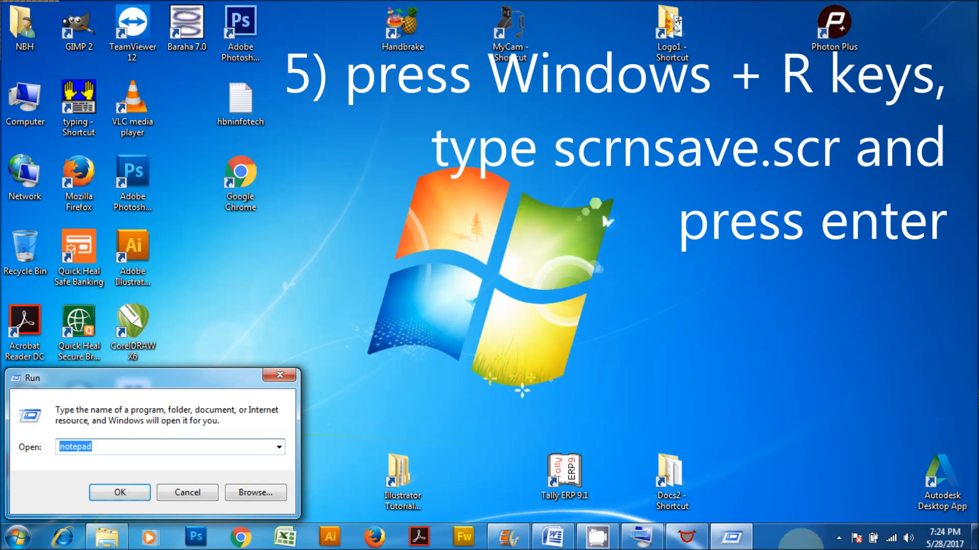
Enter scrnsave.scr in the Run dialog to start the blank screensaver.
text(scrn)
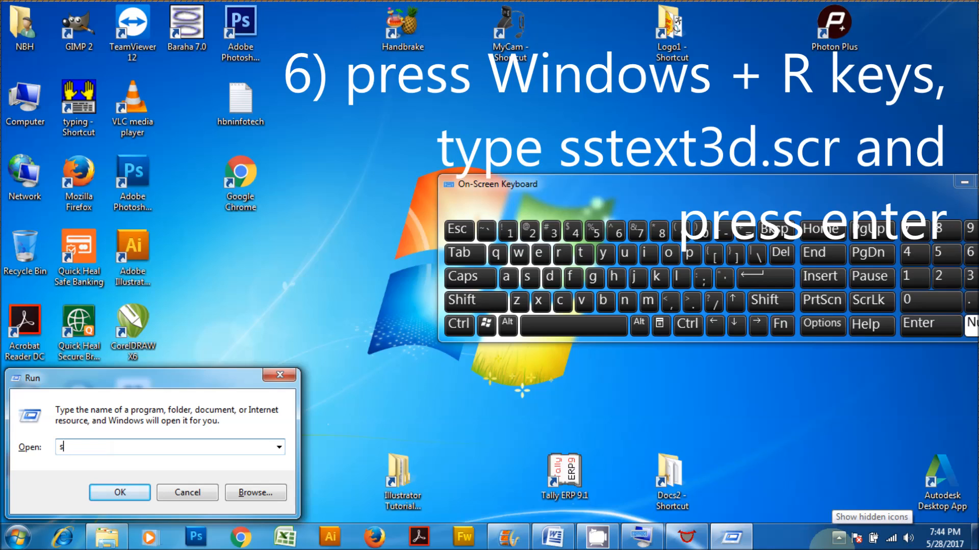
Enter sstext3d.scr in the Run dialog to start the 3D Text screensaver.
text(stext3d.scr)
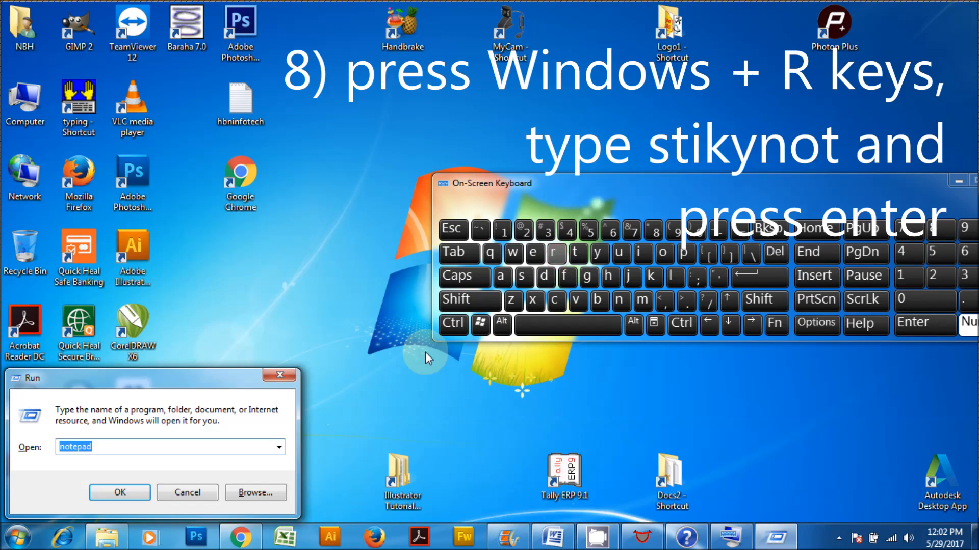
Launch Sticky Notes via stikynot and write 'hbninfotech' on the first note.
text(stikynot)
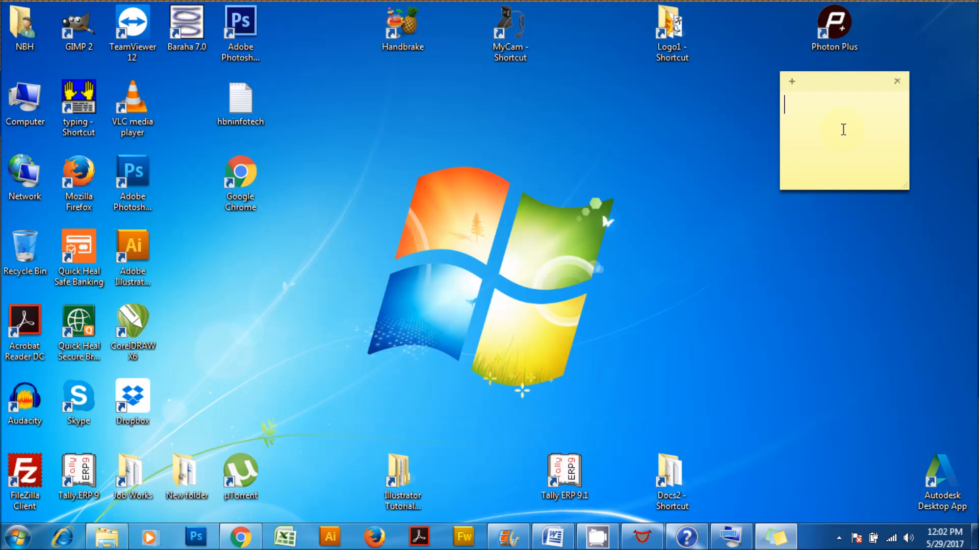
text(hbninfo)
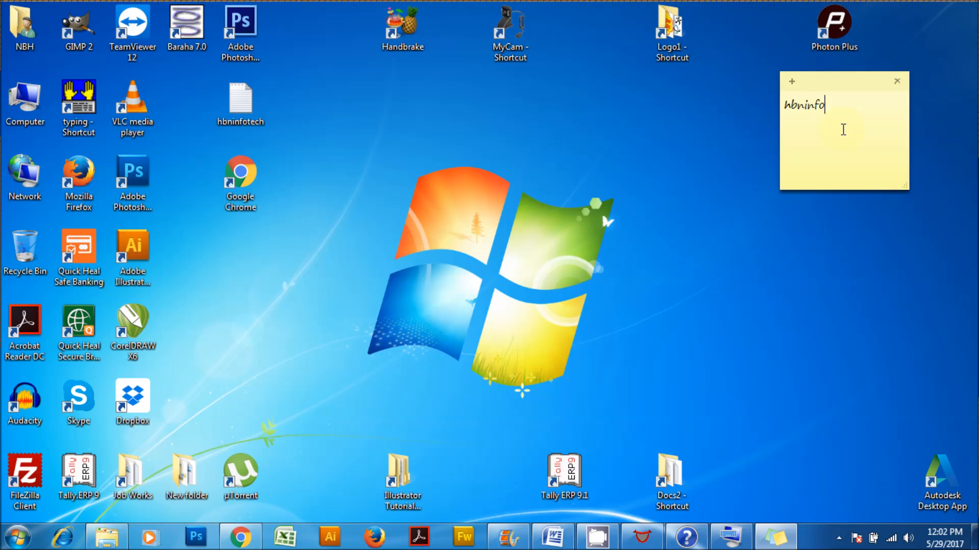
text(tech)
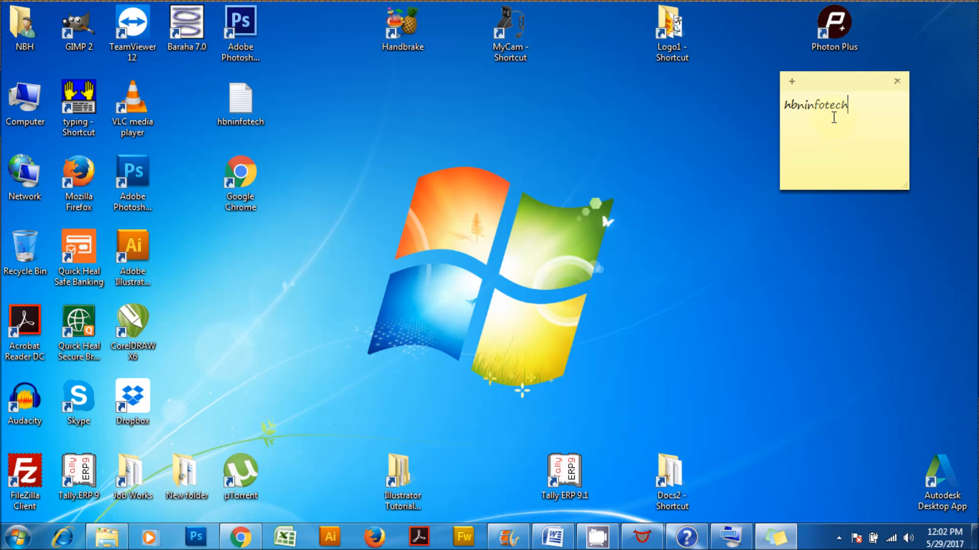
Add a second sticky note reading 'important notes'.
click(791, 82)
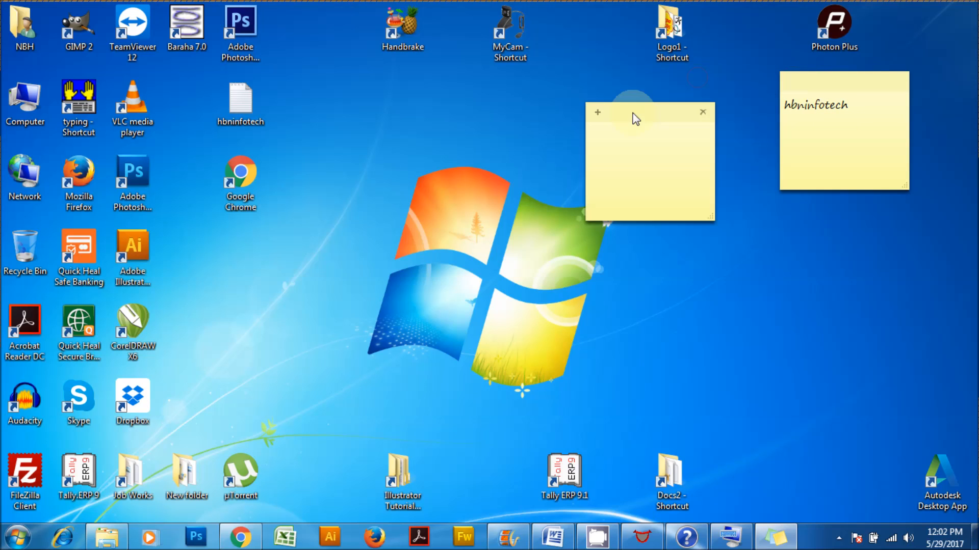
text(important)
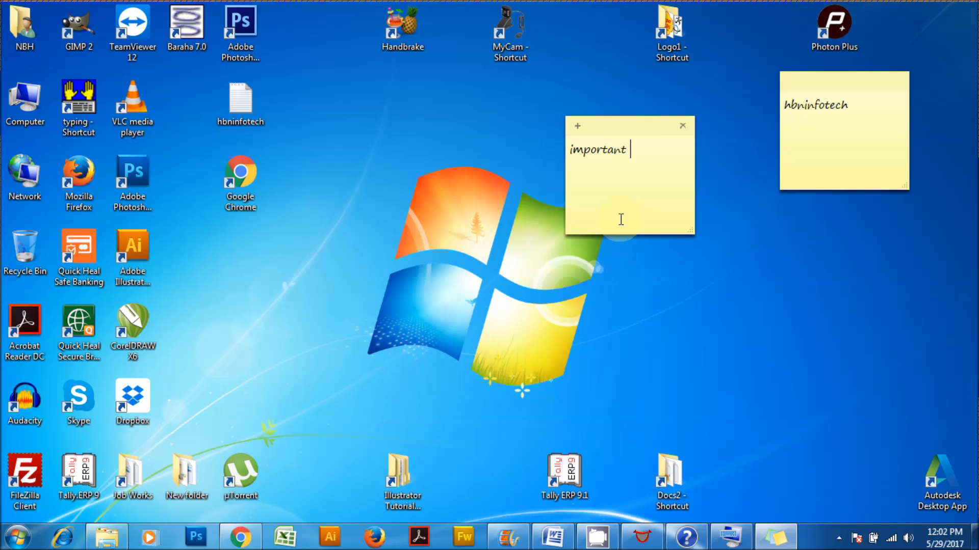
text(note)
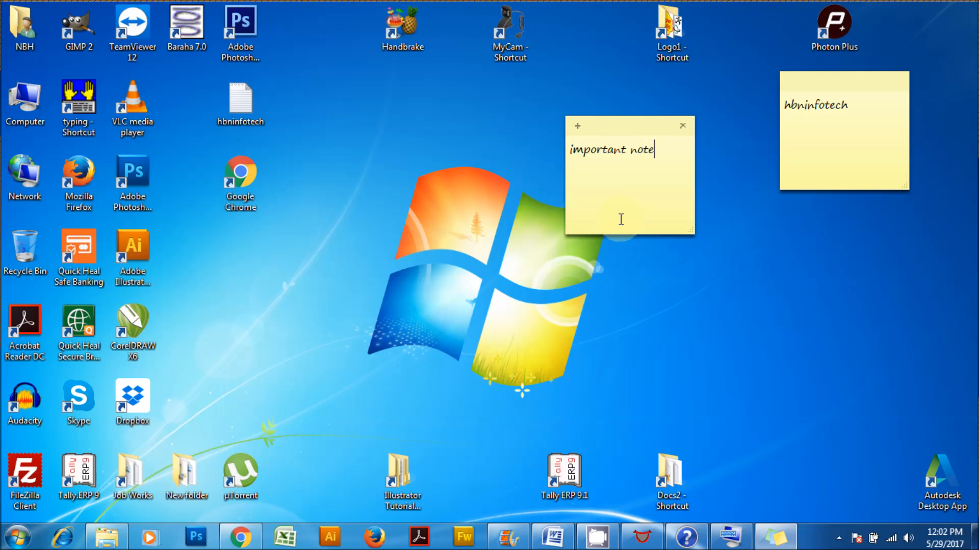
text(s)
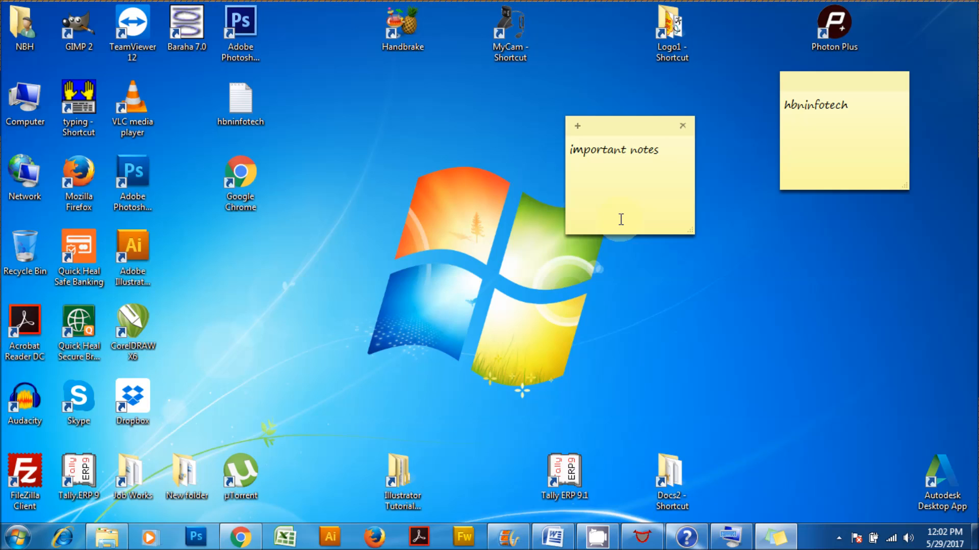
click(840, 536)
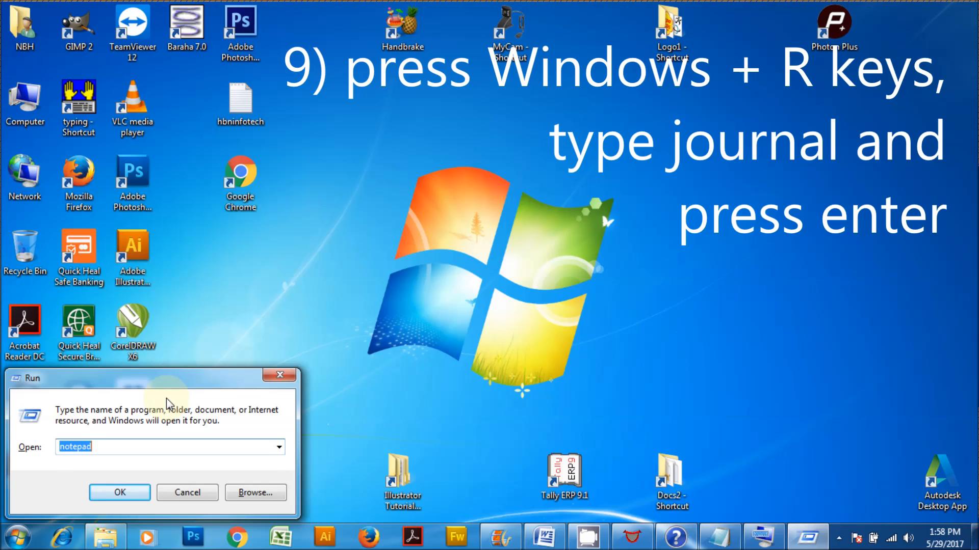
Run 'journal' from the Run dialog to launch Windows Journal.
text(journal)
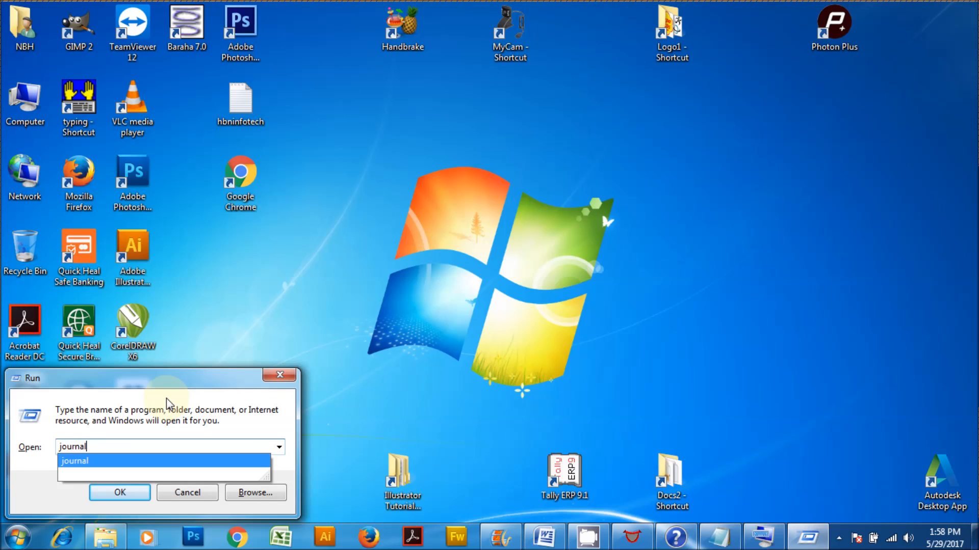
click(120, 492)
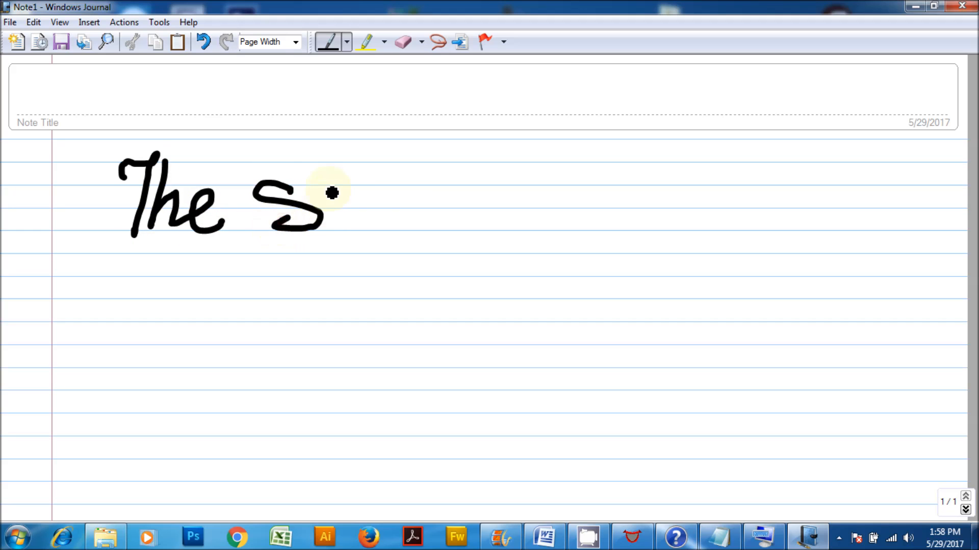
Handwrite 'The Sky is blue' and convert the ink into typed text in the note.
drag(334, 194, 380, 206)
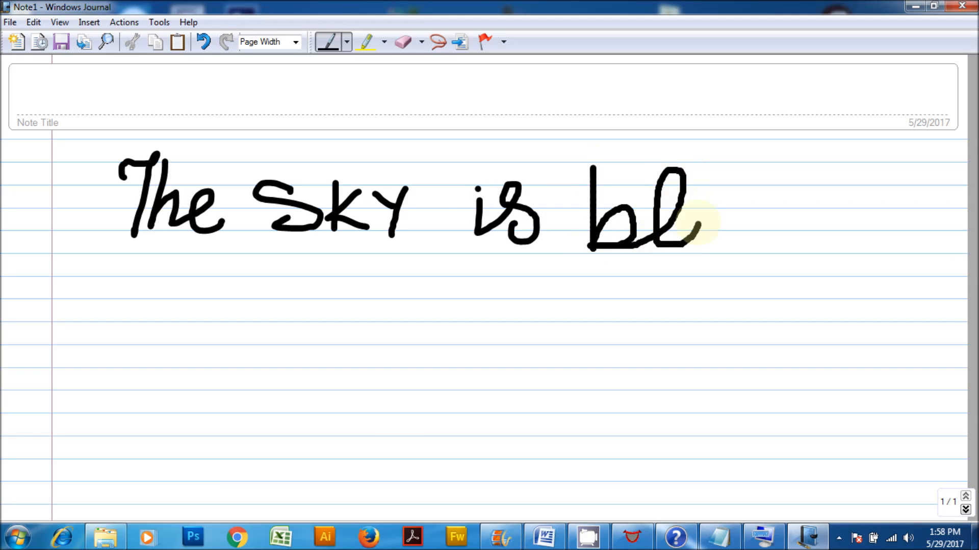
drag(699, 218, 767, 219)
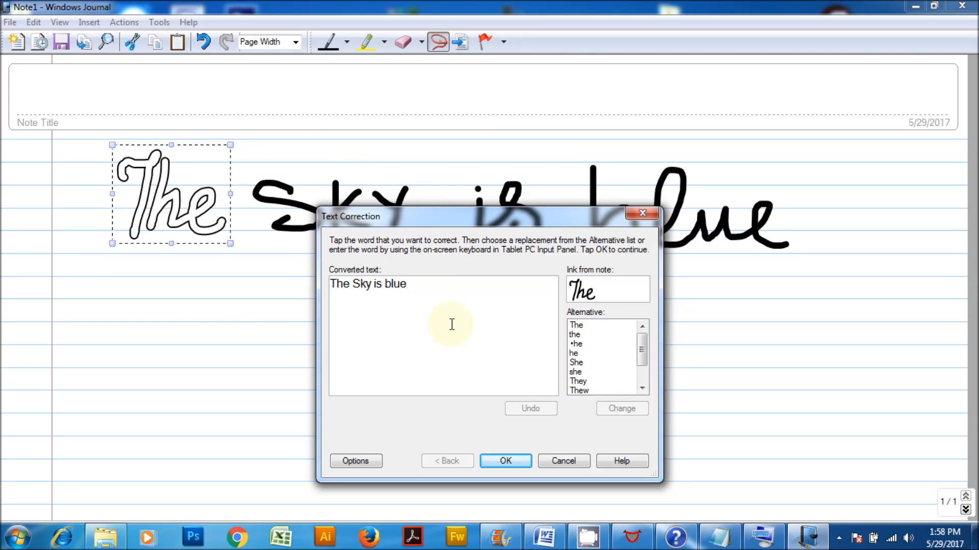
click(506, 461)
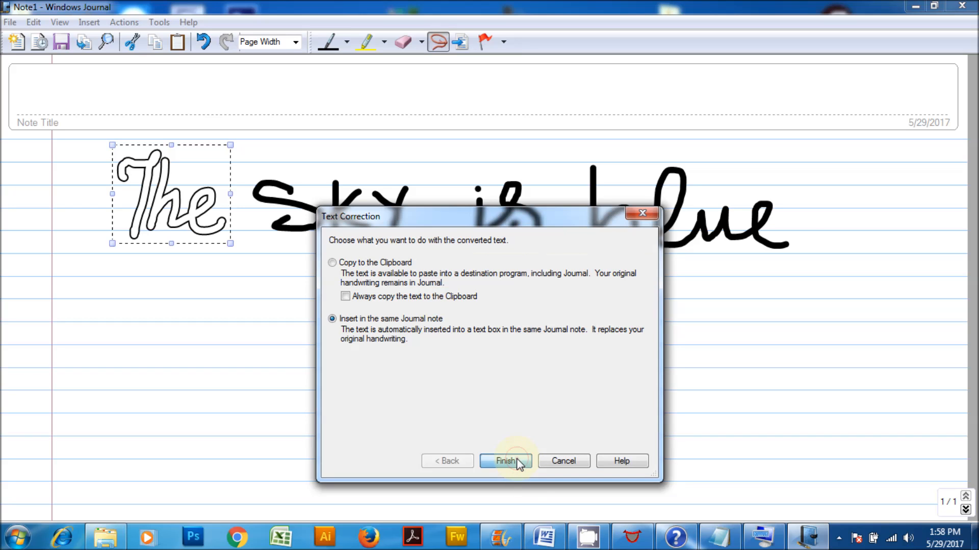
click(505, 461)
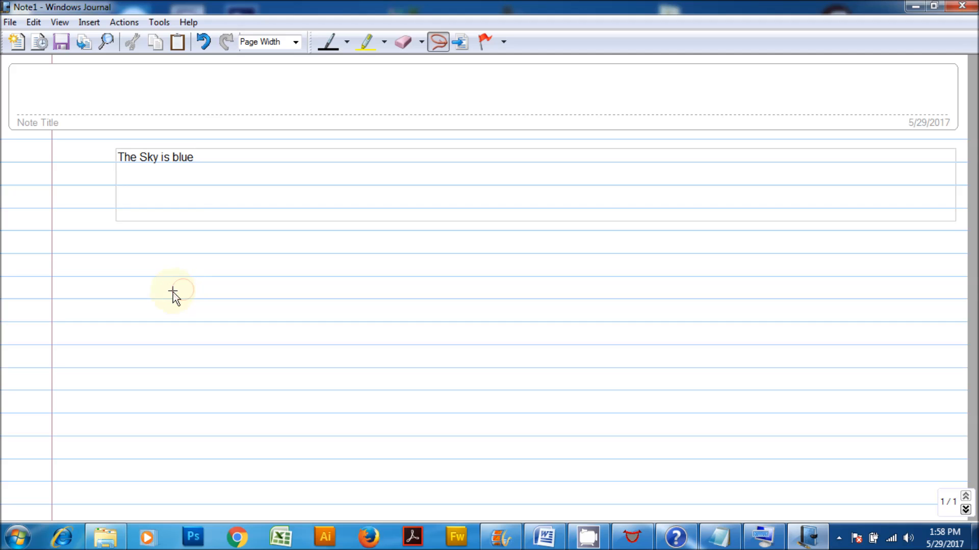
Insert the Koala photo into the note via Insert > Picture.
click(88, 22)
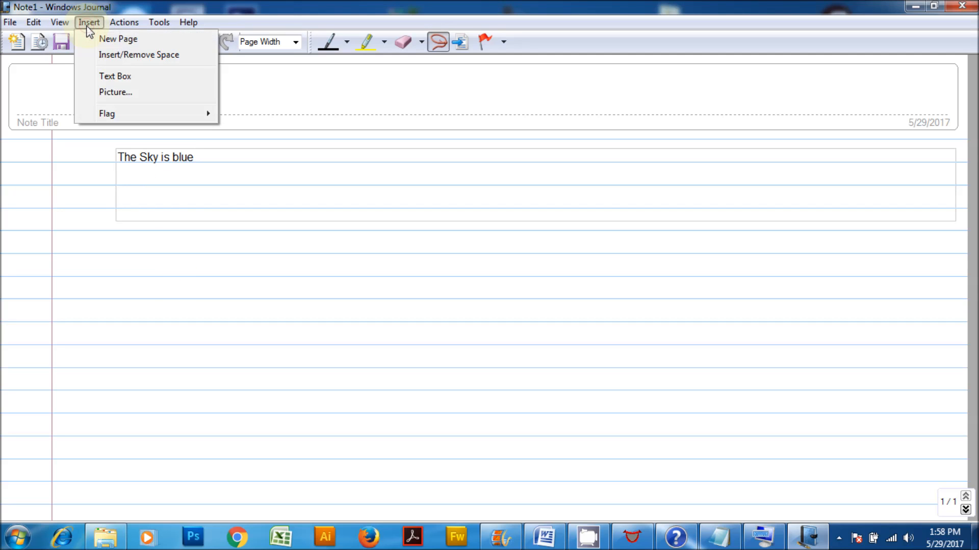
click(116, 92)
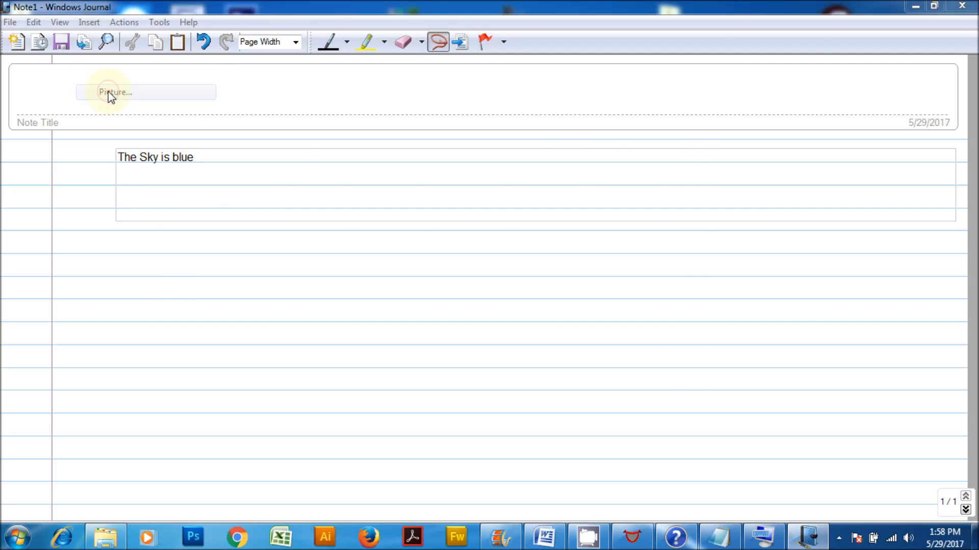
click(116, 92)
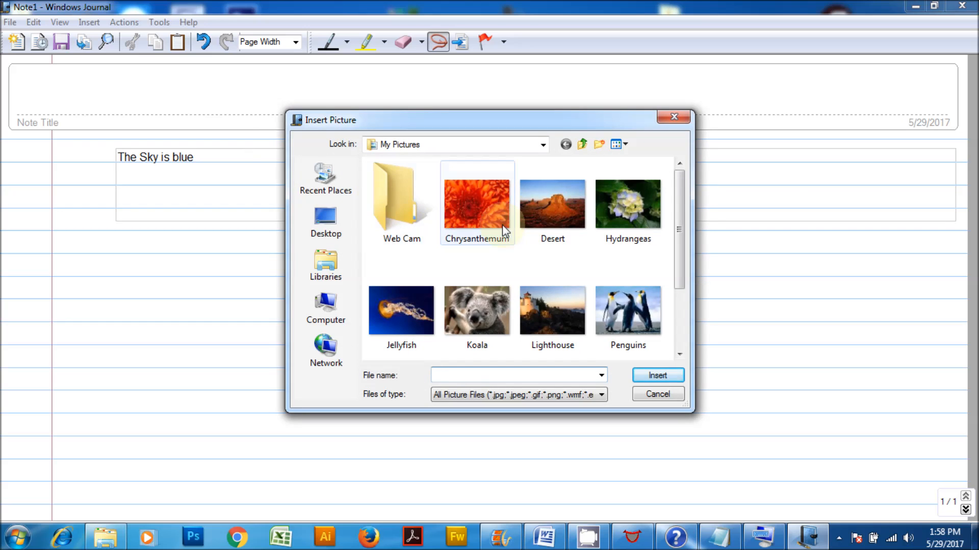
click(477, 204)
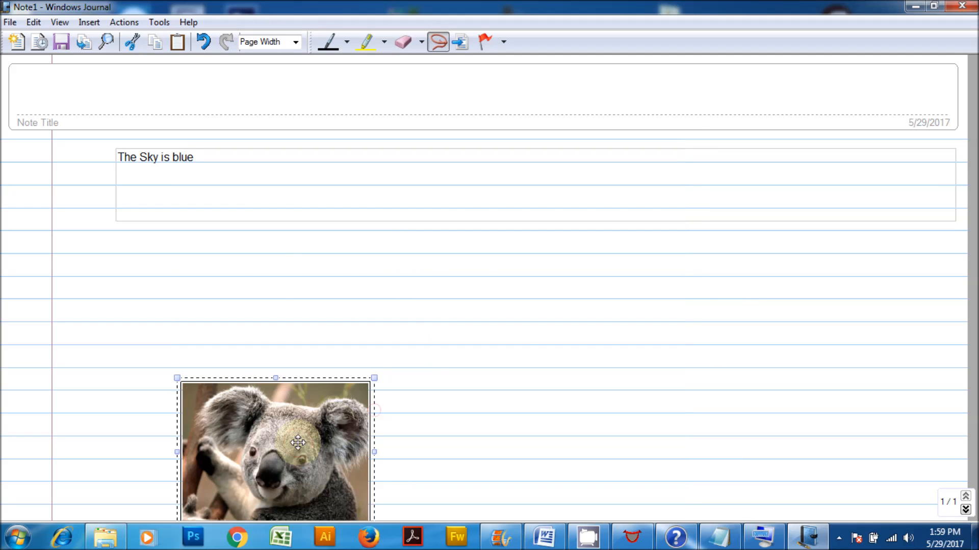
Insert a second picture, the handwritten page photo, into the note.
click(88, 22)
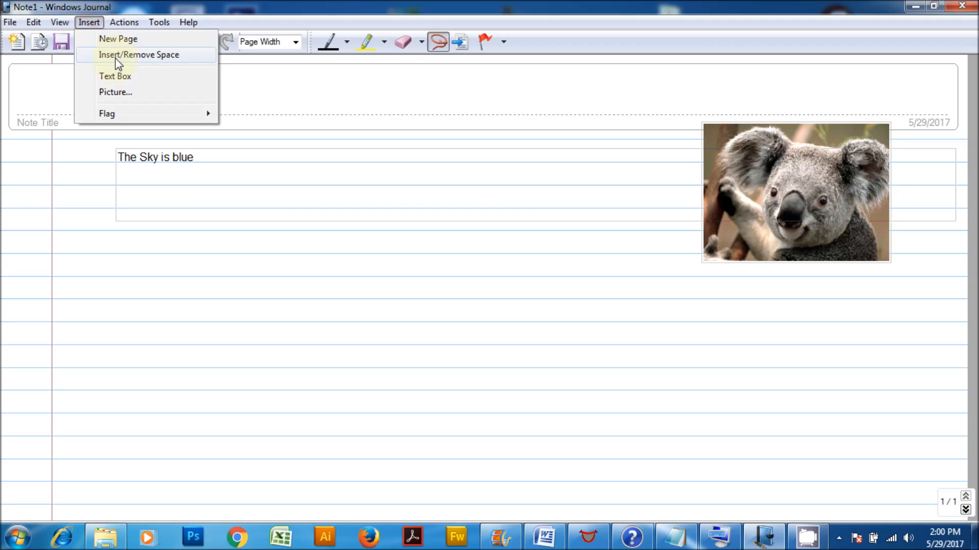
click(115, 92)
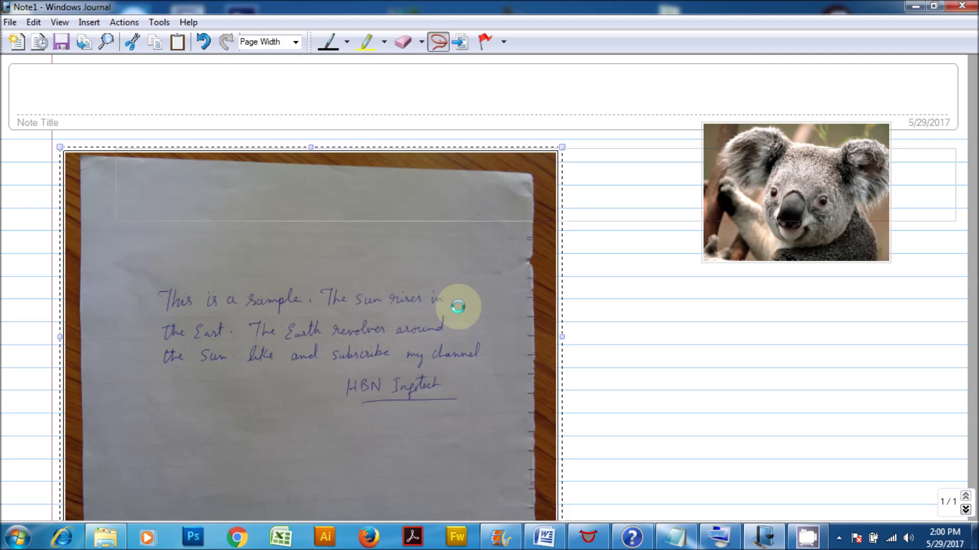
mouse_move(329, 45)
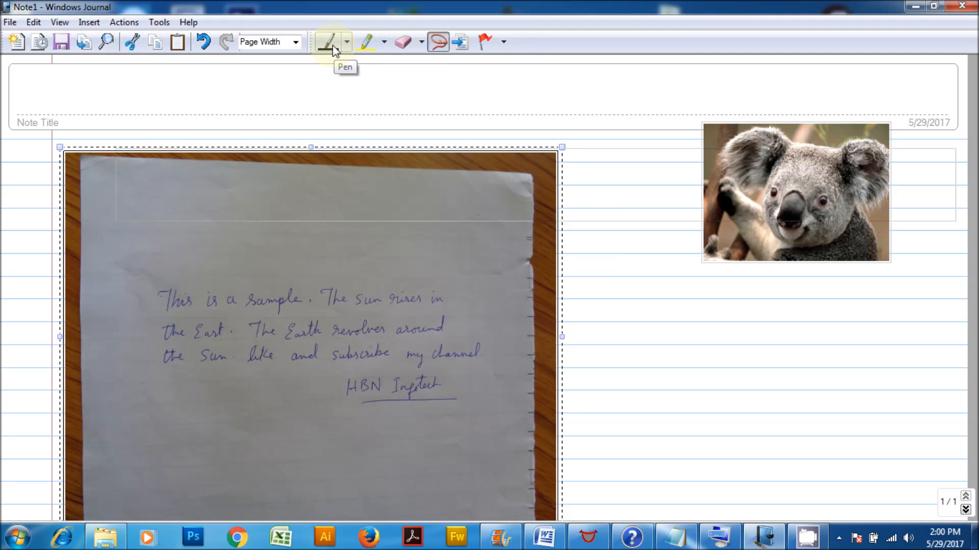
Circle the underlined HBN name with the pen, undoing the black circle and redrawing it in red.
click(328, 42)
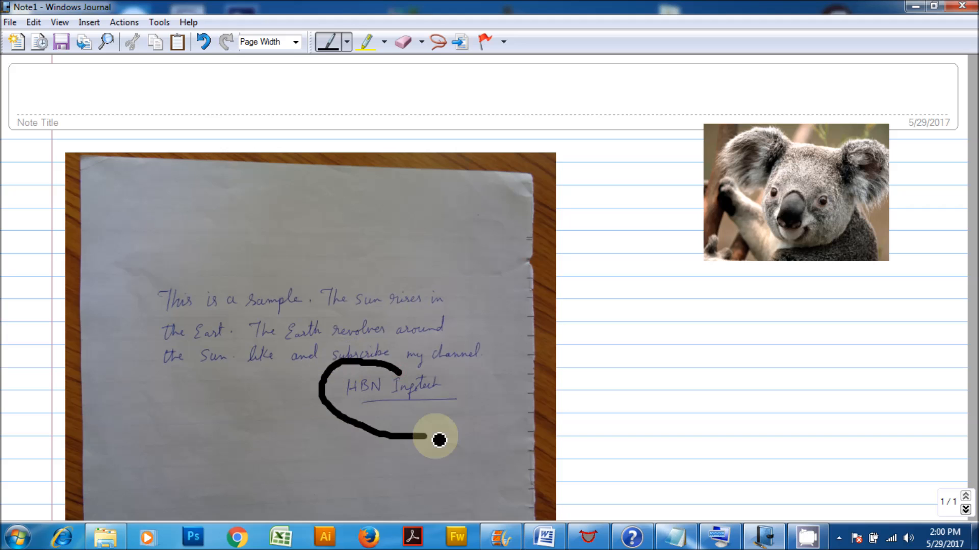
drag(437, 440, 542, 320)
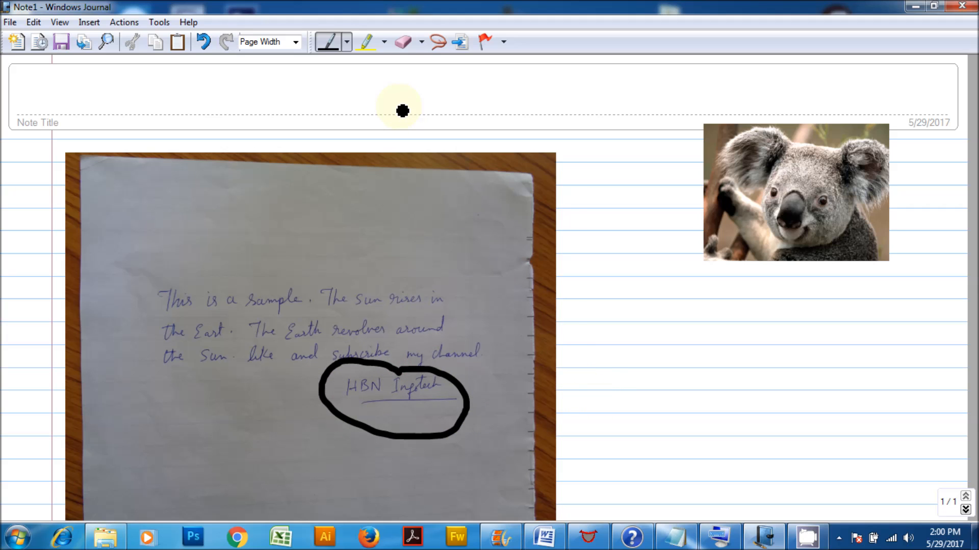
click(348, 42)
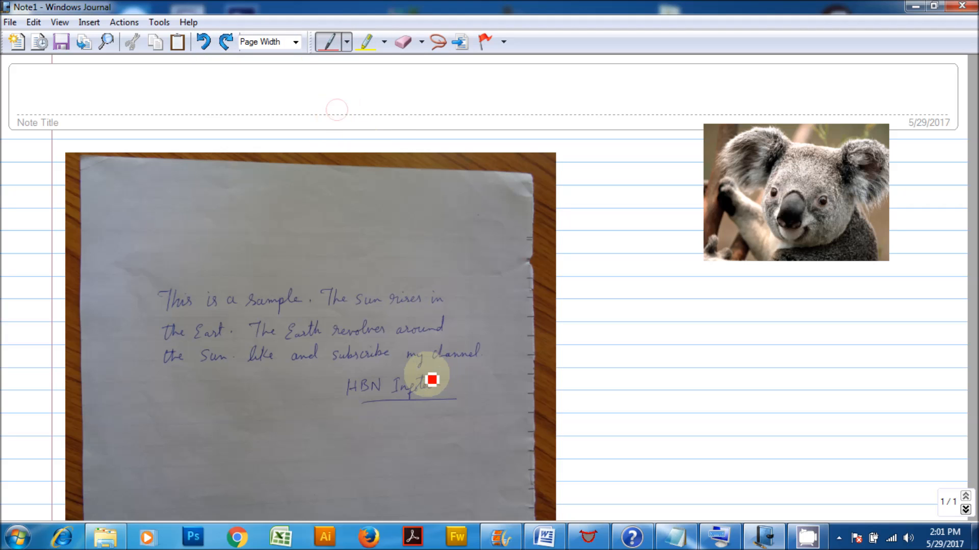
drag(437, 379, 437, 427)
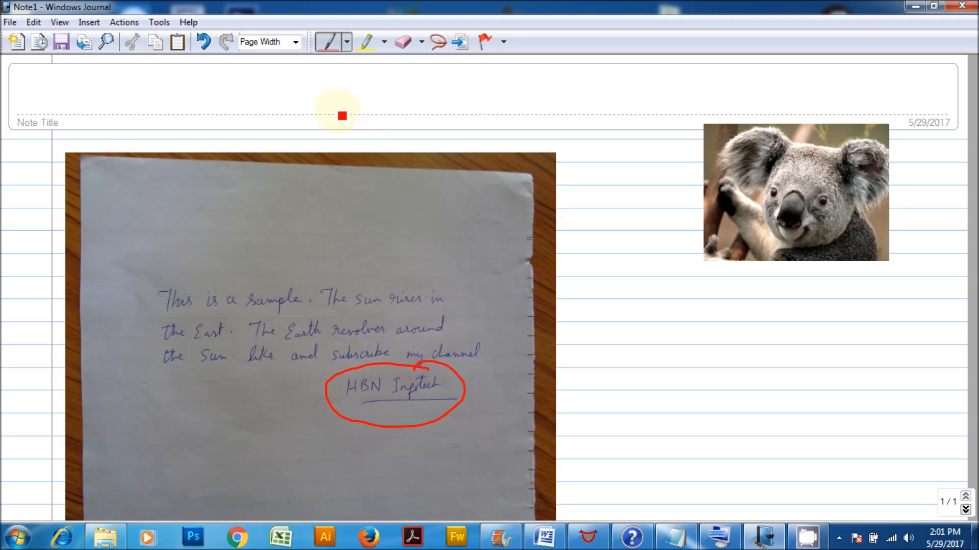
Highlight the words 'like and subscribe' in yellow with the Highlighter.
click(370, 41)
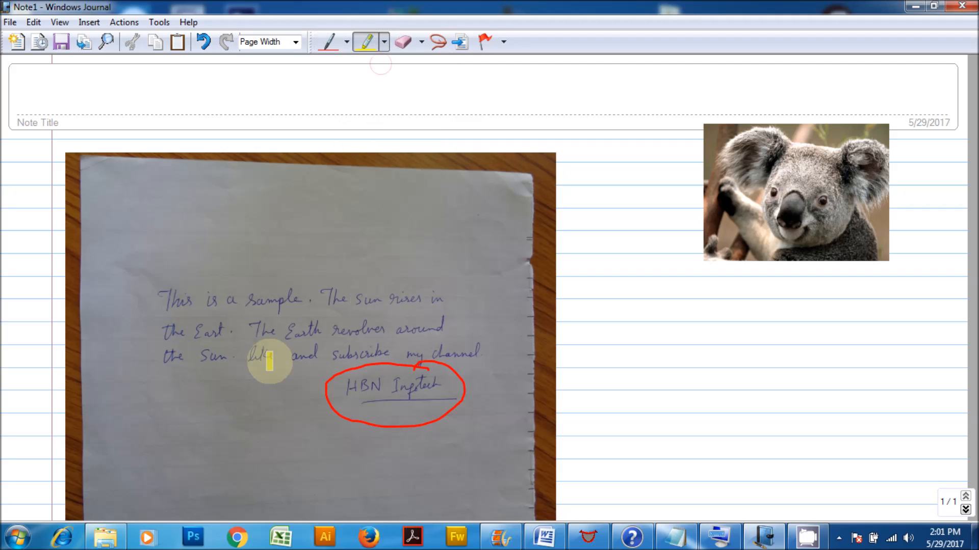
drag(250, 356, 368, 356)
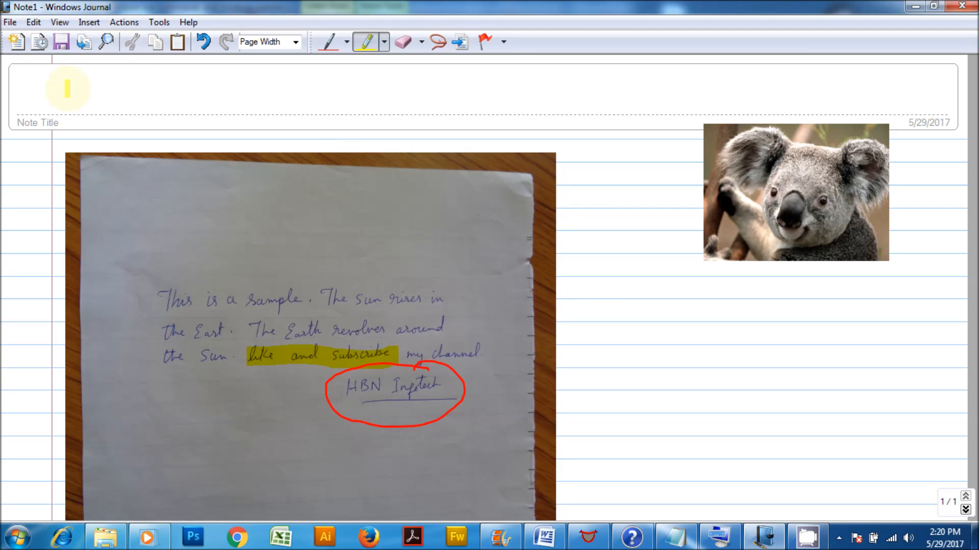
Create new notes from the Graph paper and Music staff templates.
click(8, 22)
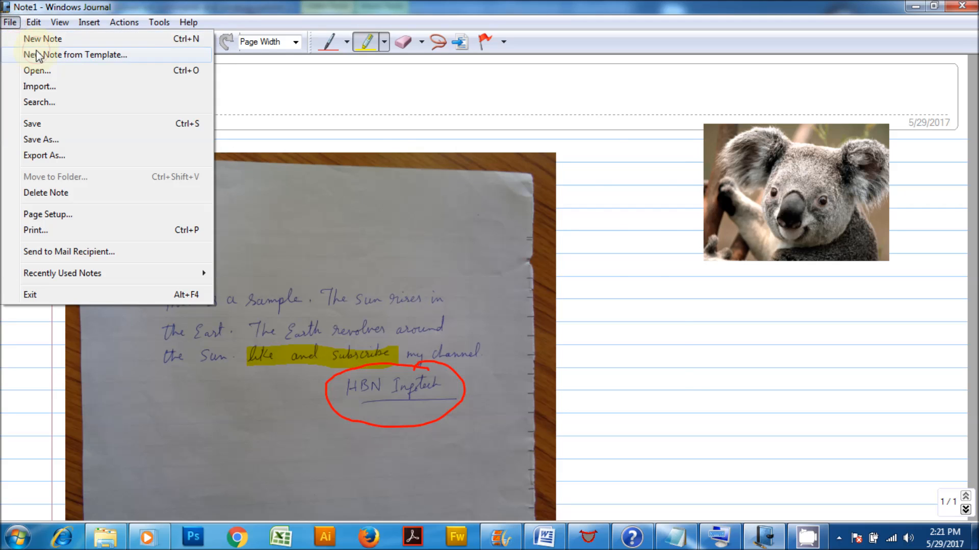
click(77, 54)
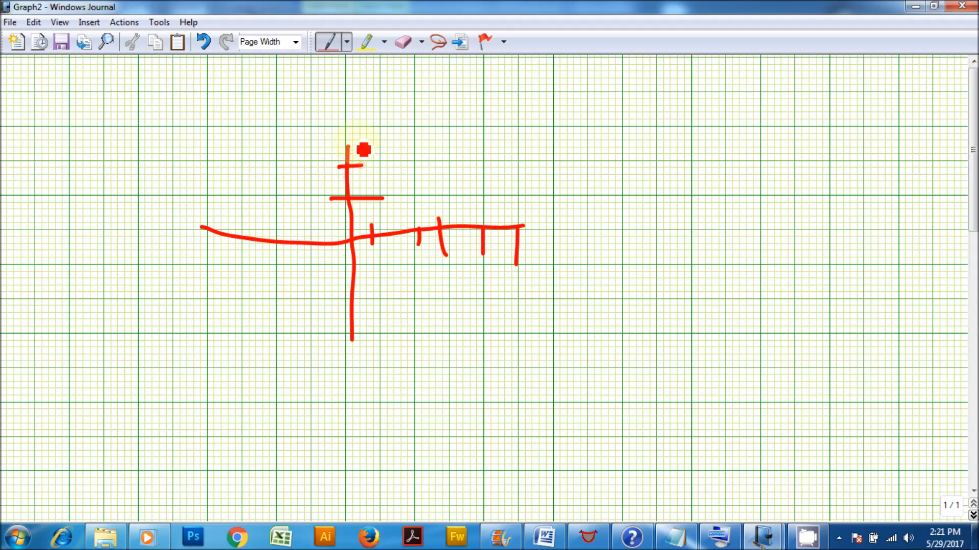
click(11, 22)
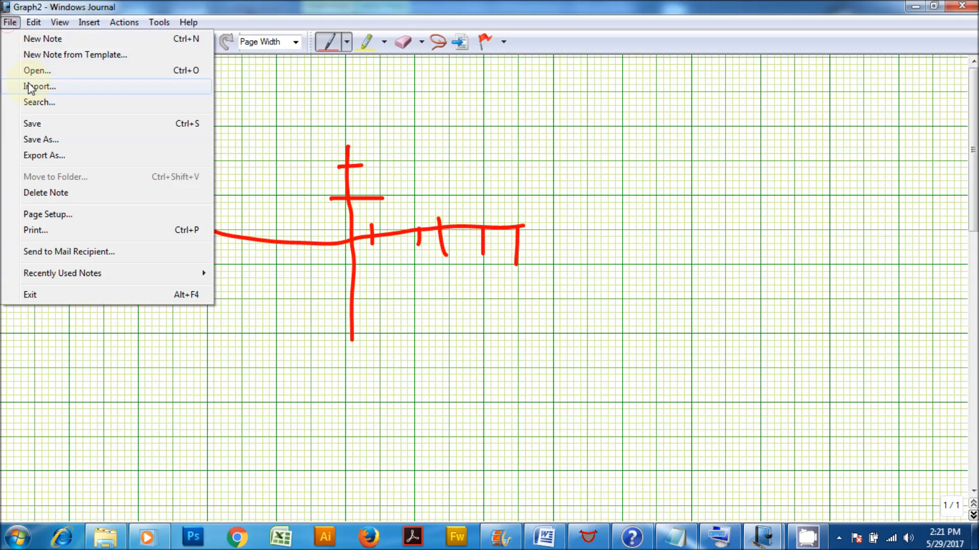
click(38, 85)
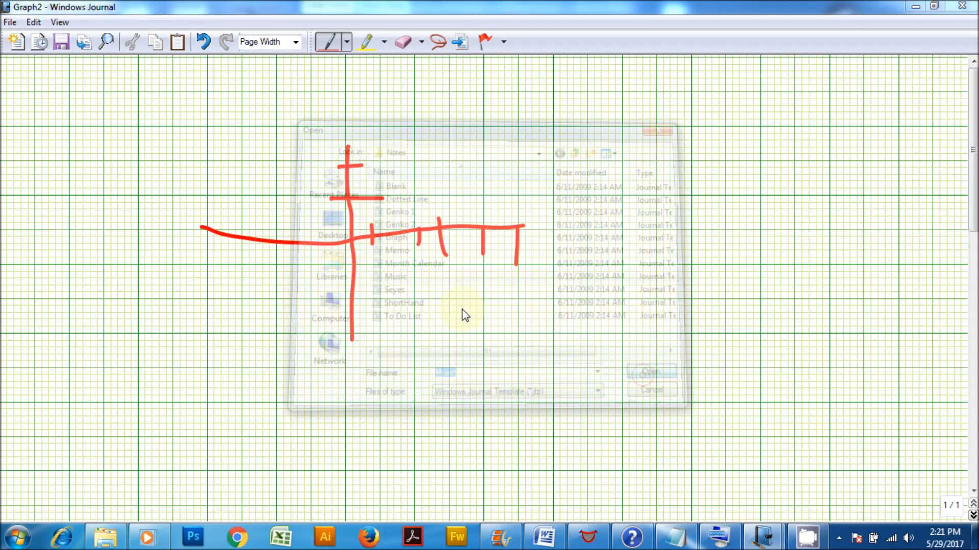
double_click(394, 277)
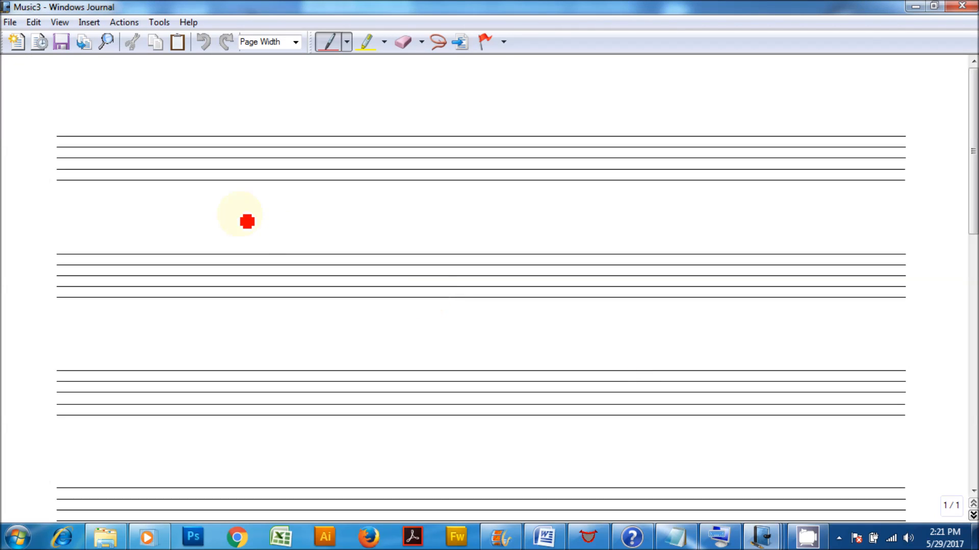
Create new notes from the Month Calendar and To Do List templates.
click(12, 22)
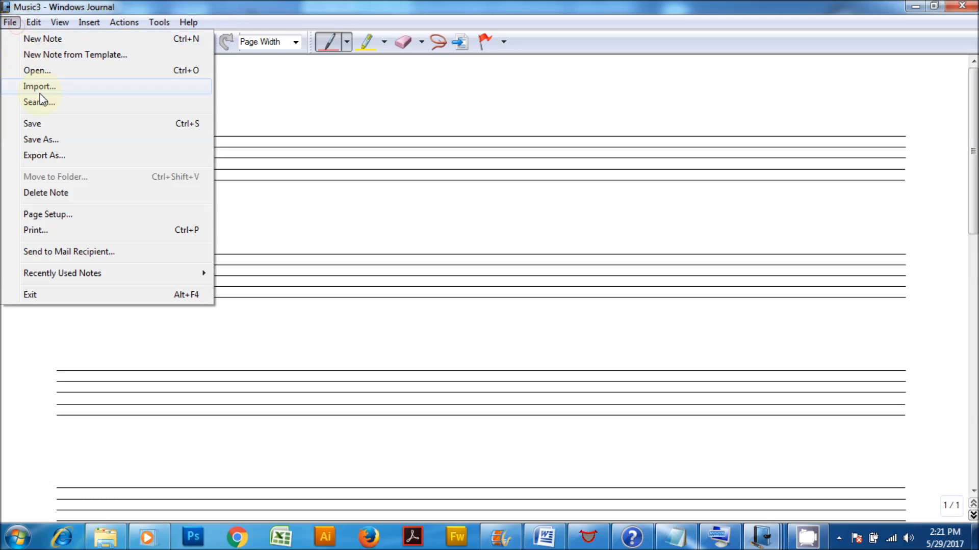
click(28, 70)
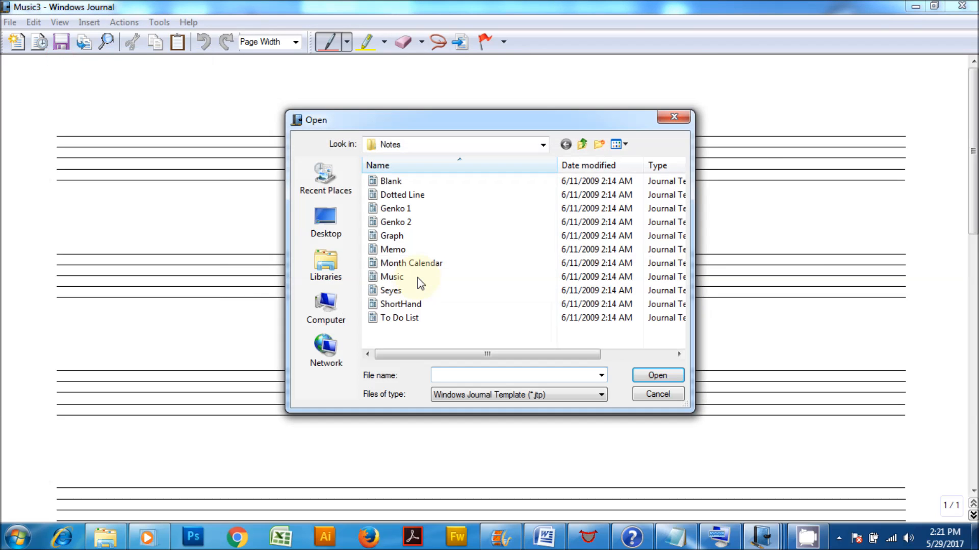
double_click(411, 263)
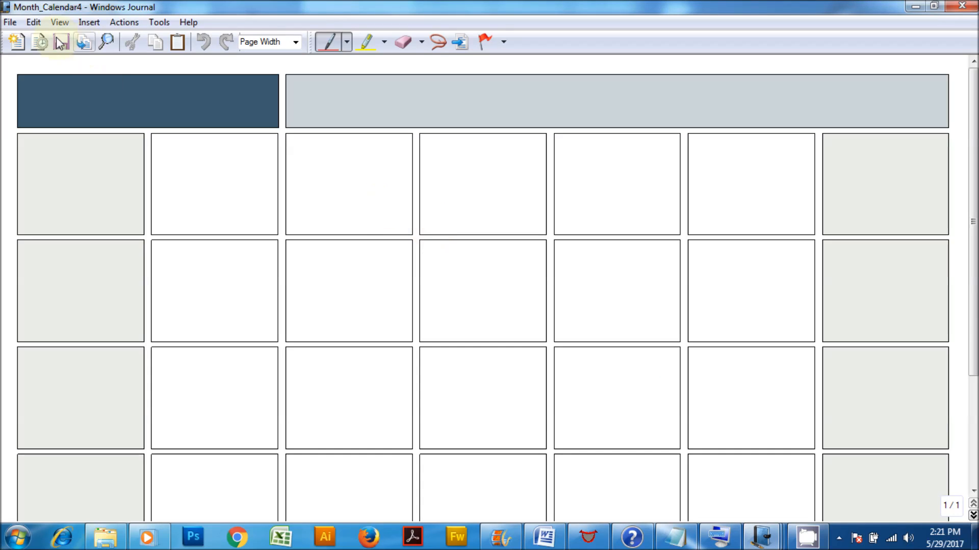
click(8, 23)
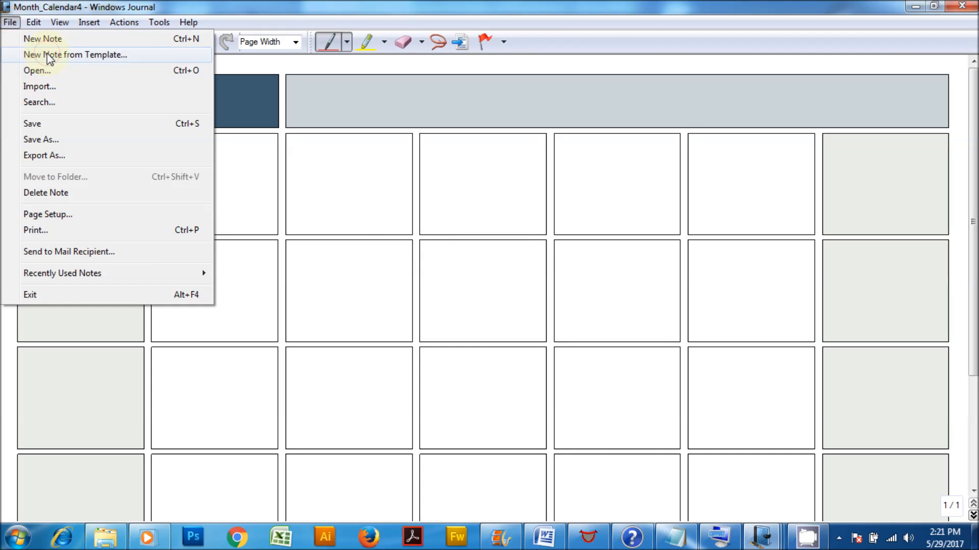
click(75, 54)
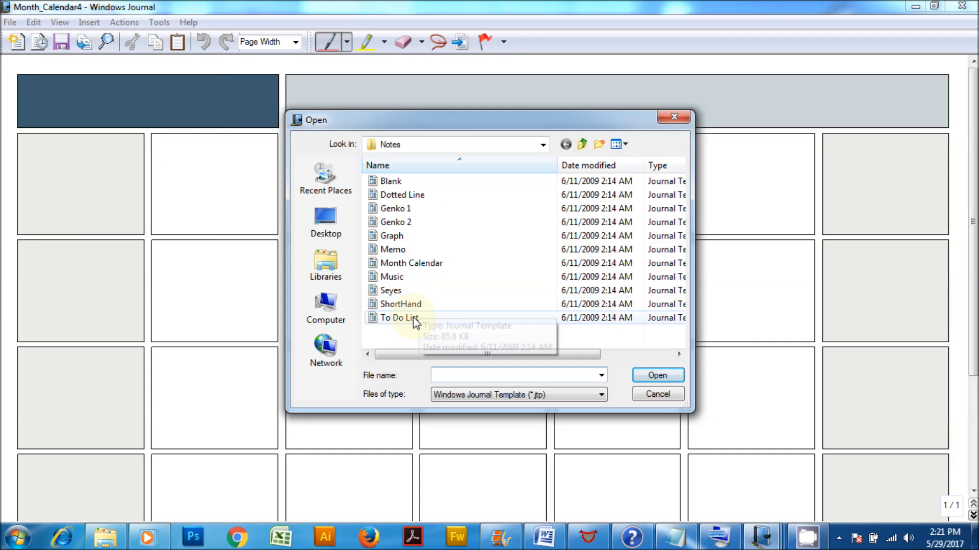
double_click(398, 318)
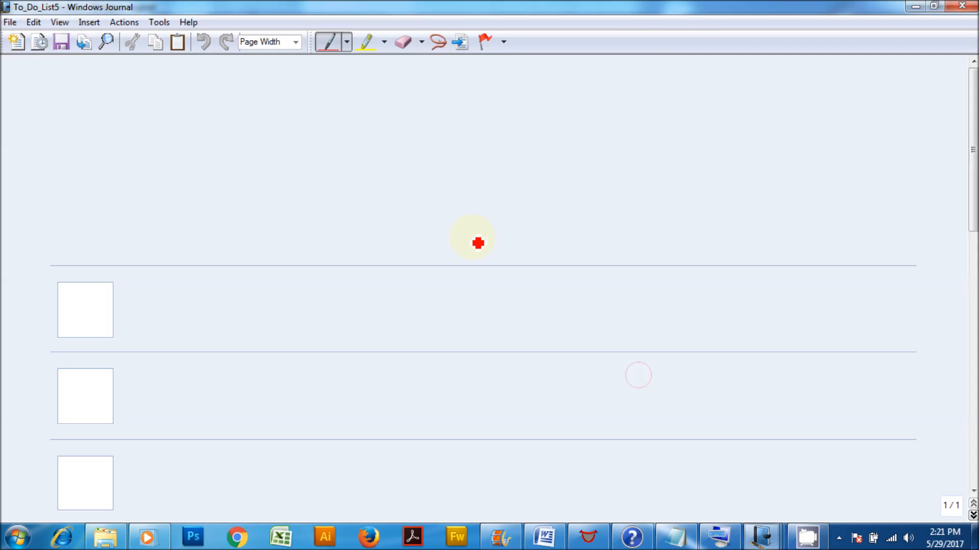
scroll(down, 3)
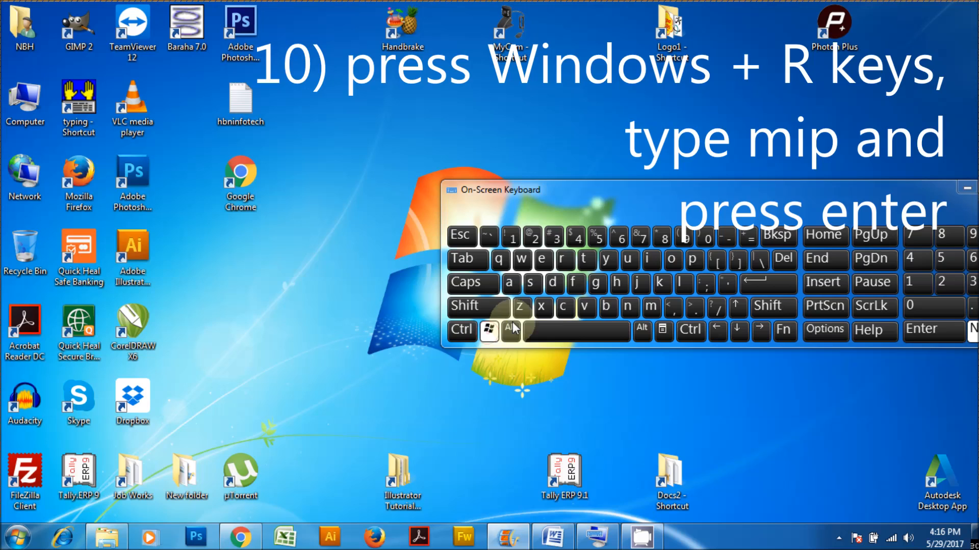
Launch the Math Input Panel via the Run box with mip and move it higher on screen.
key(Win+r)
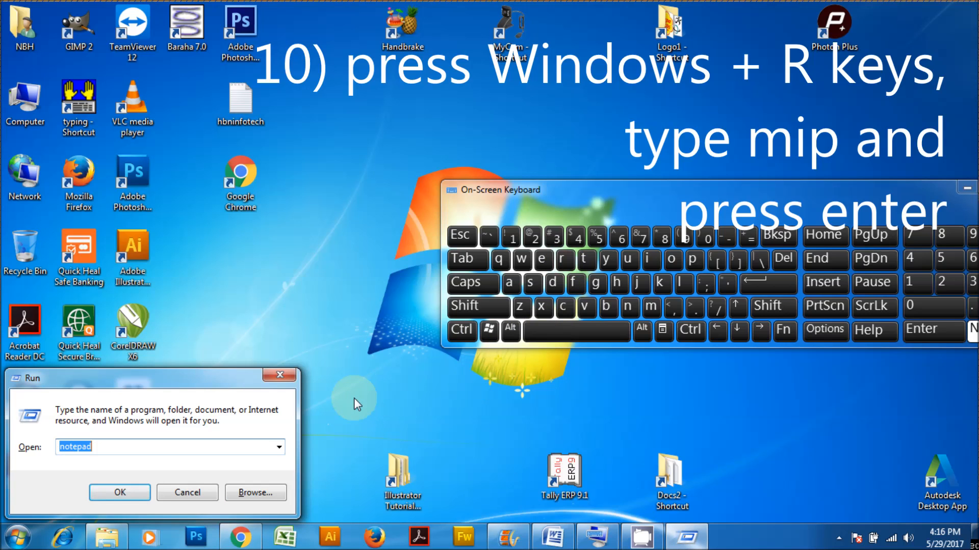
text(mip)
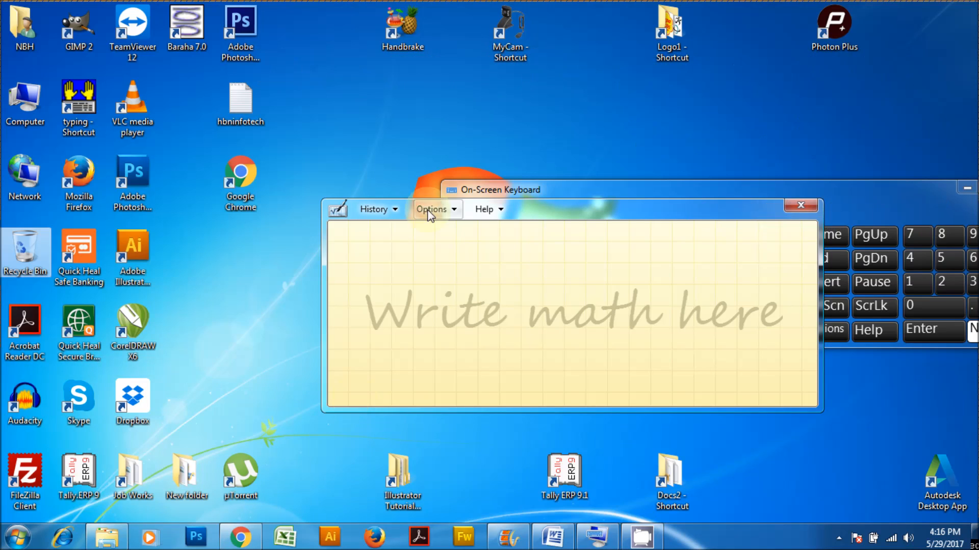
drag(374, 288, 394, 318)
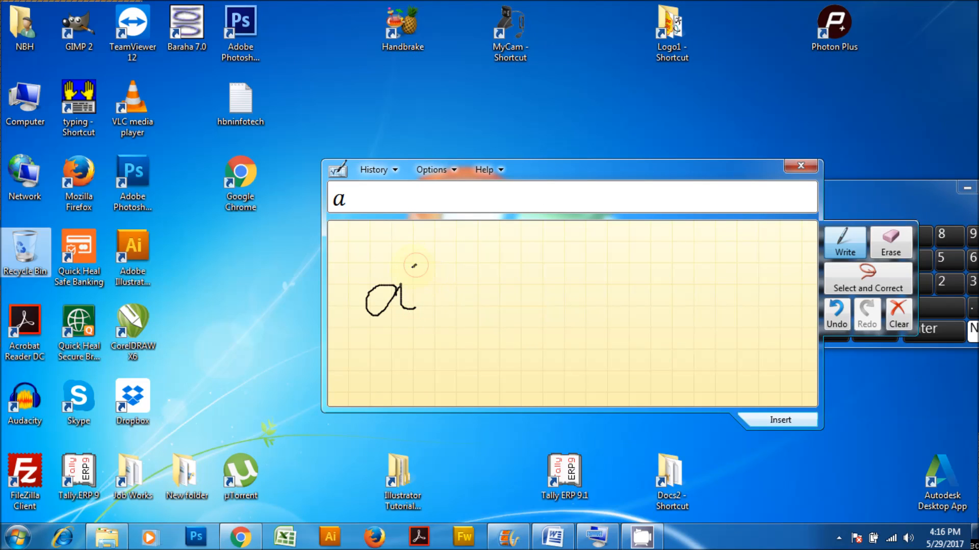
Handwrite the expression a² + 2ab + b² on the writing pad.
drag(415, 259, 440, 285)
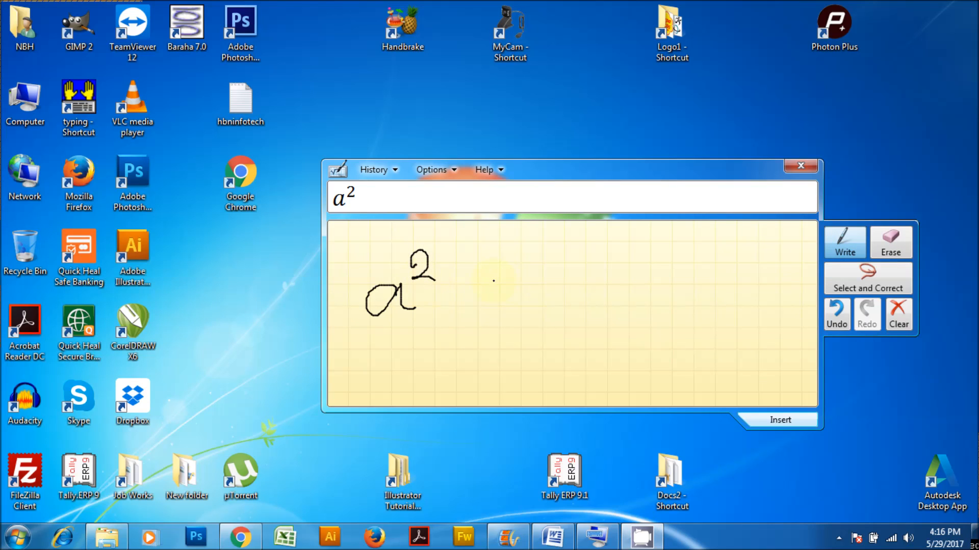
drag(465, 282, 465, 318)
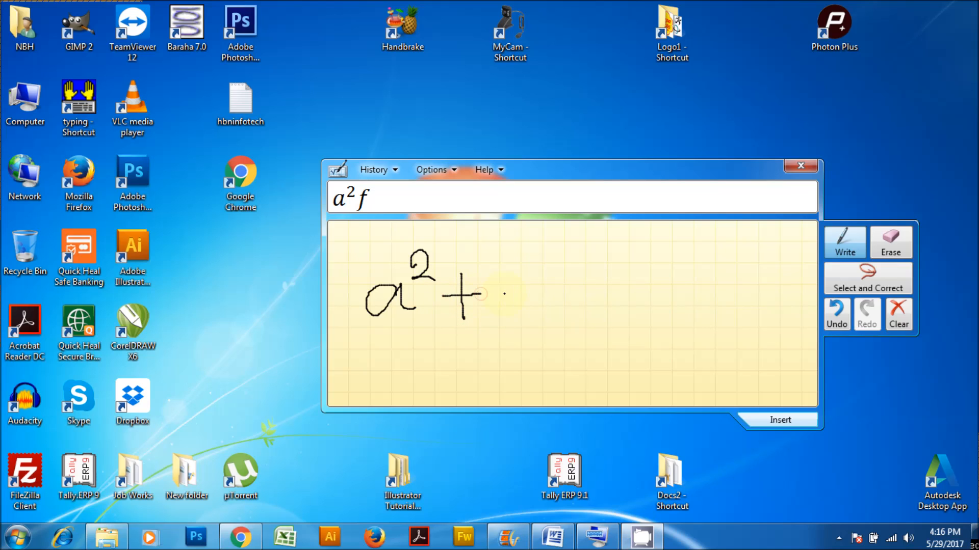
drag(524, 288, 549, 324)
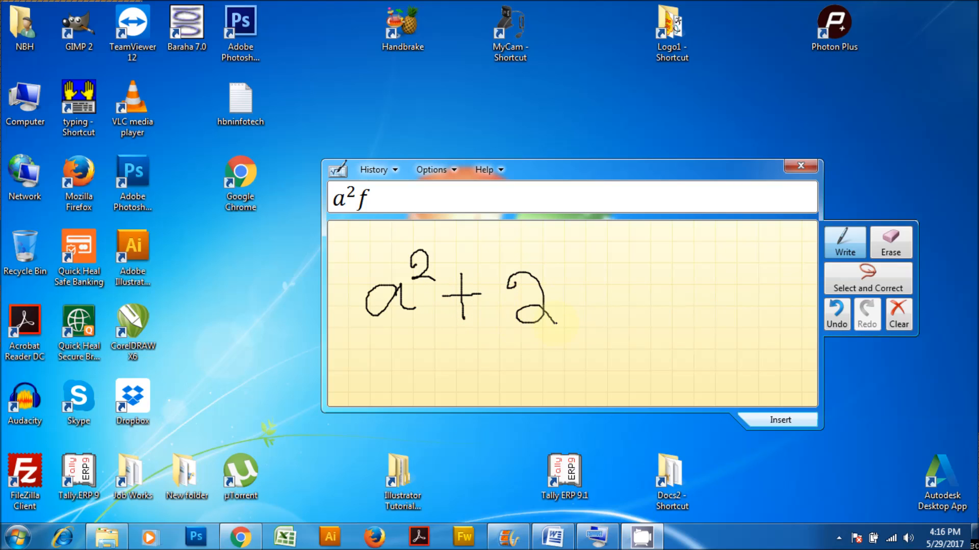
drag(568, 288, 588, 306)
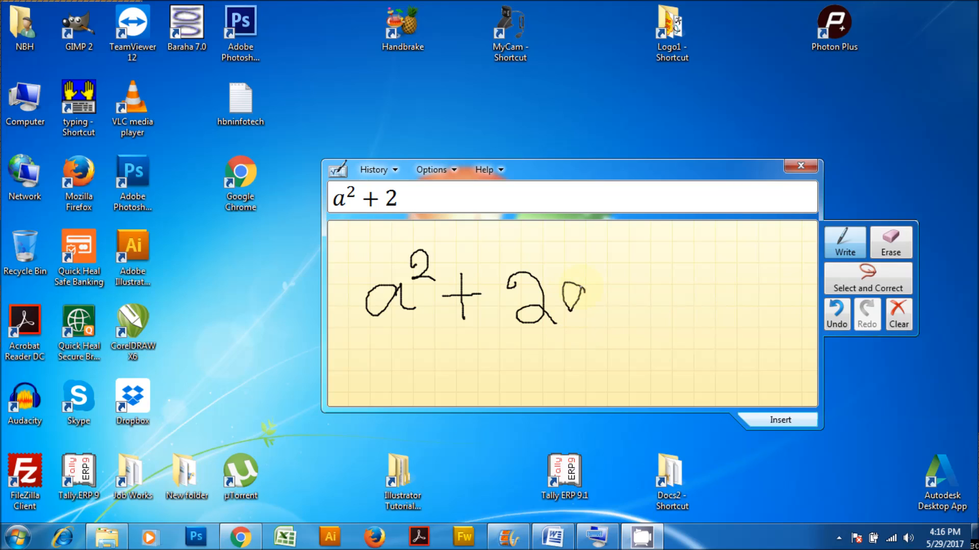
drag(556, 281, 594, 318)
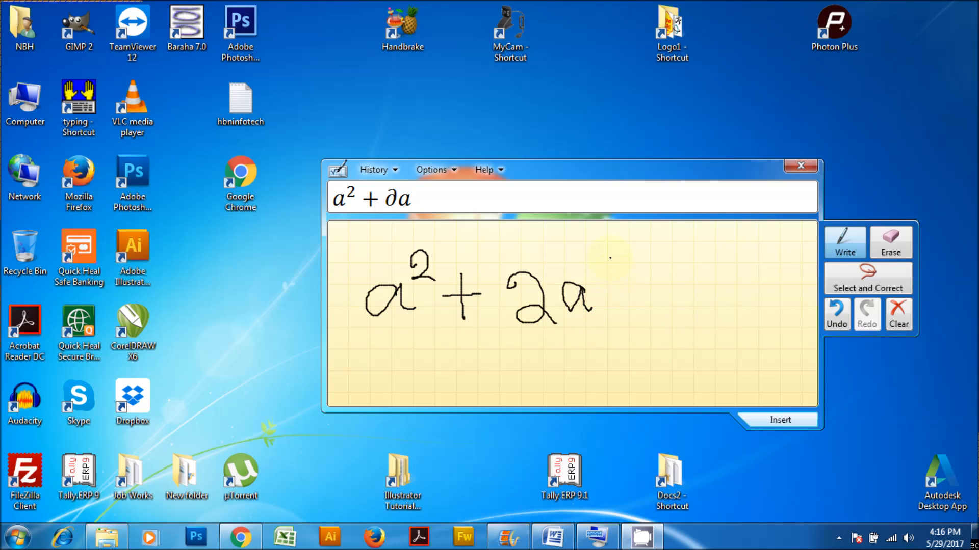
drag(618, 274, 621, 312)
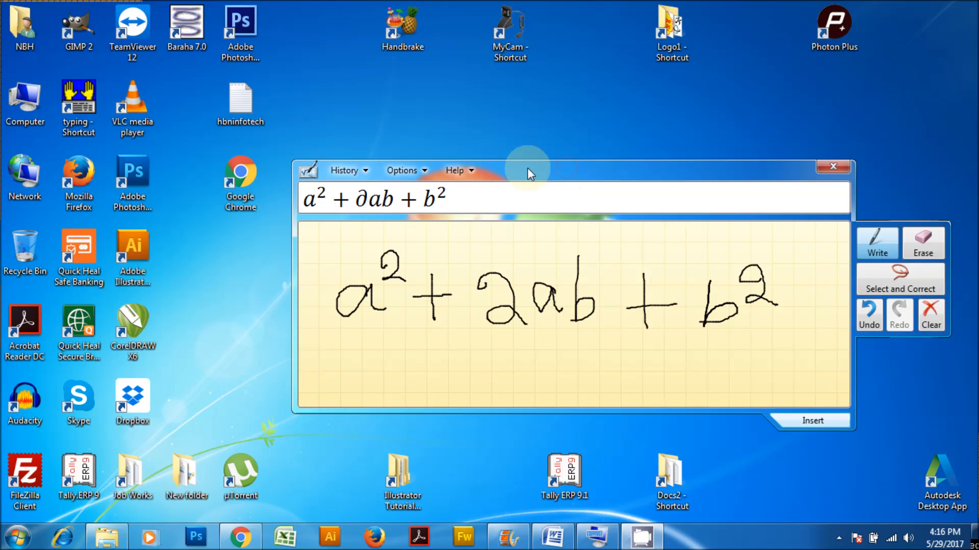
Mark the misread 2ab term with Select and Correct to show alternative readings.
drag(527, 170, 465, 168)
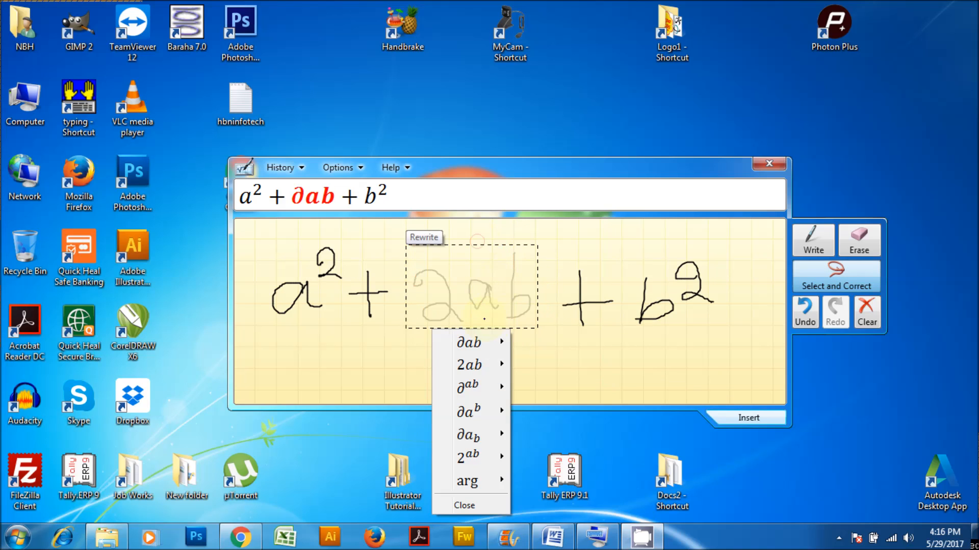
Accept 2ab as the middle term and rewrite the squared exponent on b.
click(468, 364)
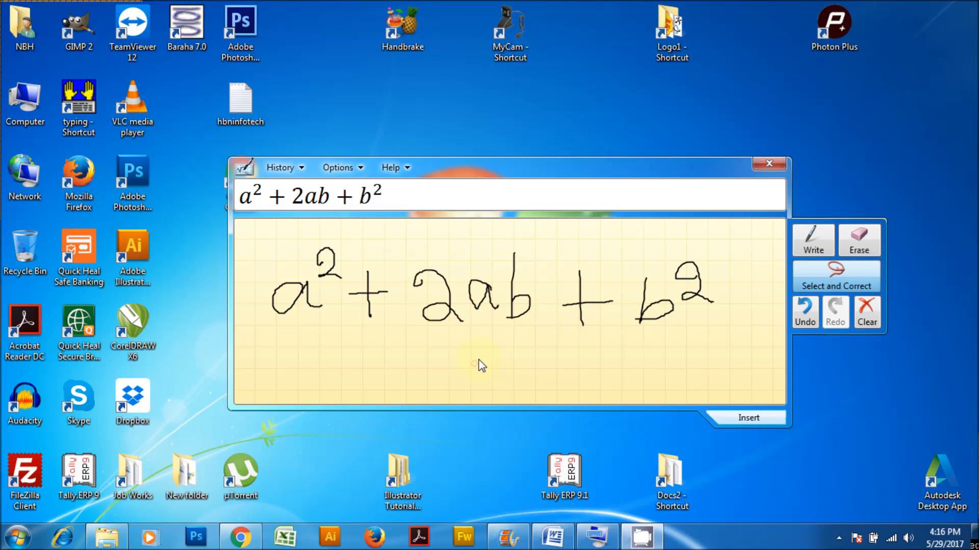
mouse_move(740, 298)
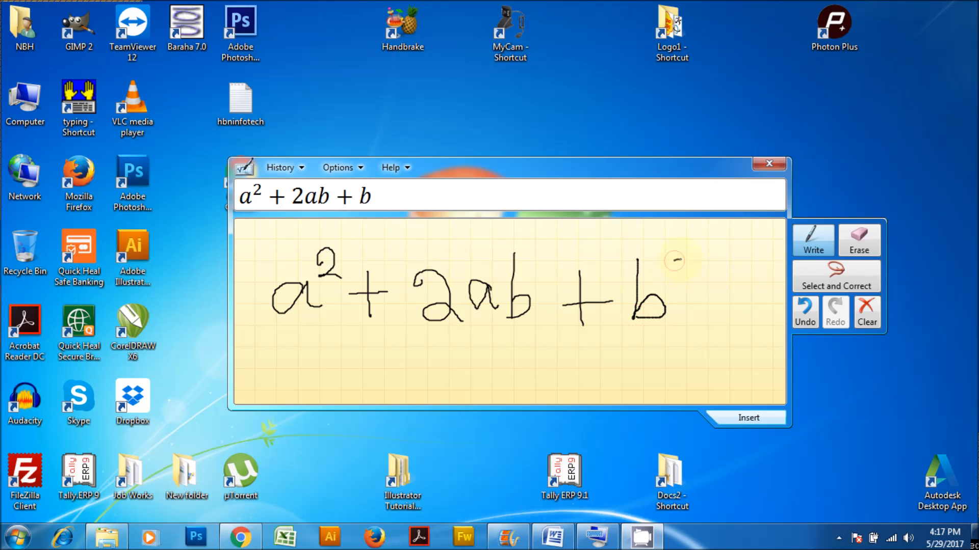
drag(680, 268, 702, 294)
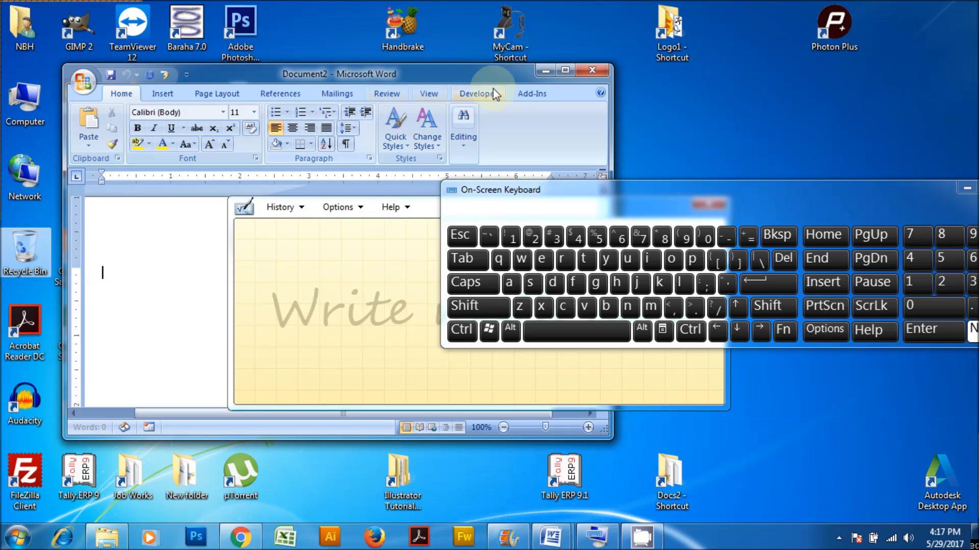
Maximize the blank Word document and place the math writing pad over the page.
click(565, 70)
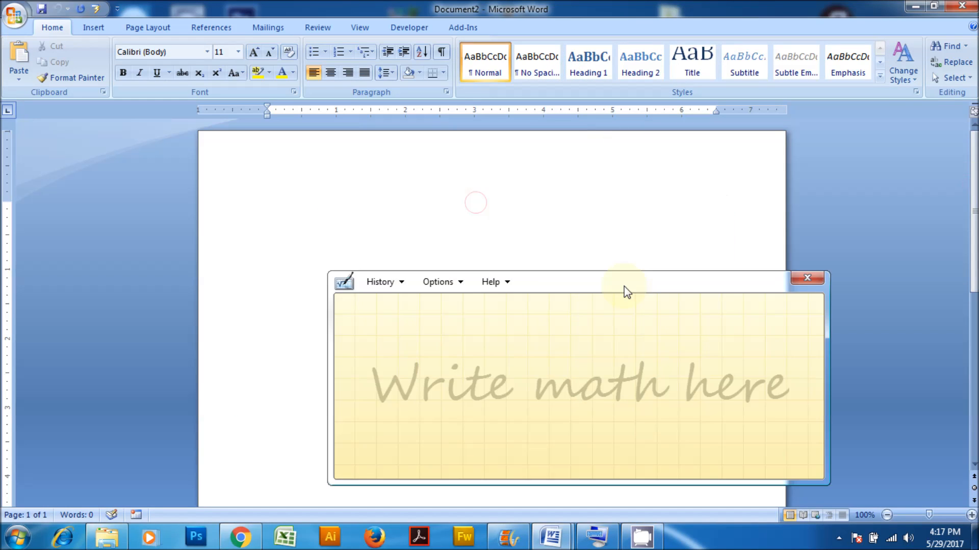
drag(624, 281, 764, 293)
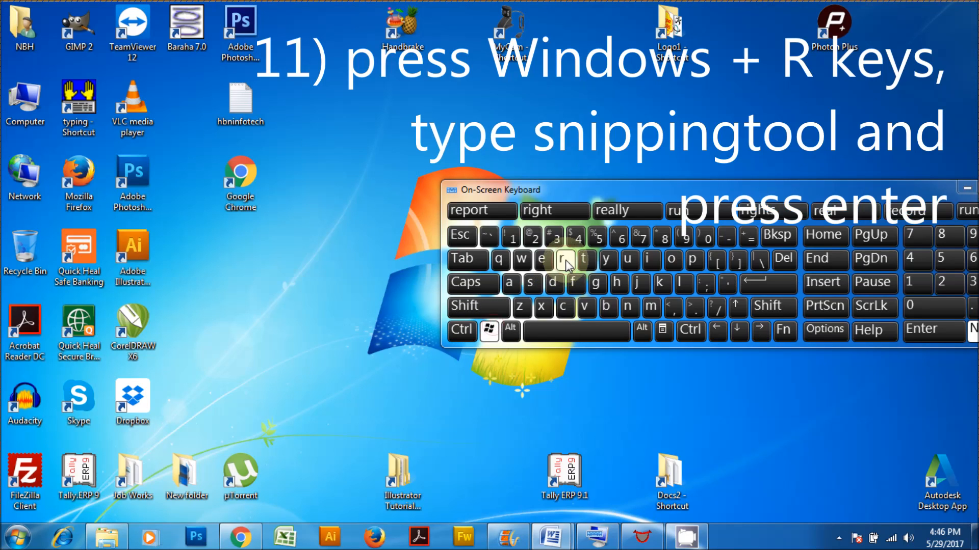
Launch Snipping Tool and take a Free-form Snip around the hbninfotech and Chrome desktop icons.
key(Win+r)
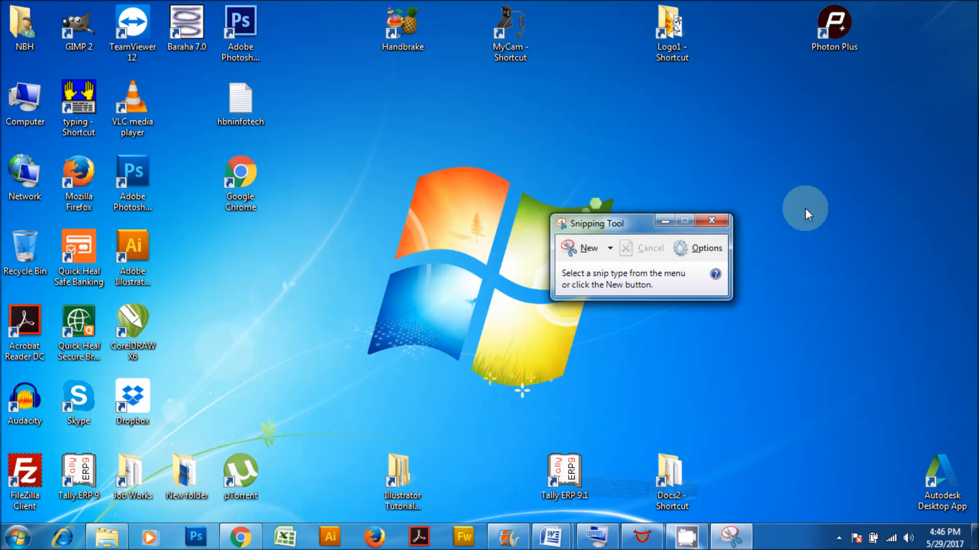
click(609, 248)
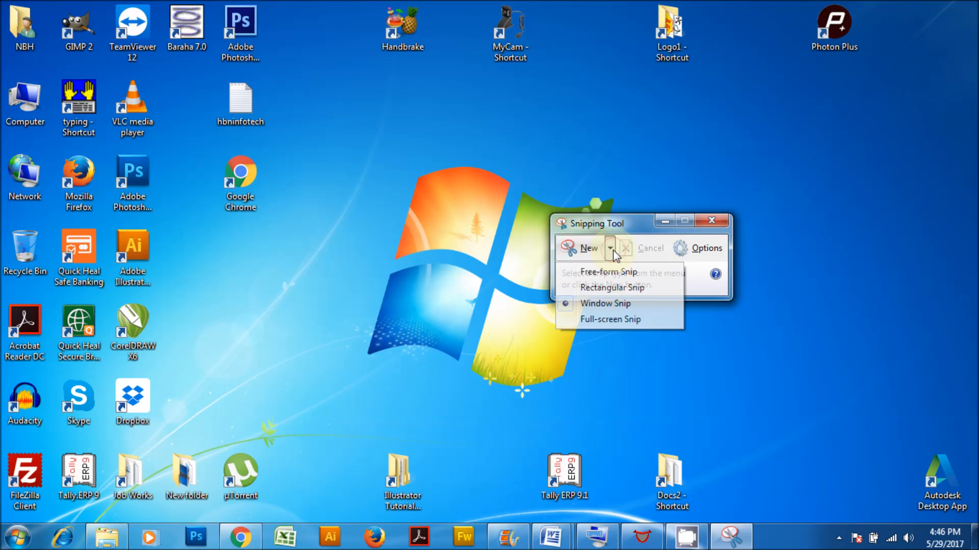
click(607, 272)
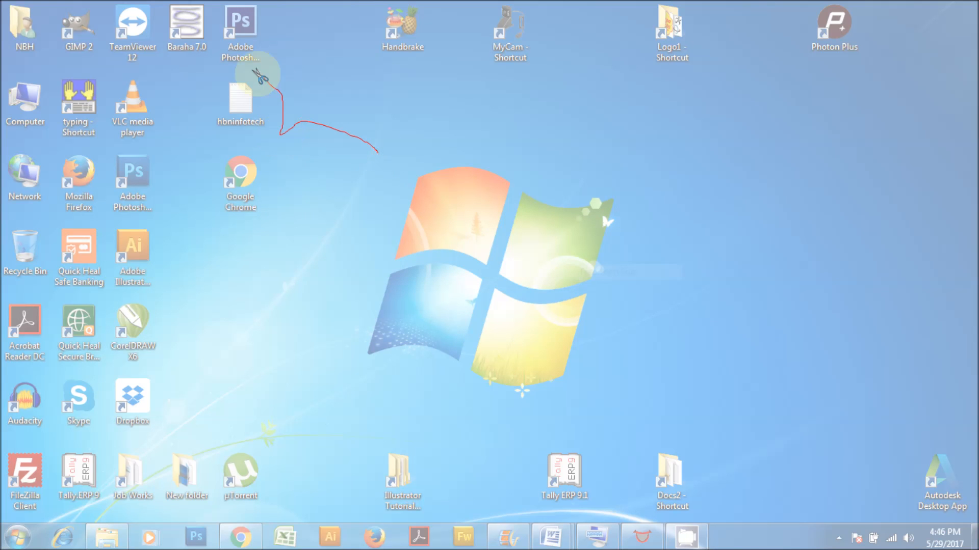
click(724, 537)
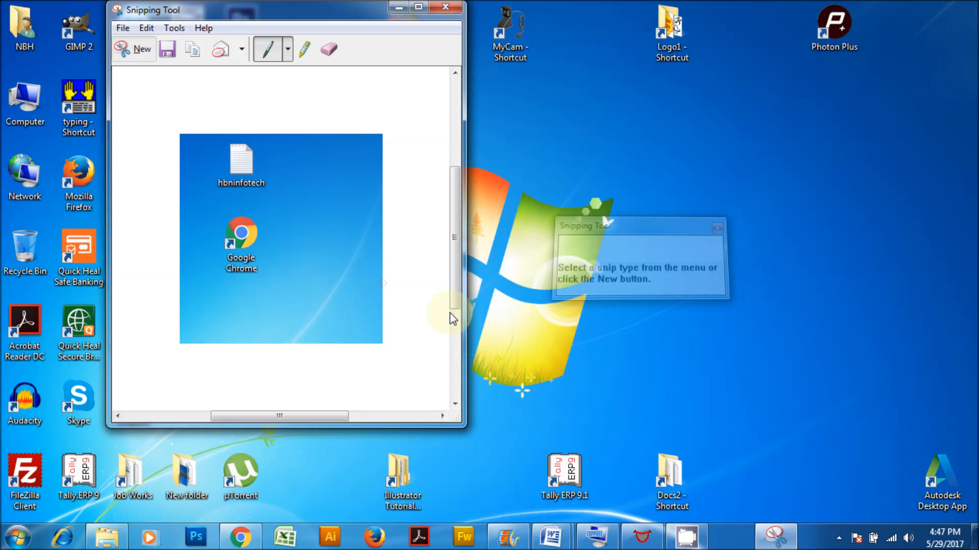
Take a full-screen snip and save it as a PNG named hbninfo in the Pictures library.
click(138, 56)
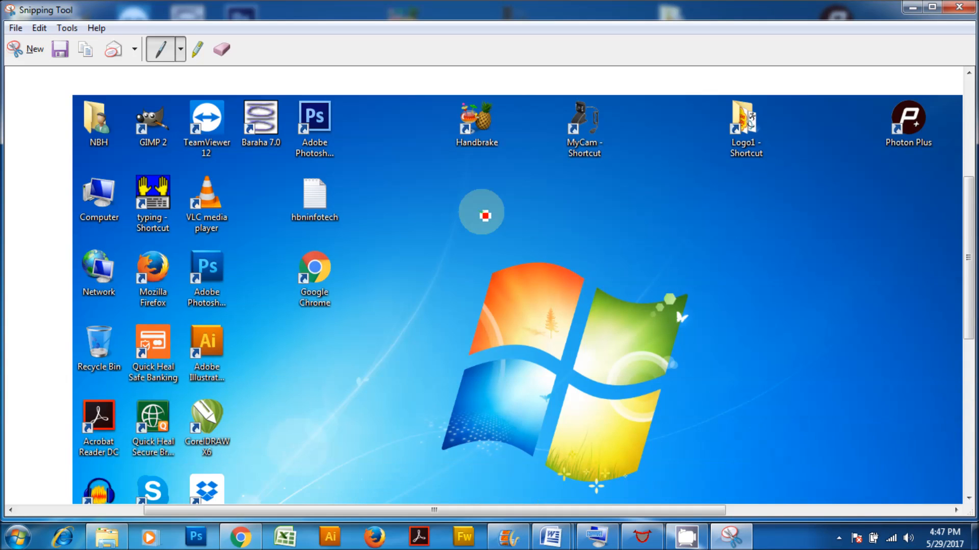
click(16, 27)
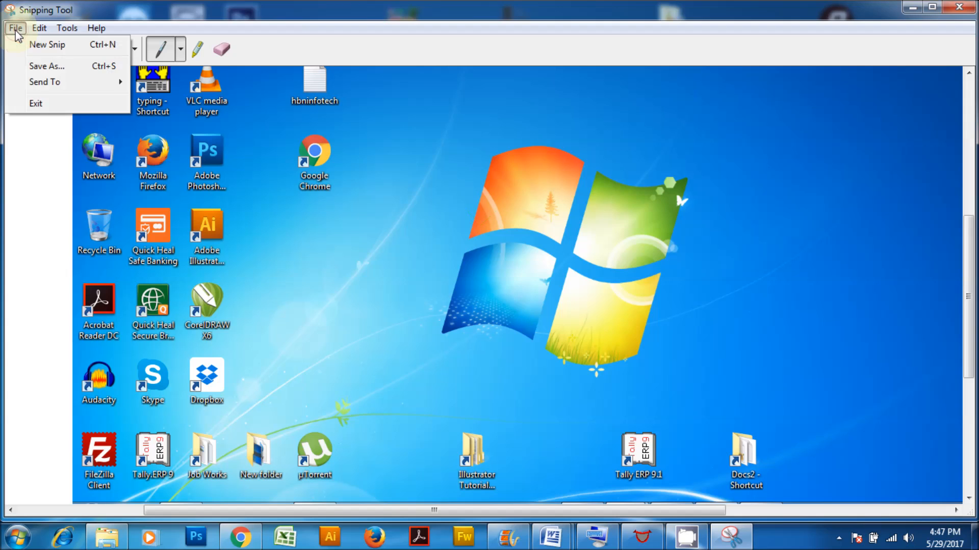
click(45, 66)
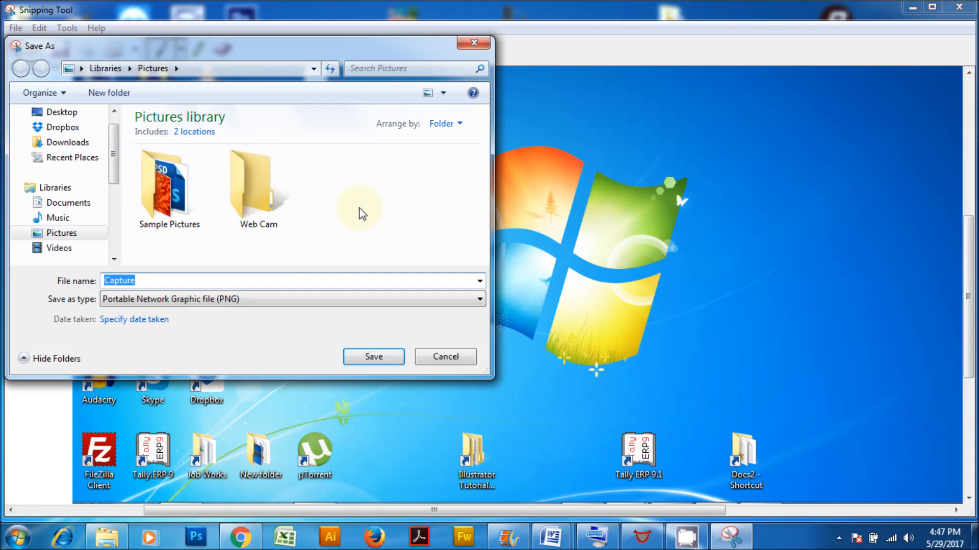
mouse_move(361, 359)
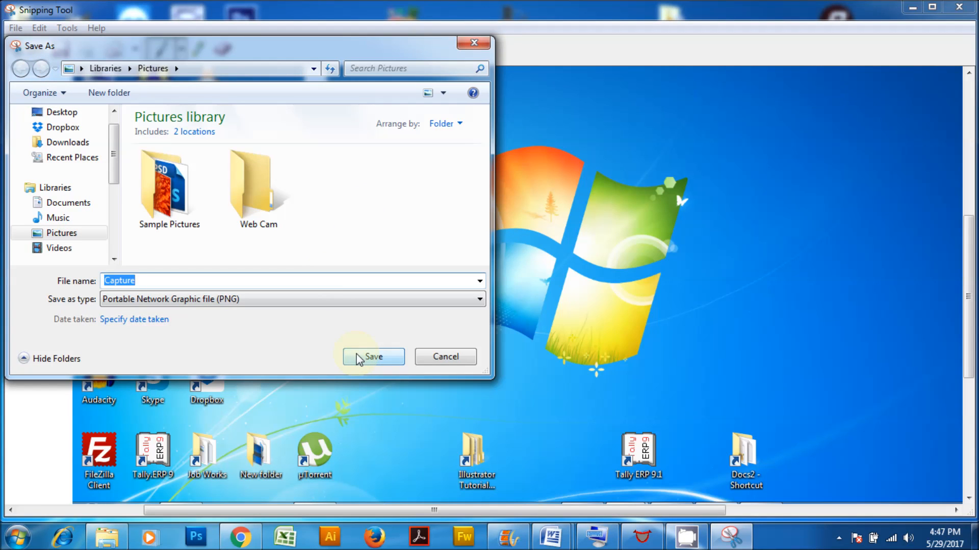
text(hbninfo)
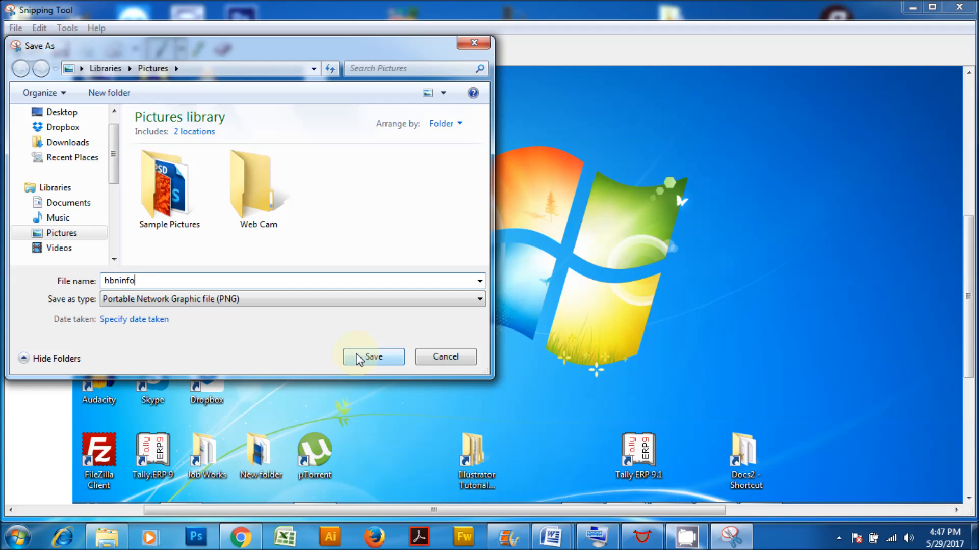
click(373, 356)
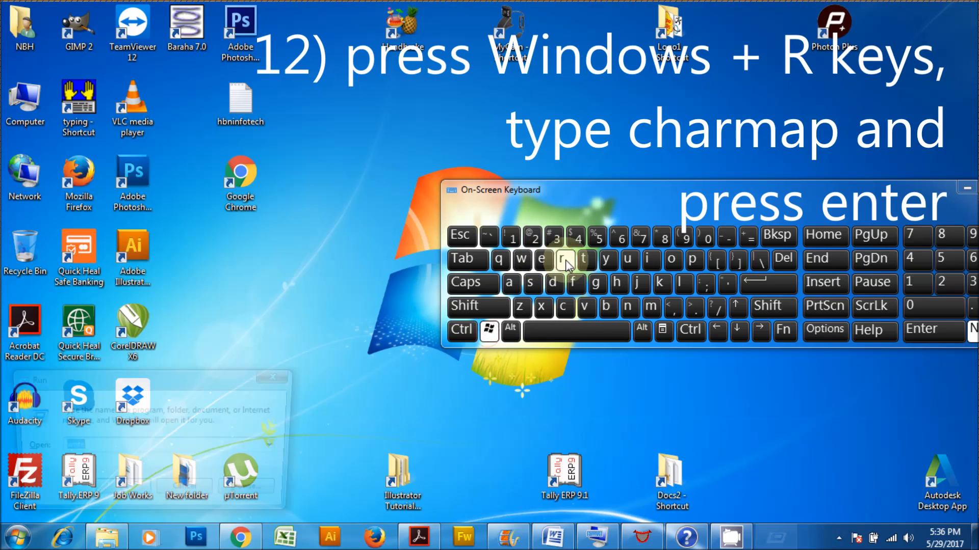
Launch Character Map via charmap and set its font to Webdings.
text(ch)
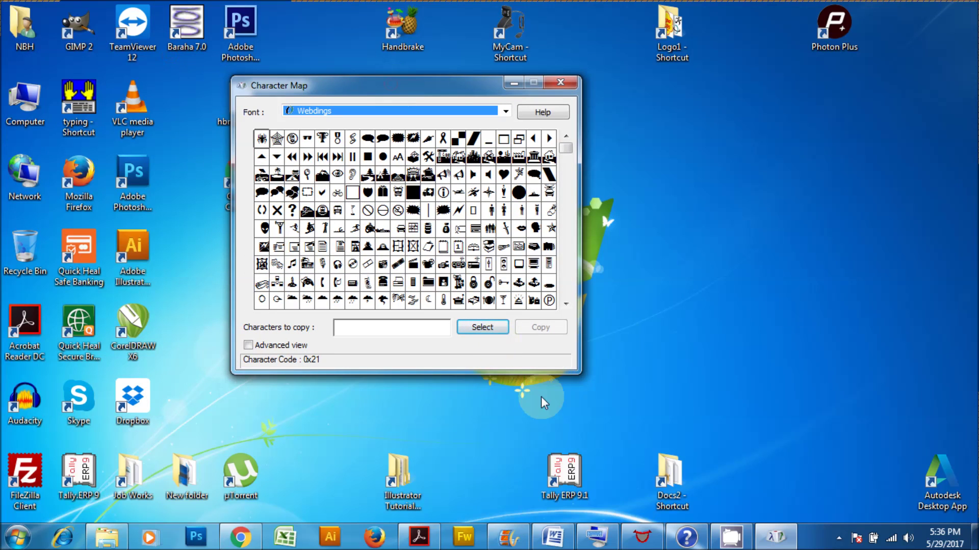
mouse_move(636, 473)
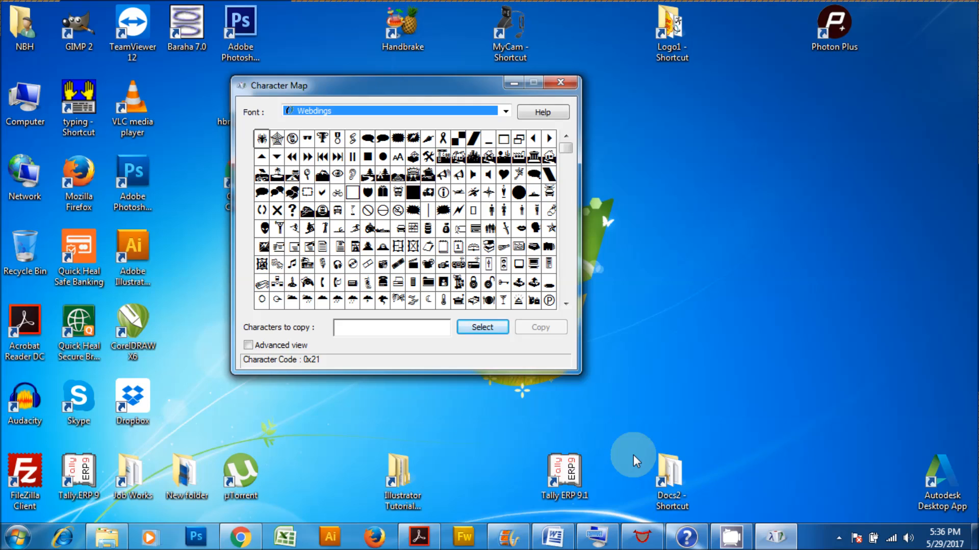
text(win)
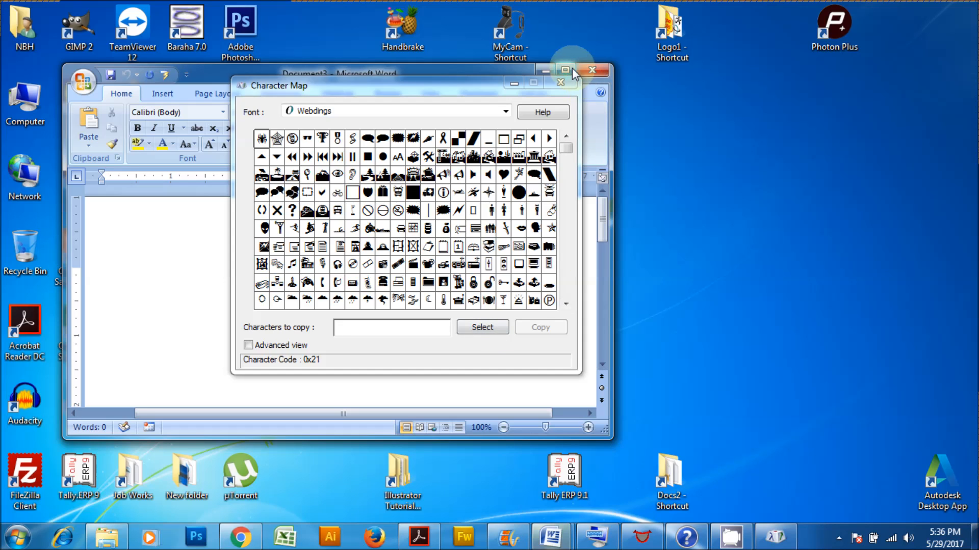
Copy the Webdings spider web symbol and paste it into the maximized Word page.
click(563, 69)
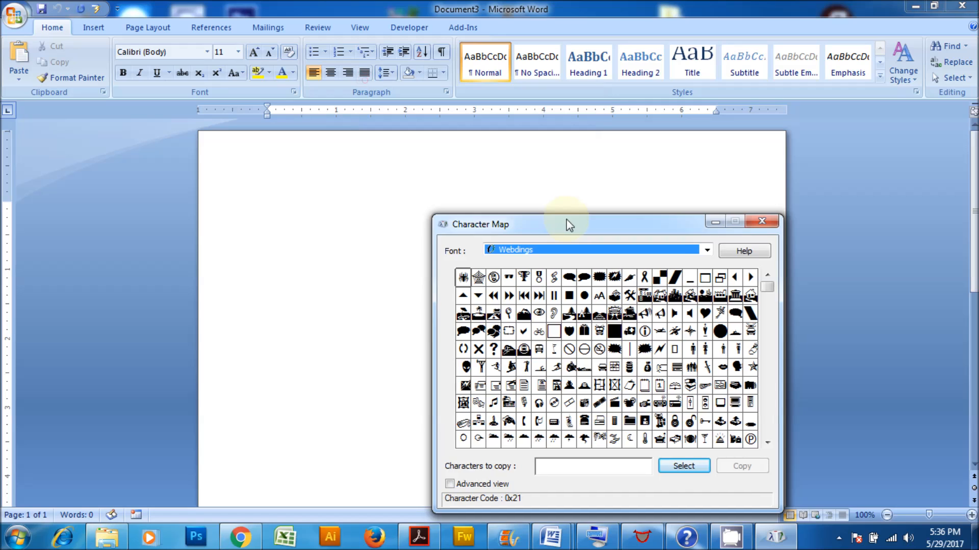
mouse_move(479, 278)
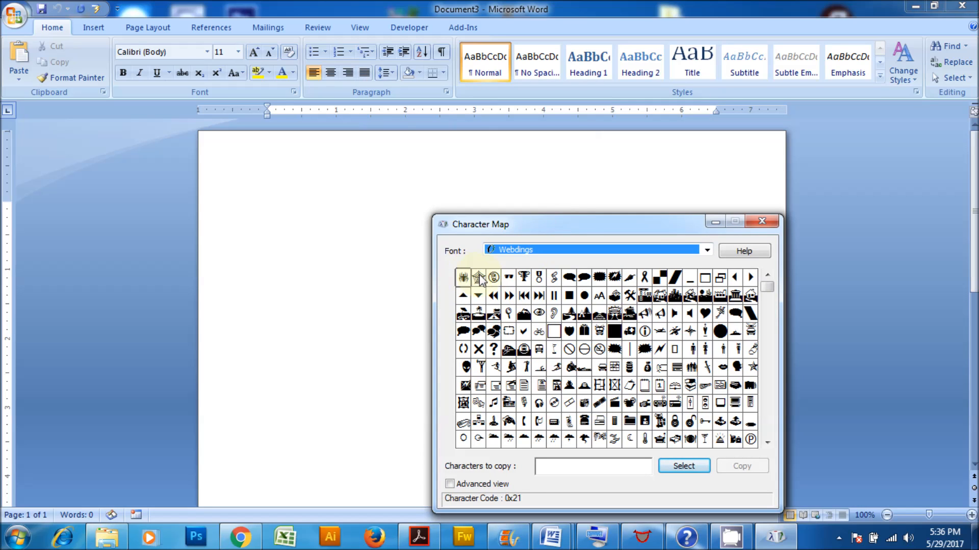
click(683, 466)
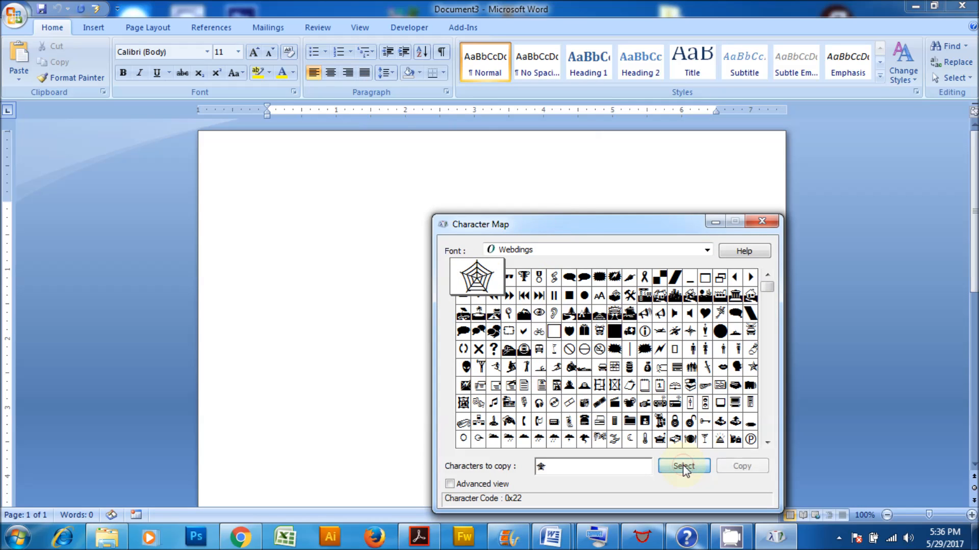
click(760, 221)
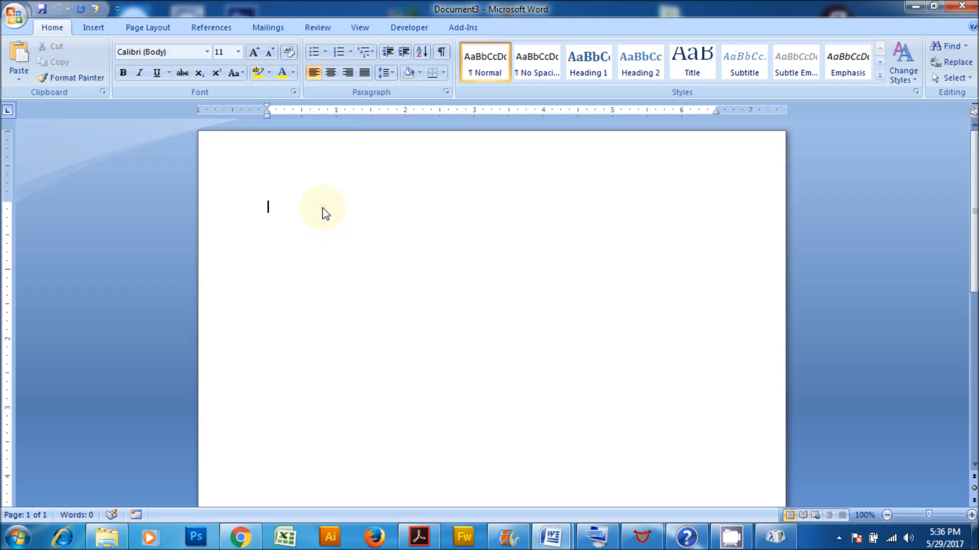
click(18, 56)
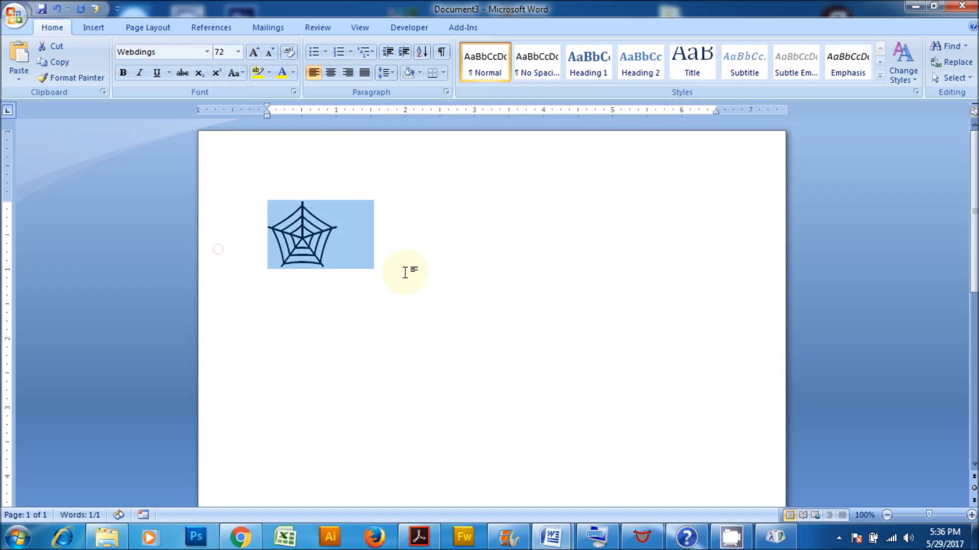
Copy the Webdings house symbol into Word and enlarge the pasted symbols to 72 points.
click(771, 536)
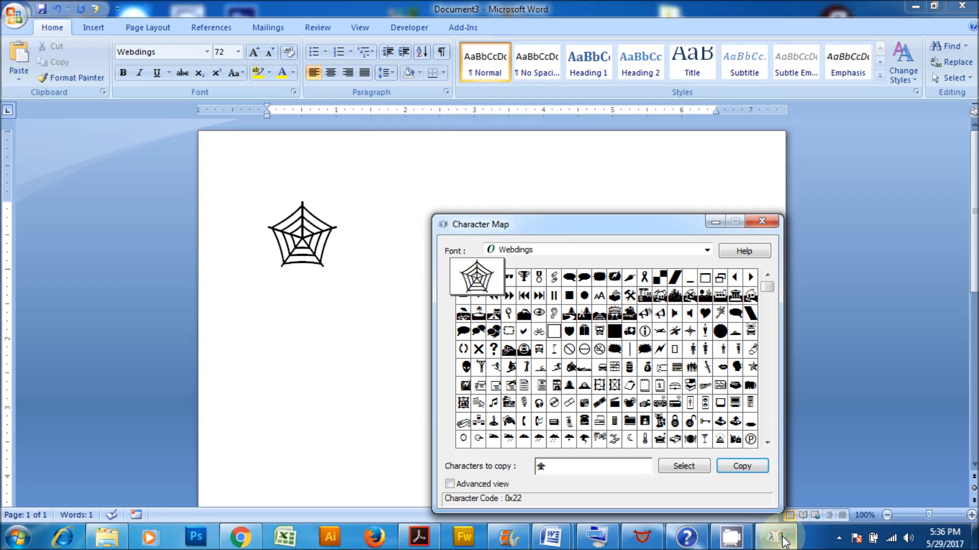
mouse_move(626, 318)
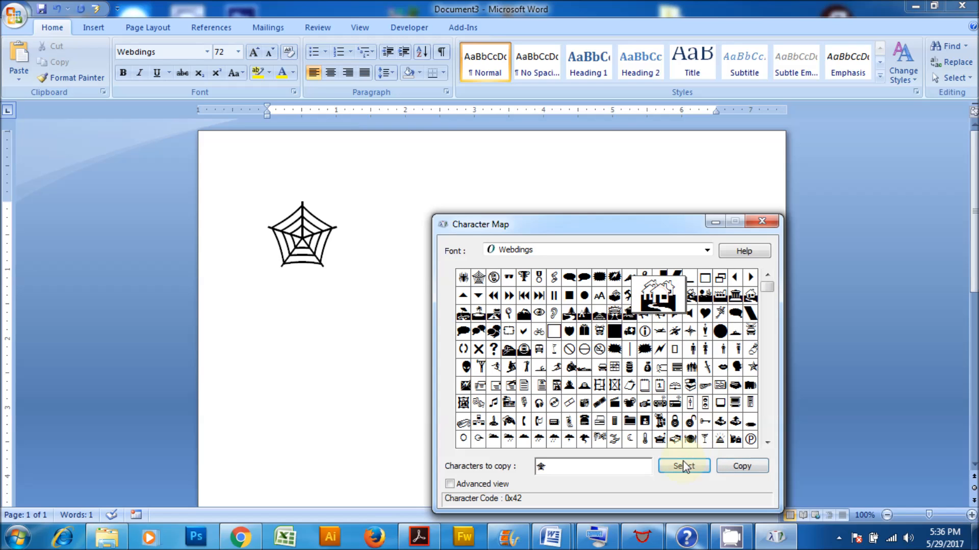
click(683, 465)
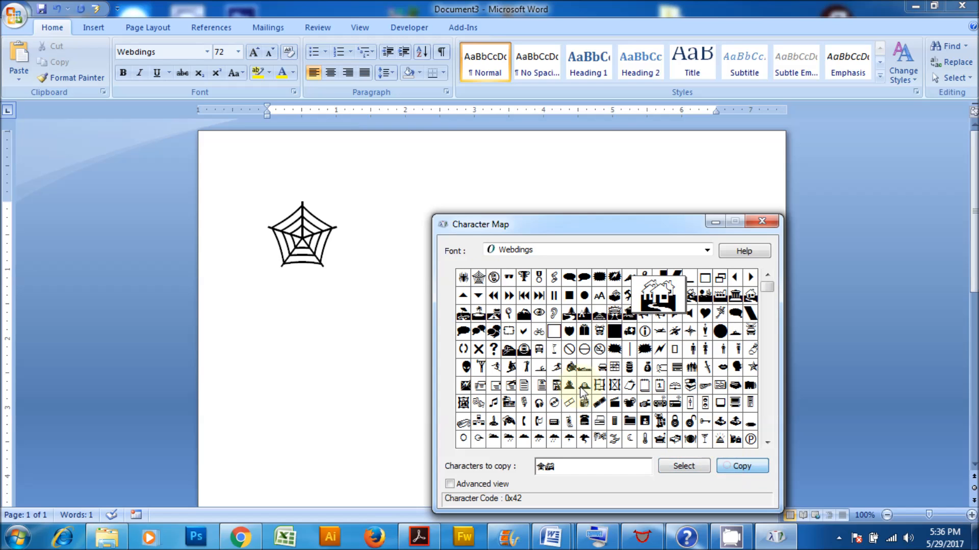
click(762, 222)
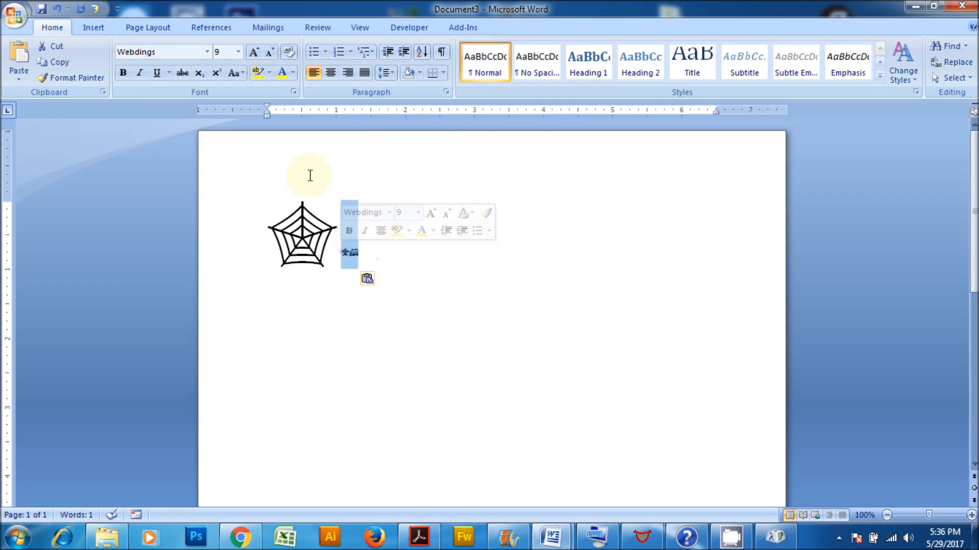
click(238, 51)
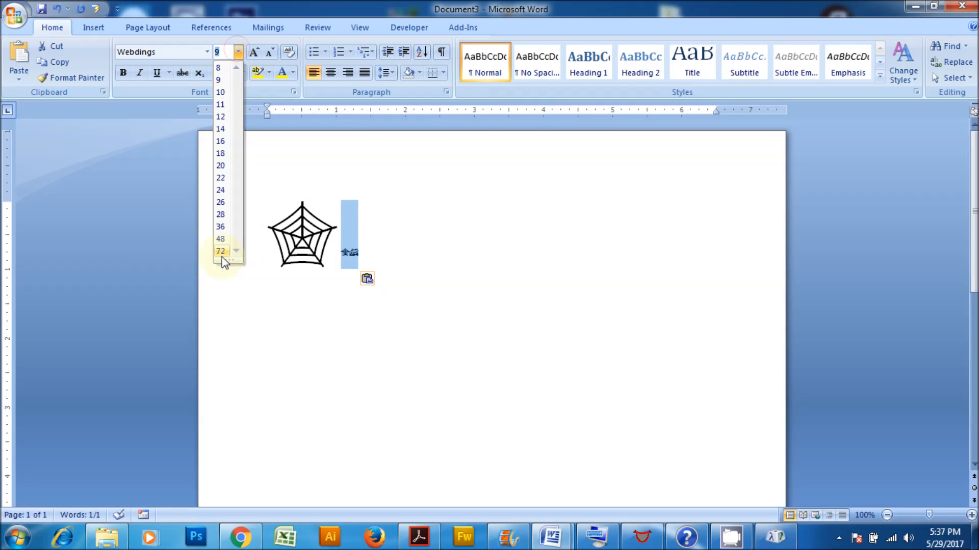
click(220, 251)
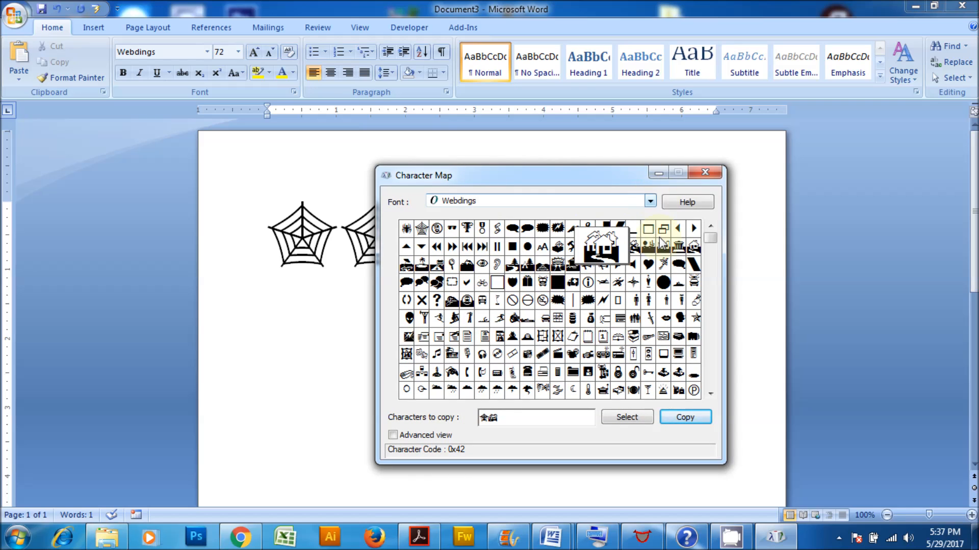
Switch Character Map to Wingdings 2 and select pattern and ampersand characters to copy.
click(650, 201)
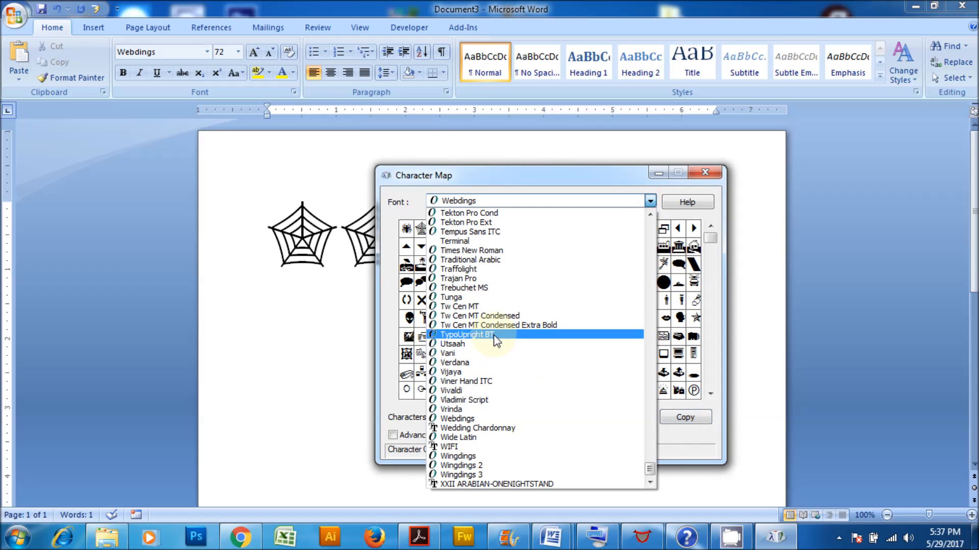
click(464, 465)
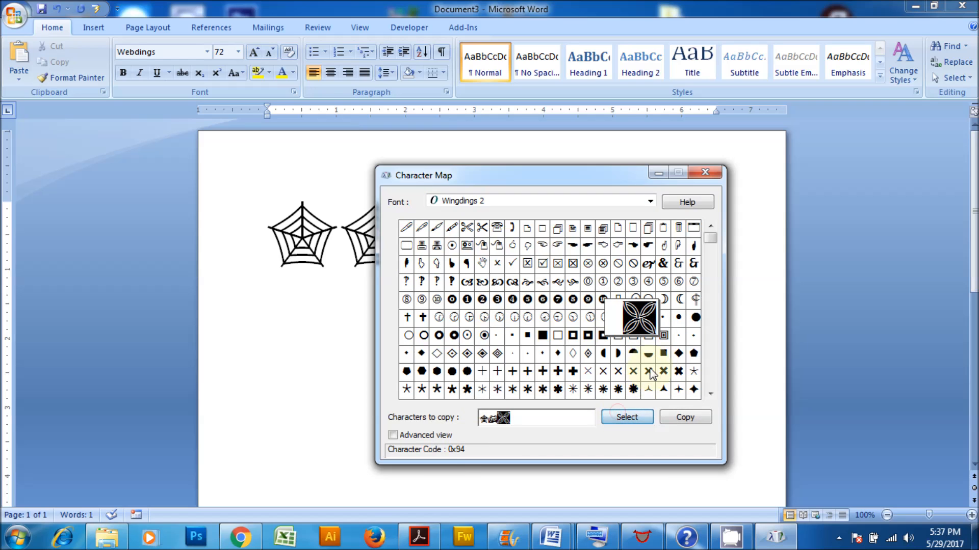
mouse_move(663, 281)
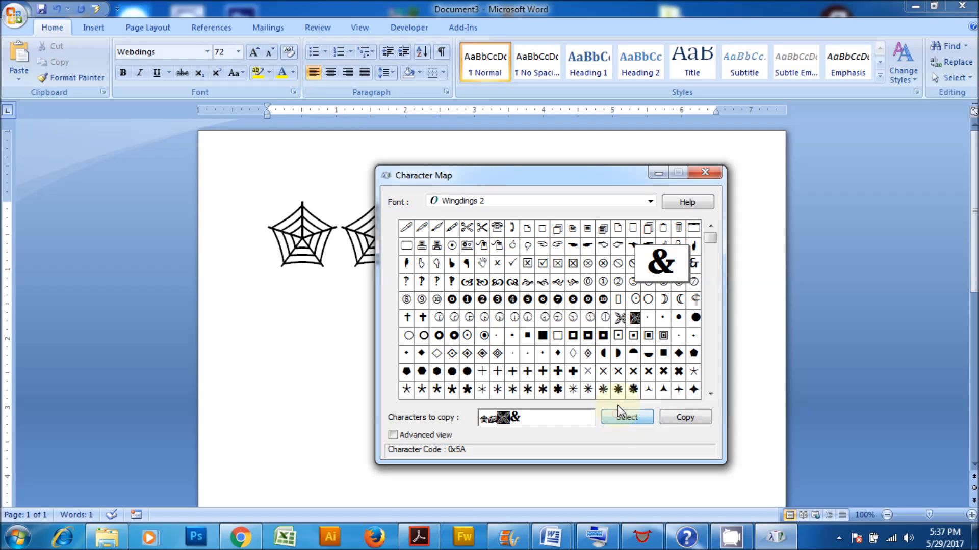
double_click(513, 390)
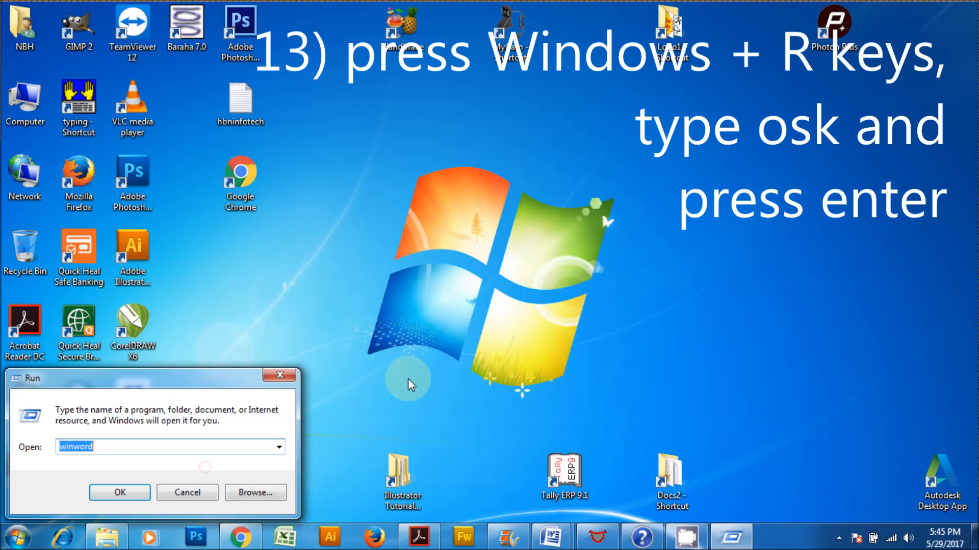
Launch the On-Screen Keyboard via osk and move it above the Run box.
text(os)
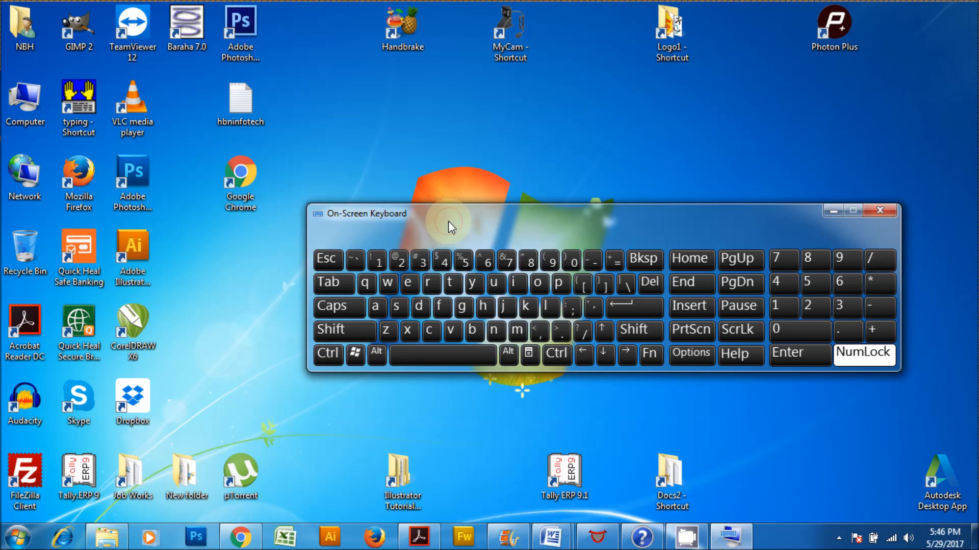
drag(450, 213, 365, 173)
text(not)
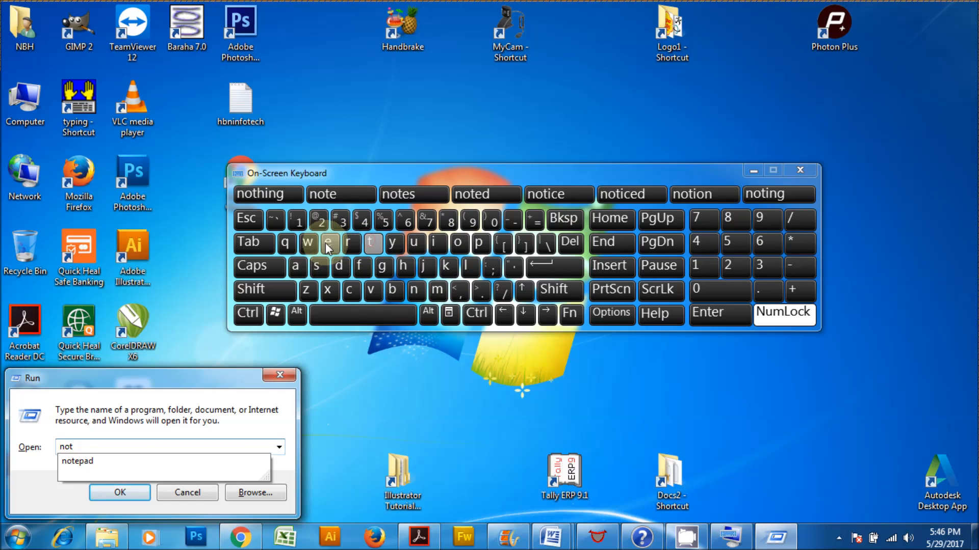
Enter 'notepad' with the on-screen keys, launch Notepad from Run, then close it.
click(329, 243)
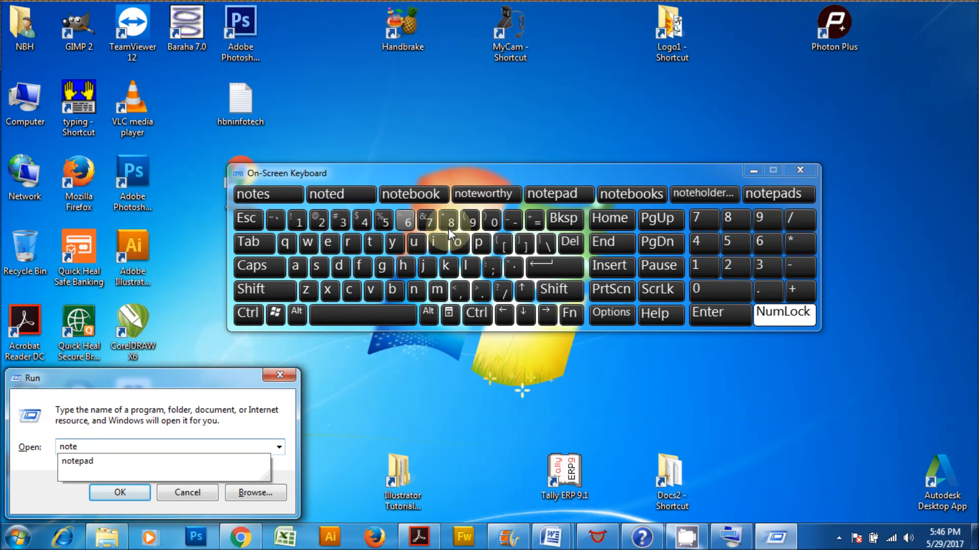
click(479, 243)
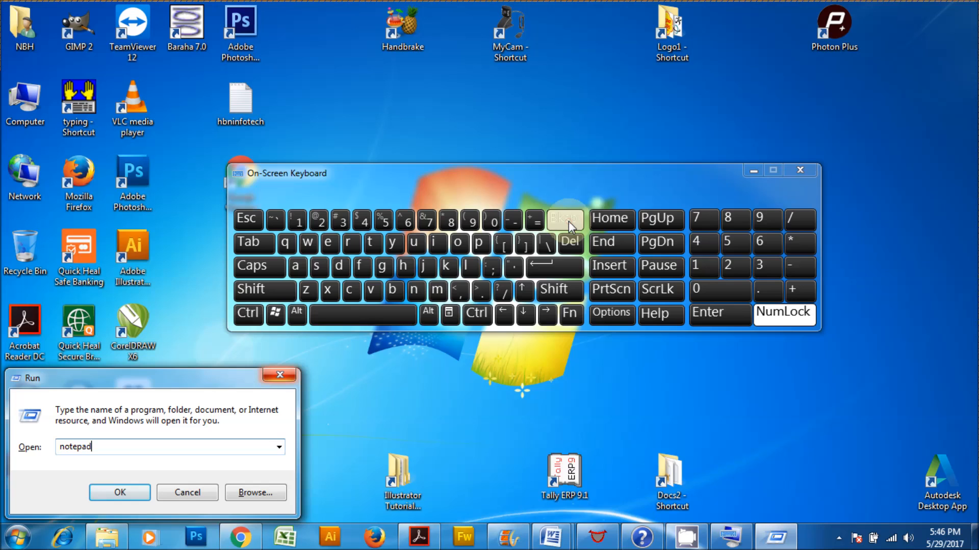
click(120, 492)
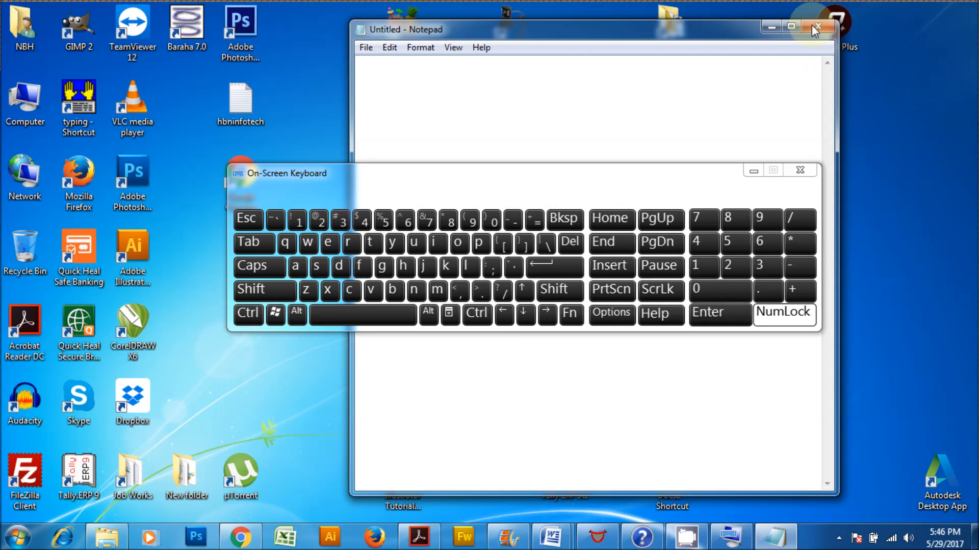
click(815, 25)
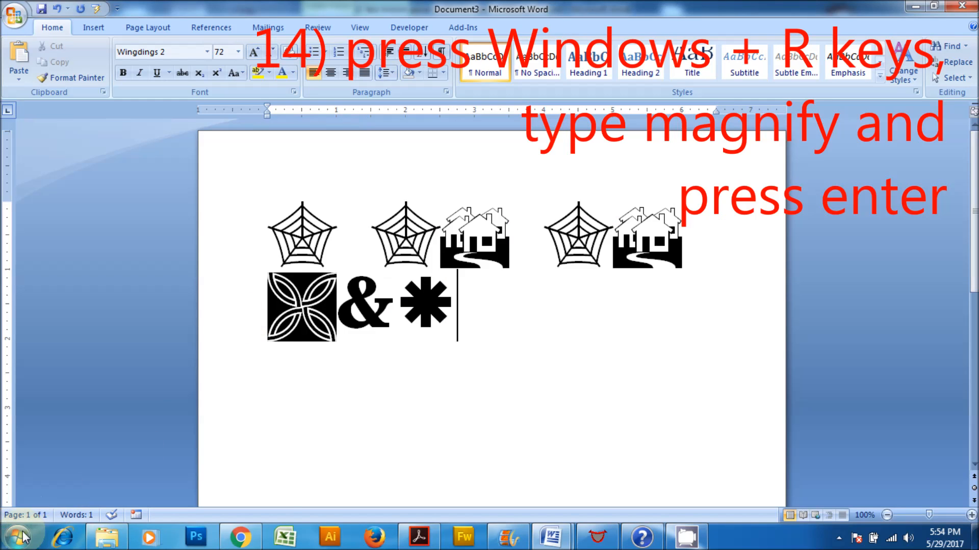
Launch Magnifier from Run, zoom the Word symbols to 300%, then return to 100%.
key(Win+R)
text(magnify)
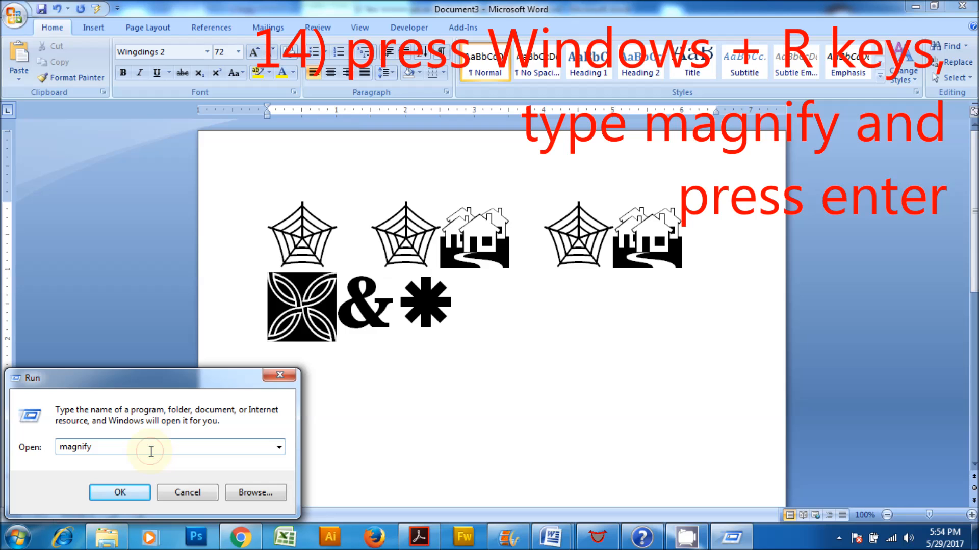
click(120, 494)
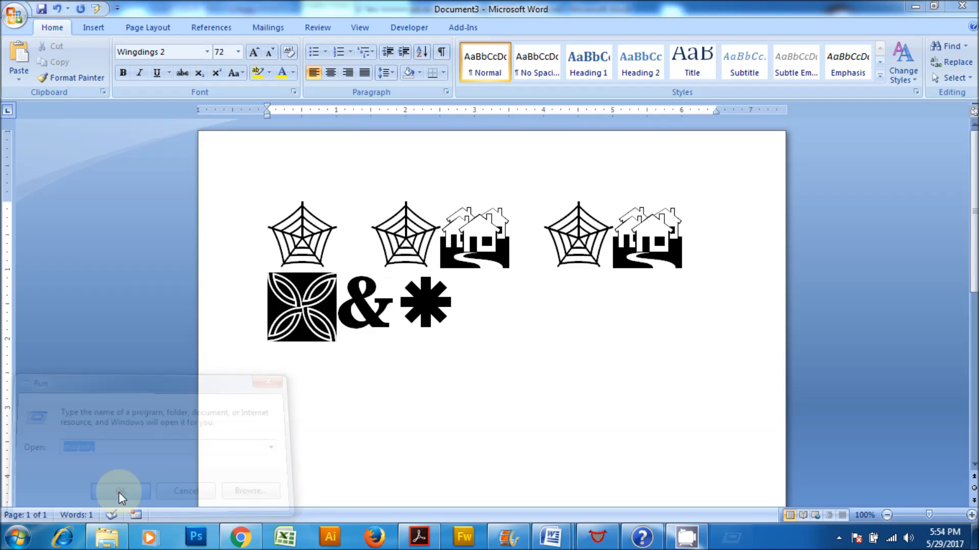
click(119, 490)
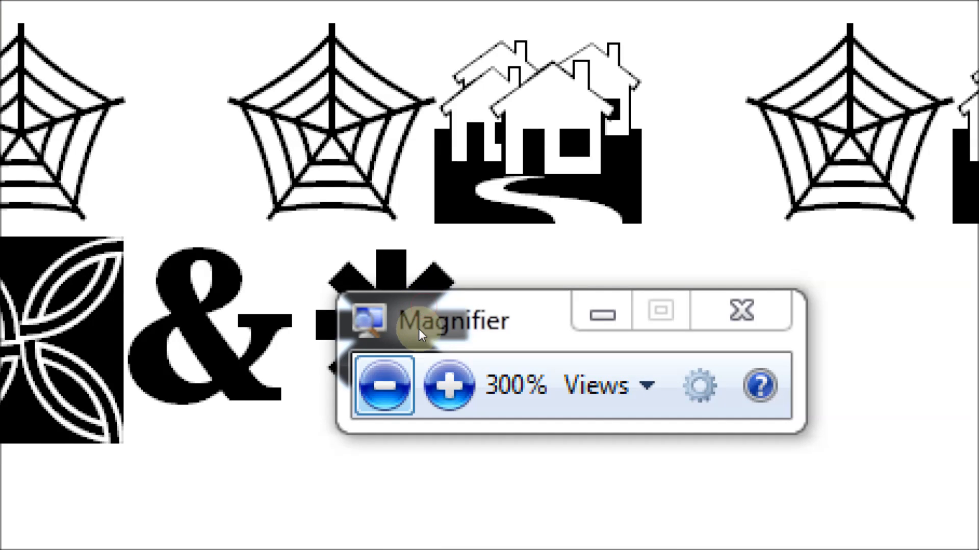
click(385, 388)
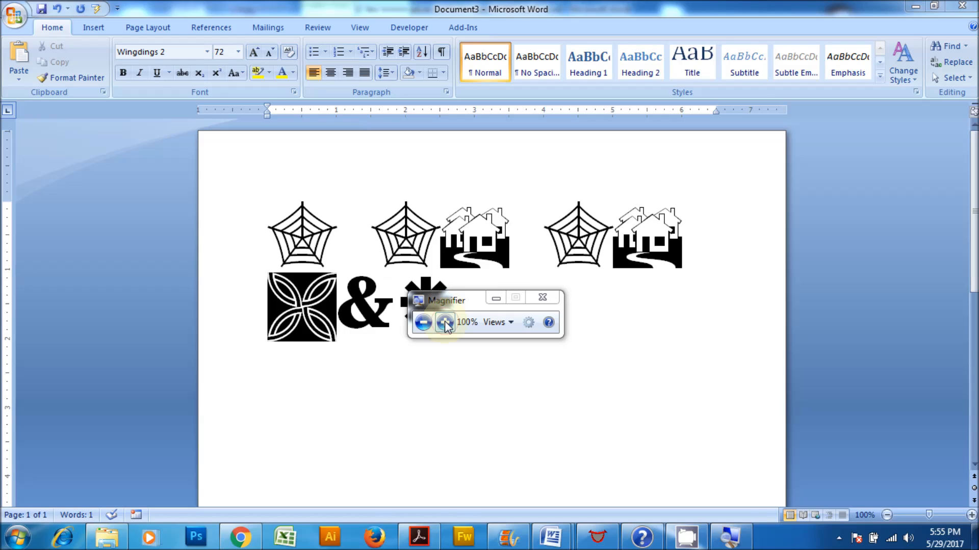
click(444, 322)
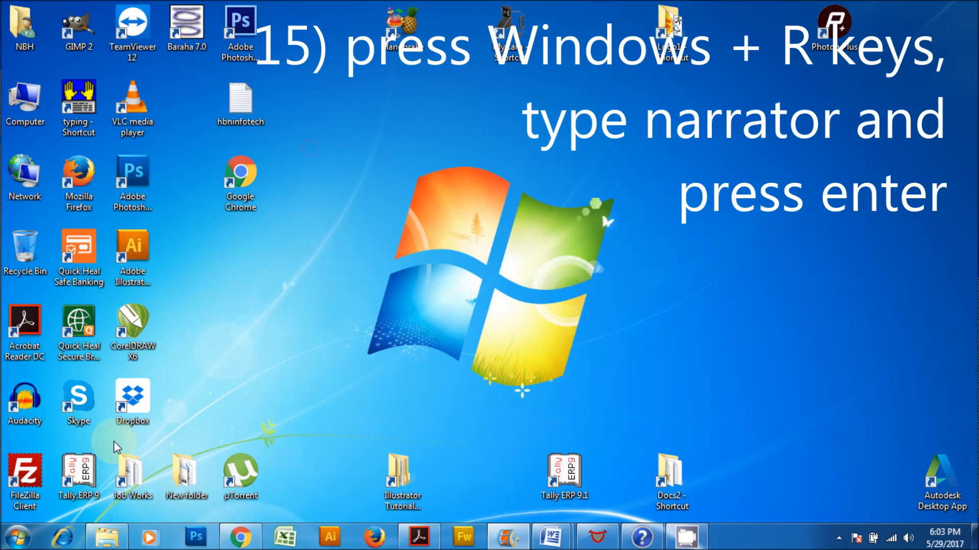
Launch Narrator by entering 'narrator' in the Start menu Run box.
click(18, 541)
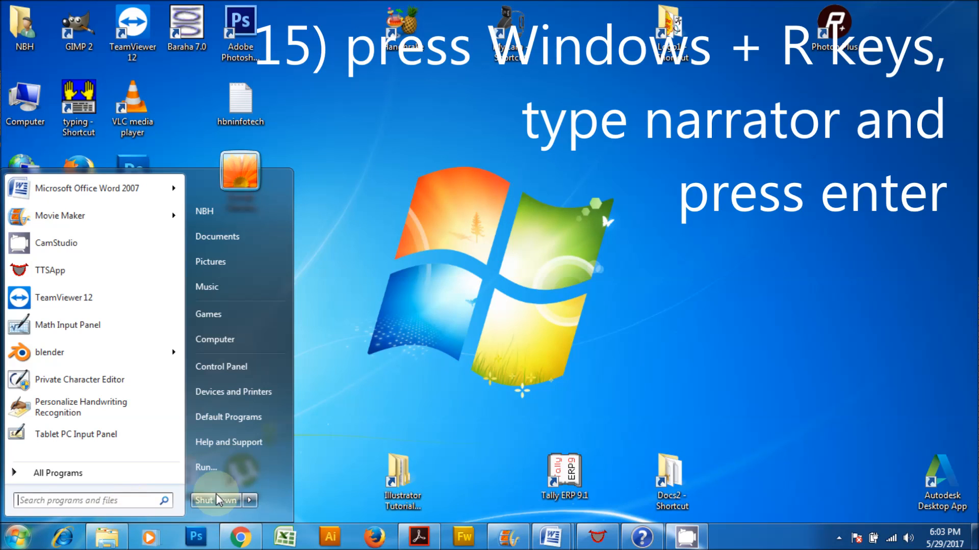
text(narrator)
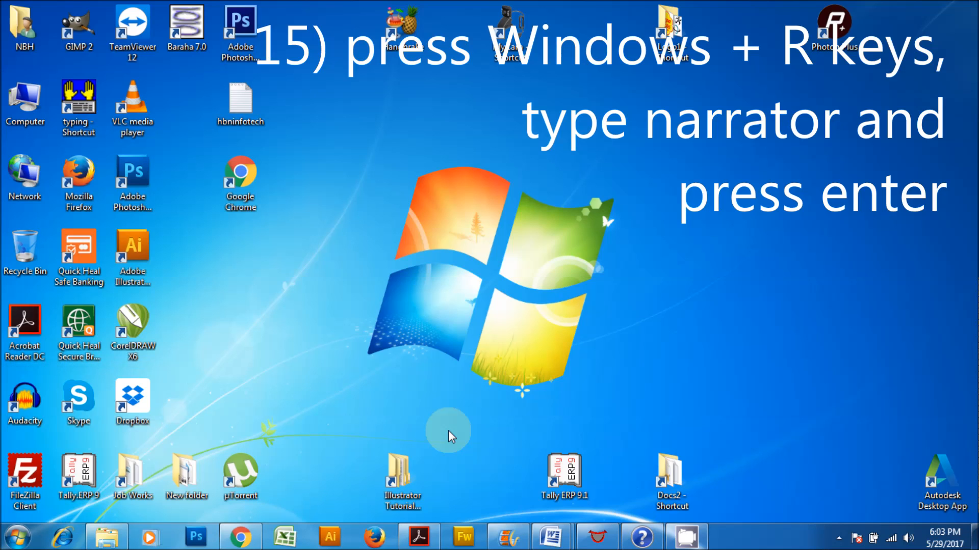
key(Enter)
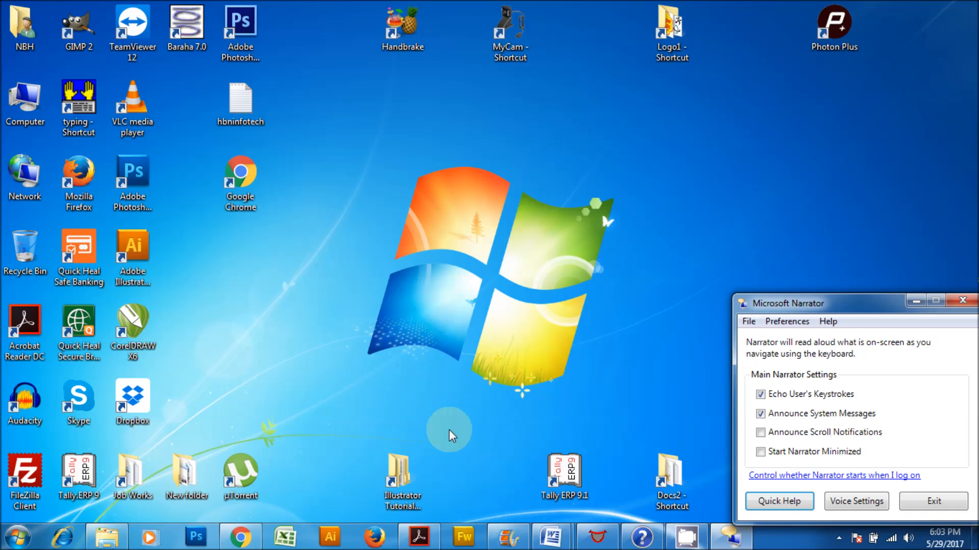
mouse_move(804, 308)
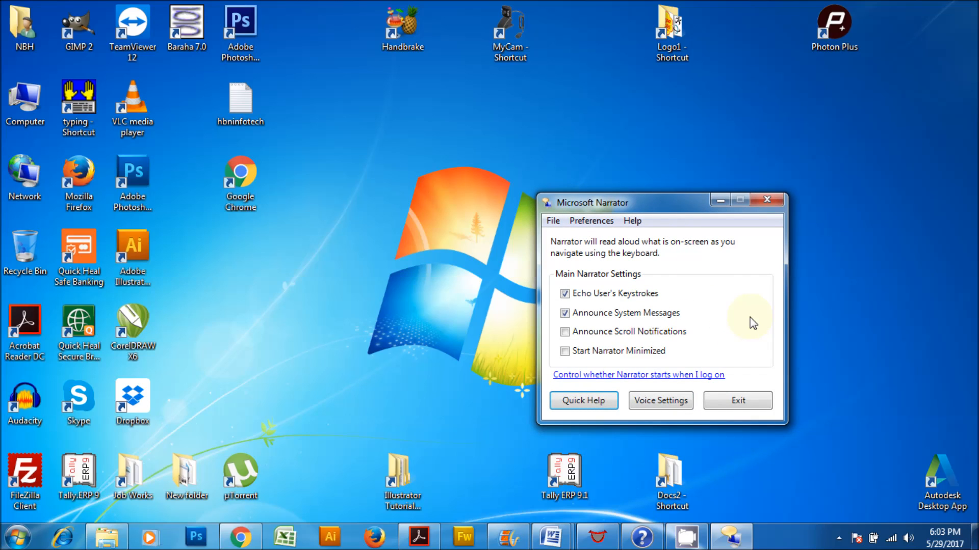
mouse_move(753, 330)
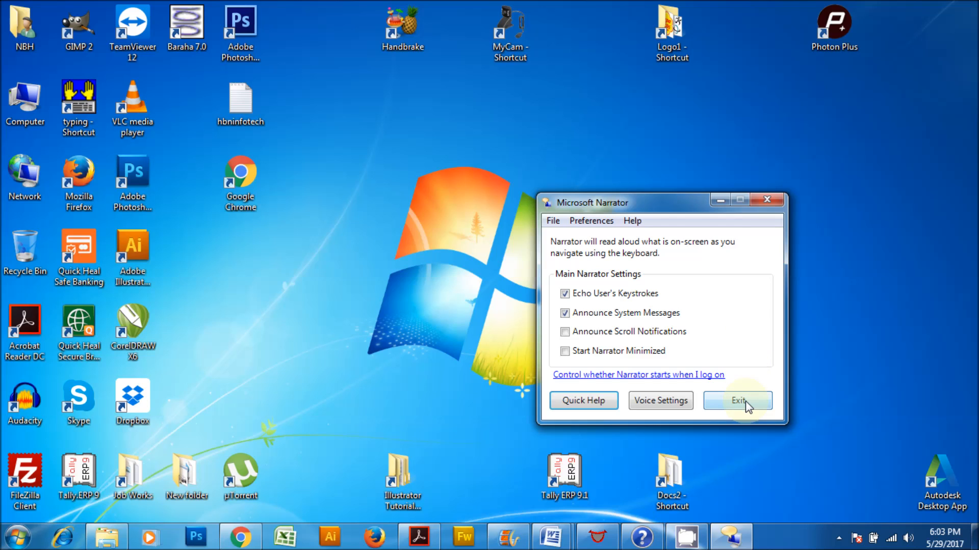
Exit Narrator and confirm quitting so the desktop shows.
click(737, 401)
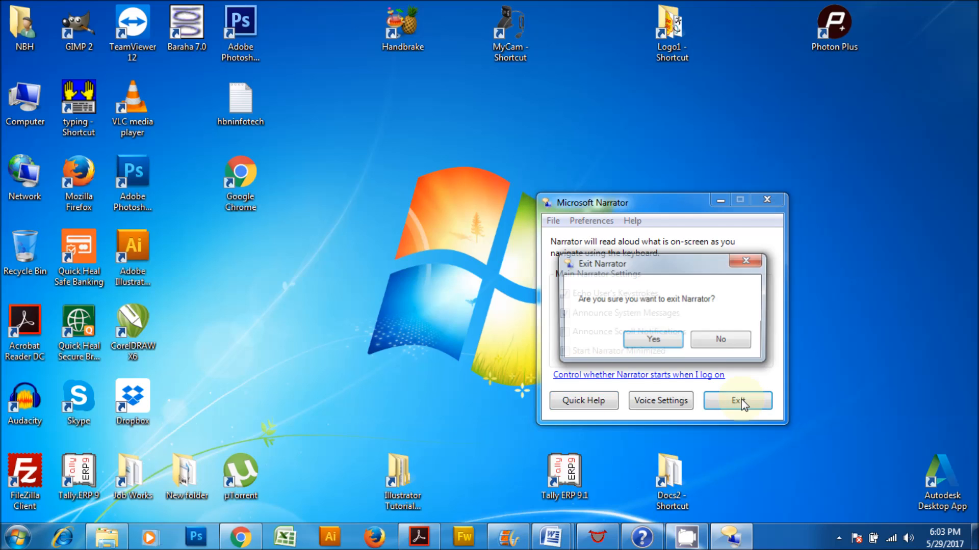
click(652, 339)
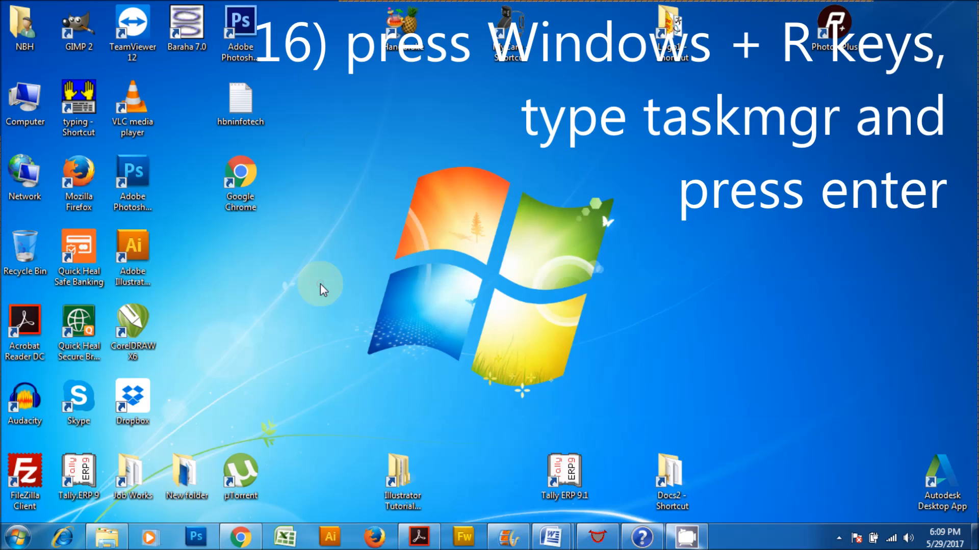
click(18, 539)
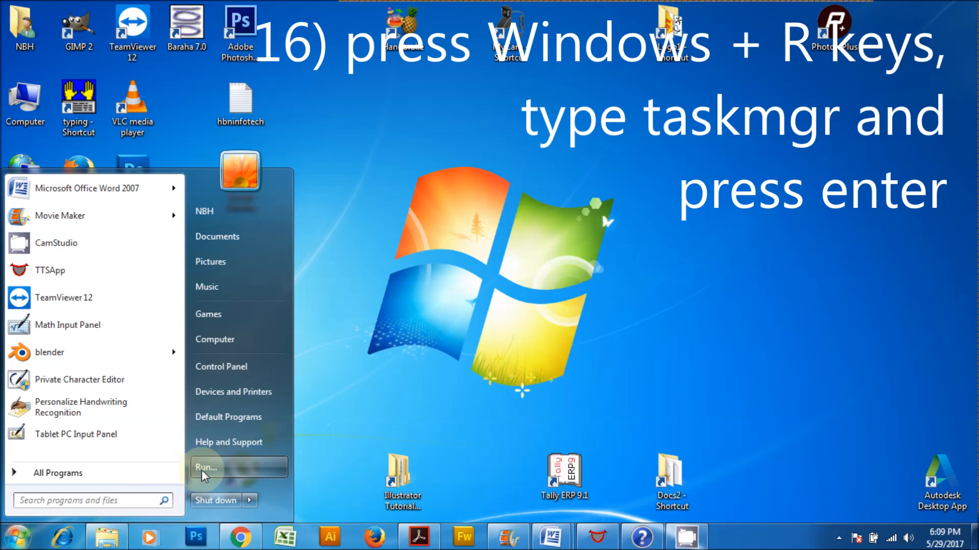
click(206, 466)
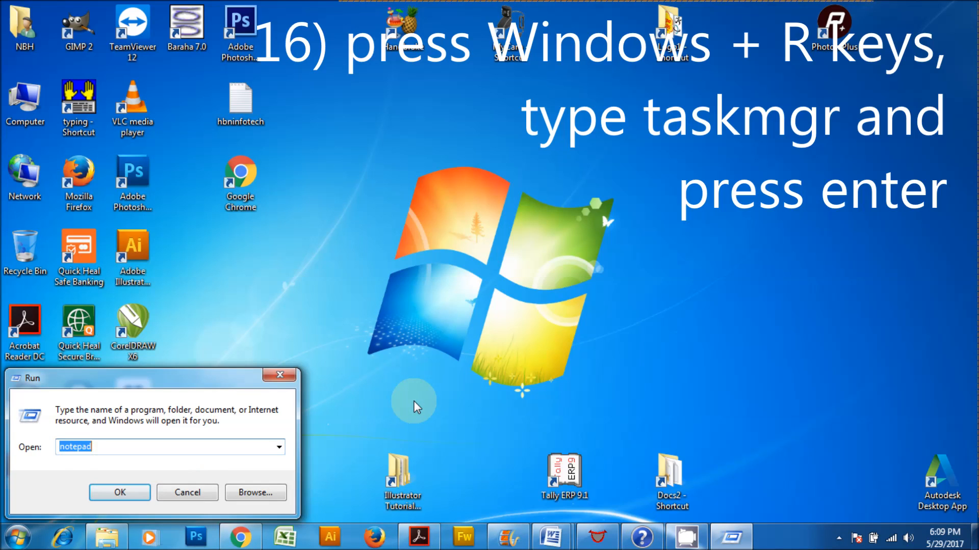
text(task)
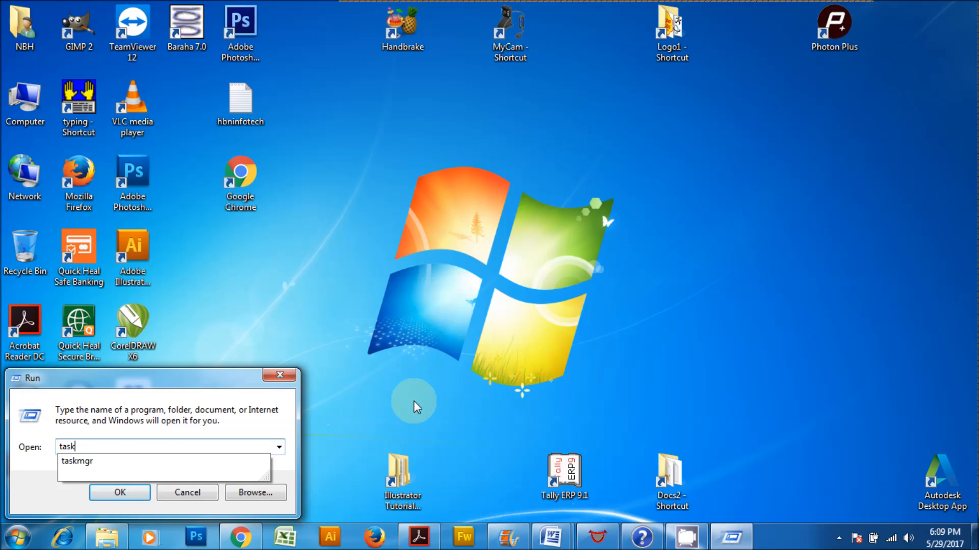
click(120, 492)
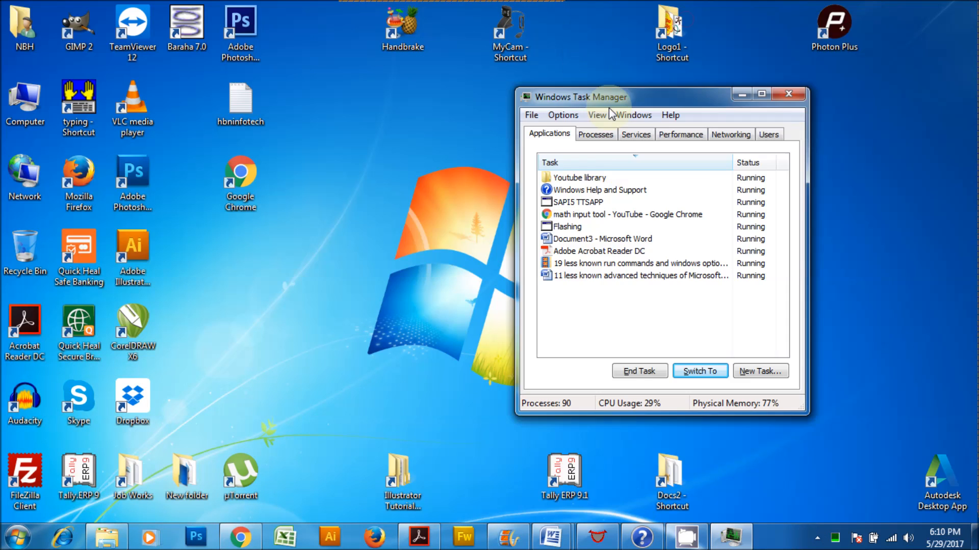
click(551, 160)
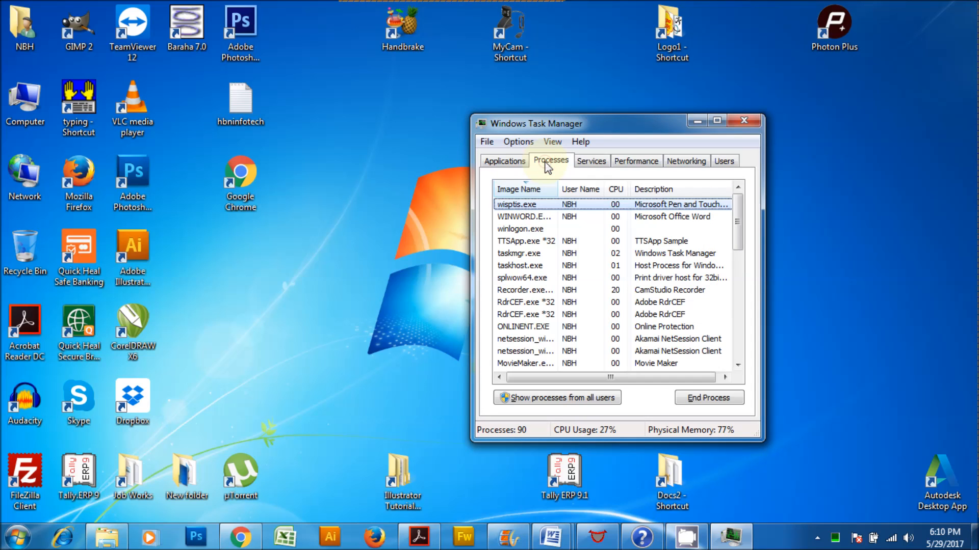
click(636, 161)
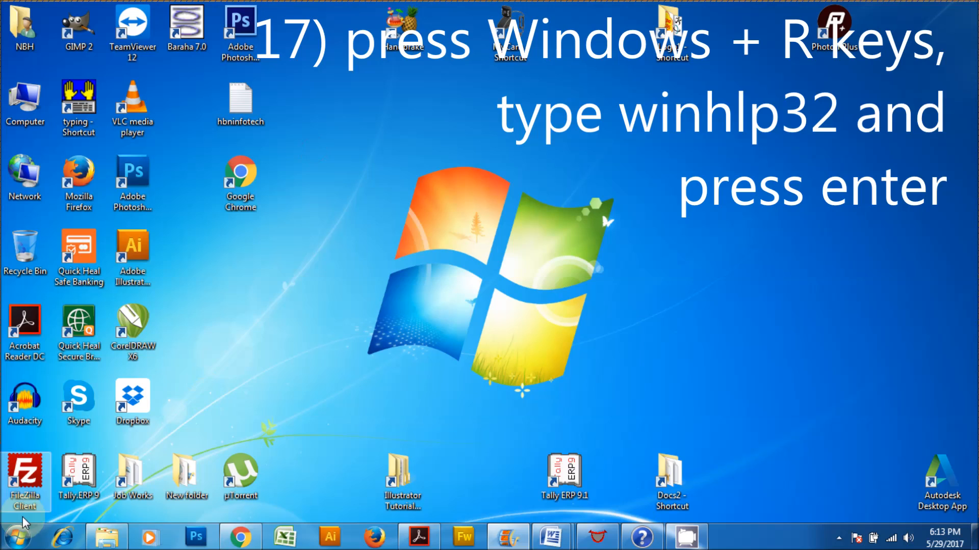
key(Win+r)
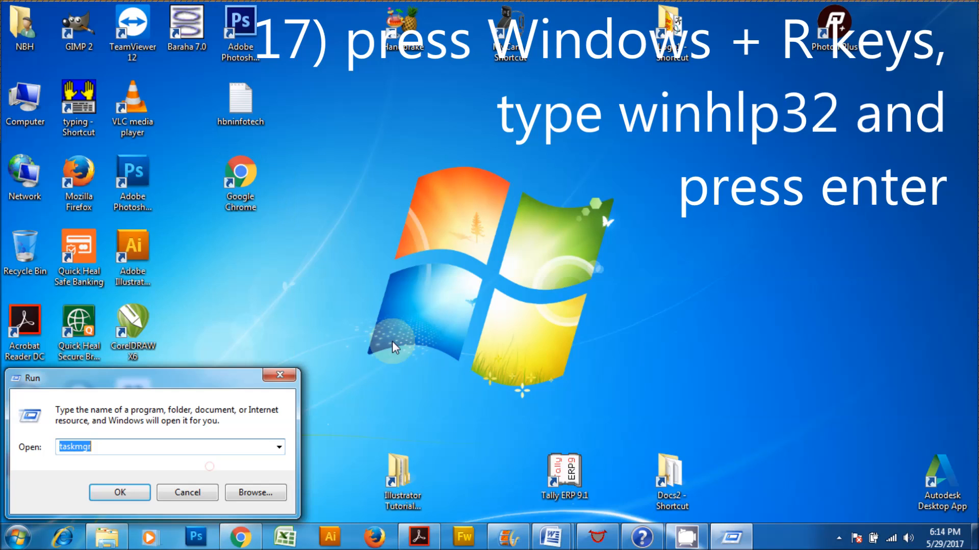
text(winhlp32)
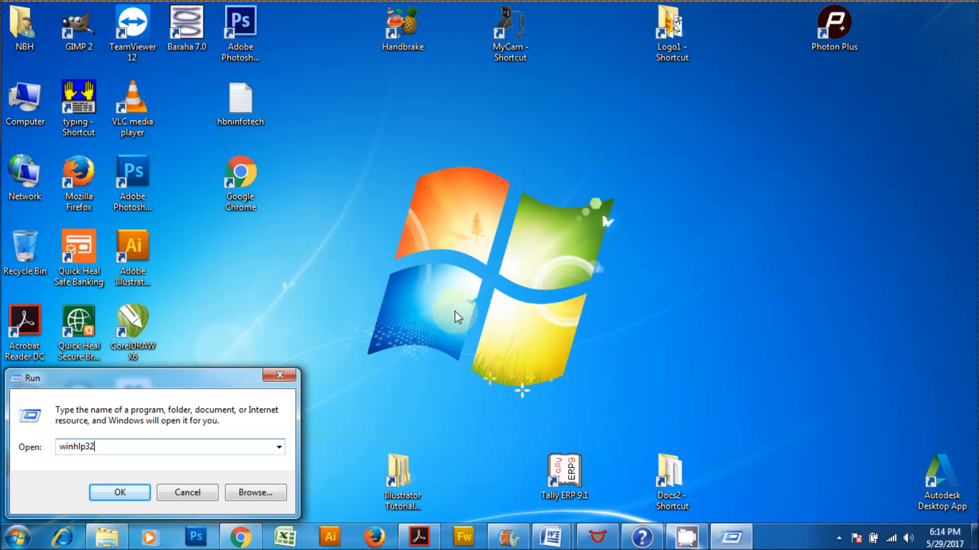
click(119, 493)
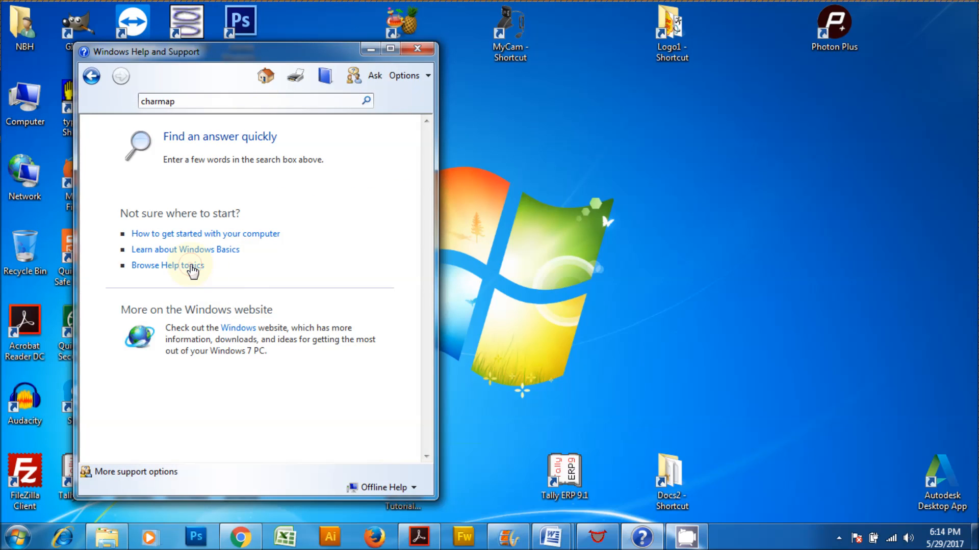
click(168, 265)
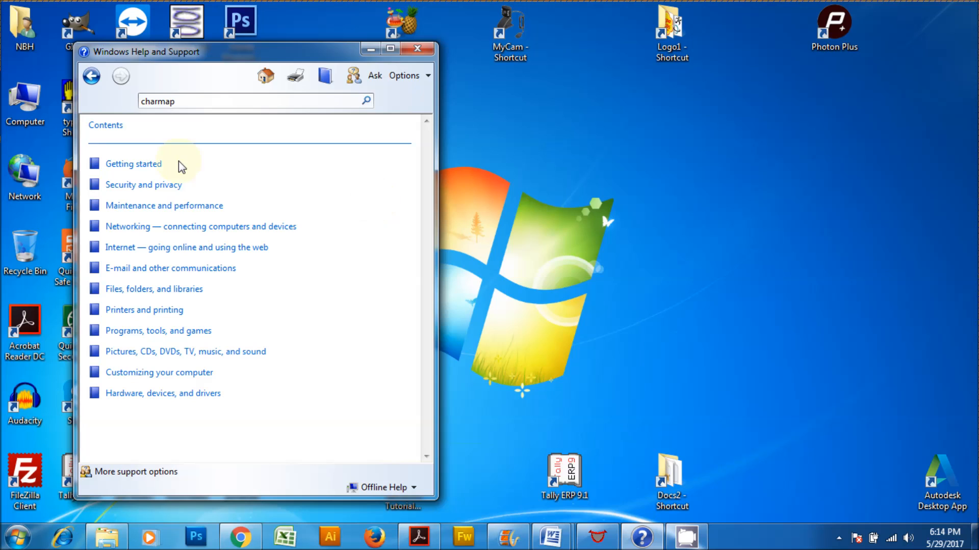
click(134, 164)
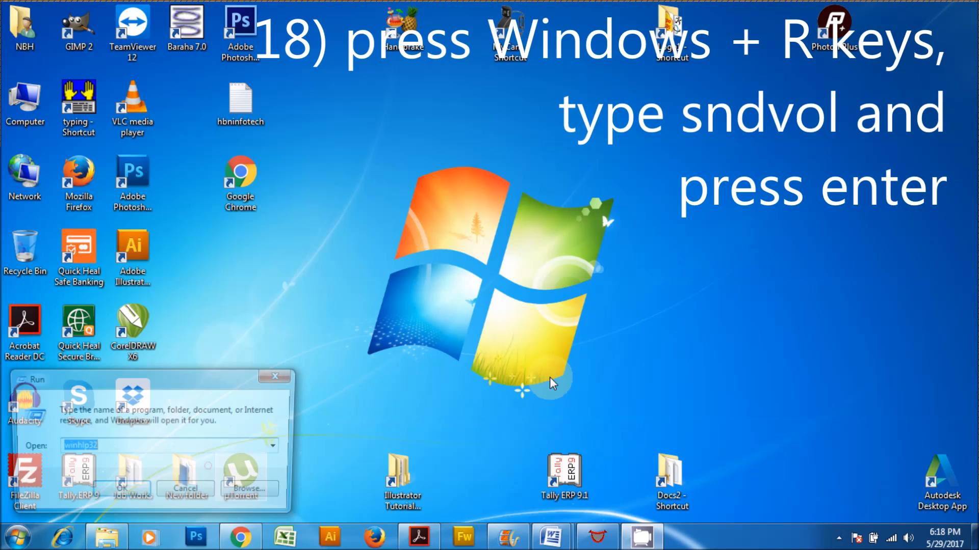
text(snd)
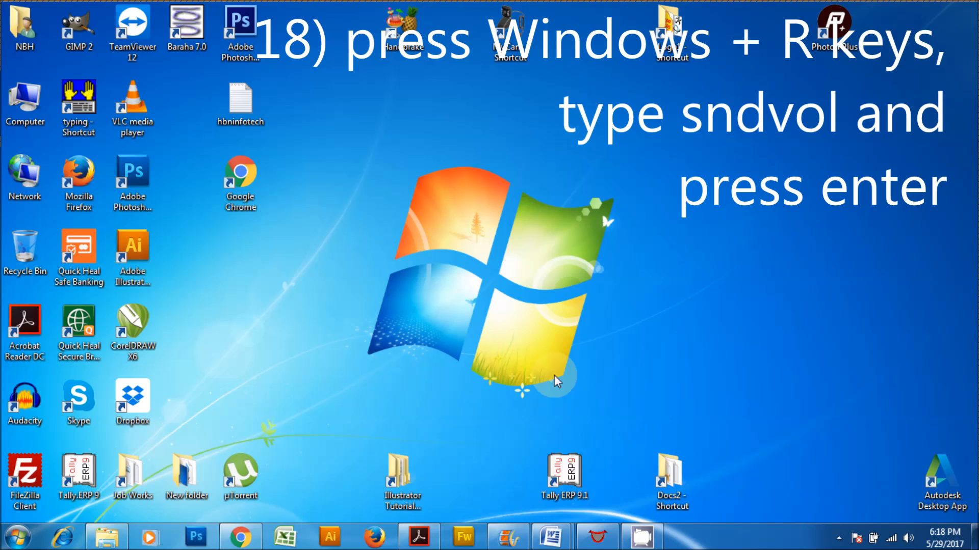
key(enter)
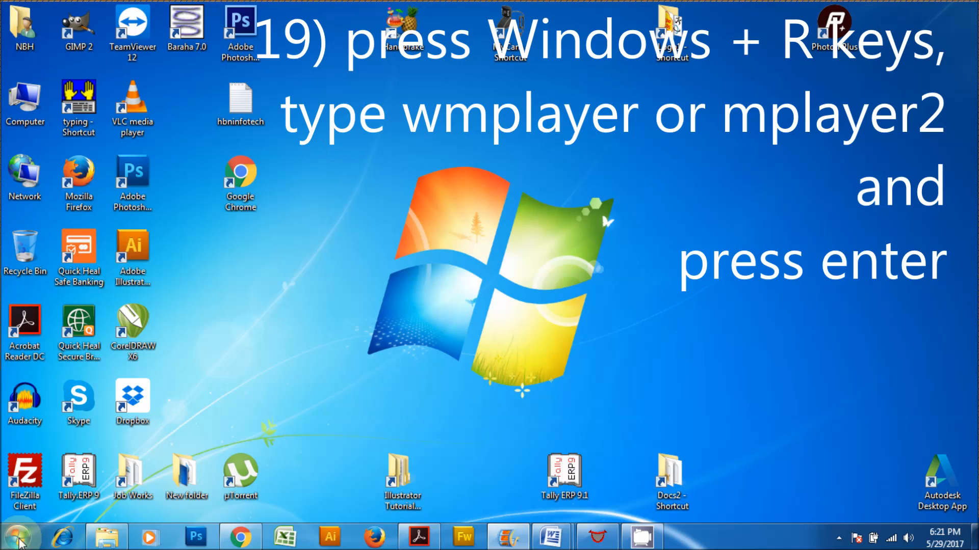
Launch Windows Media Player via 'wmplayer' from the Run box.
key(Win+r)
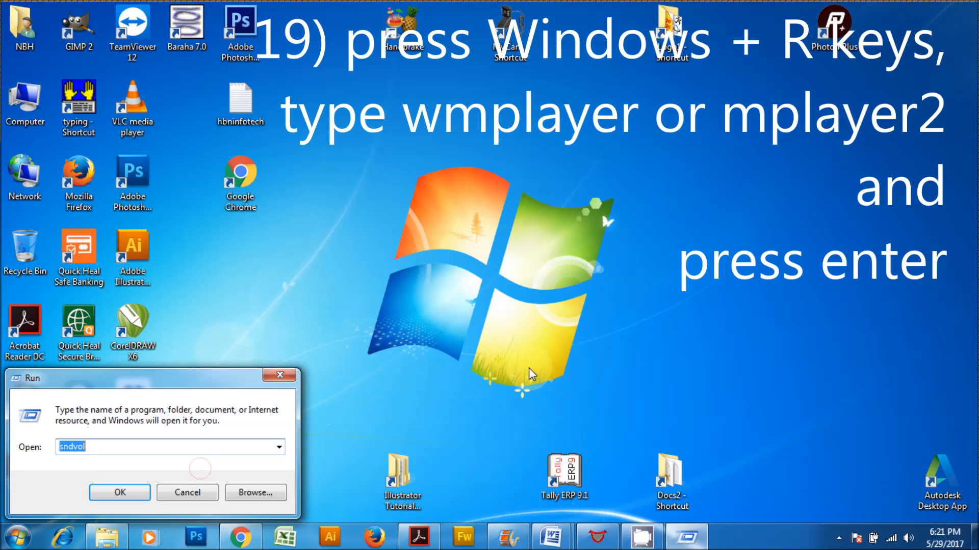
text(wmpl)
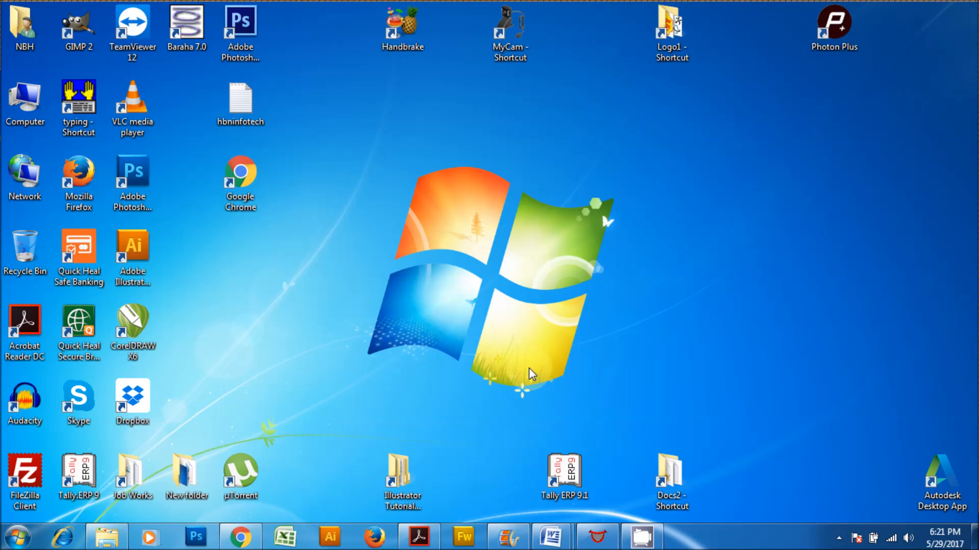
click(149, 538)
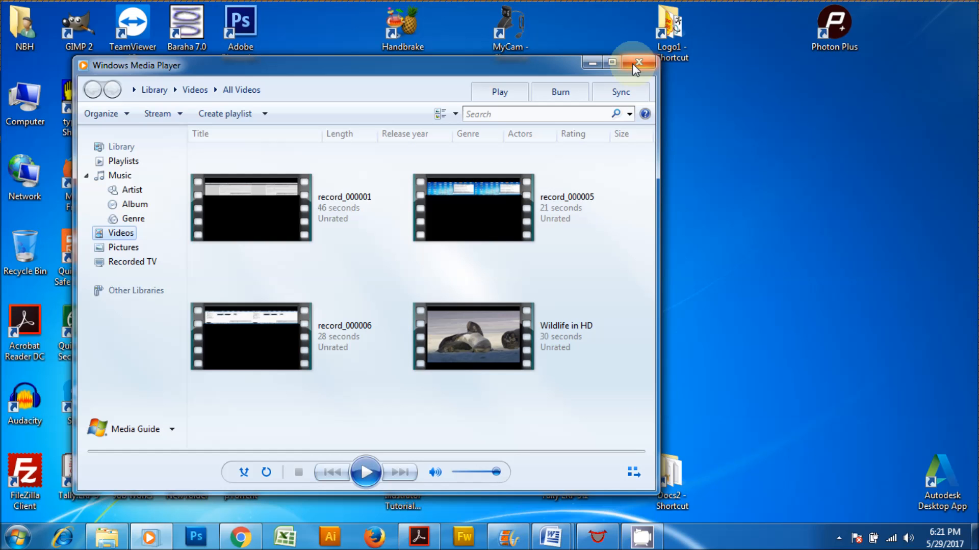
Go to the Videos library and play the 'Wildlife in HD' video.
click(635, 62)
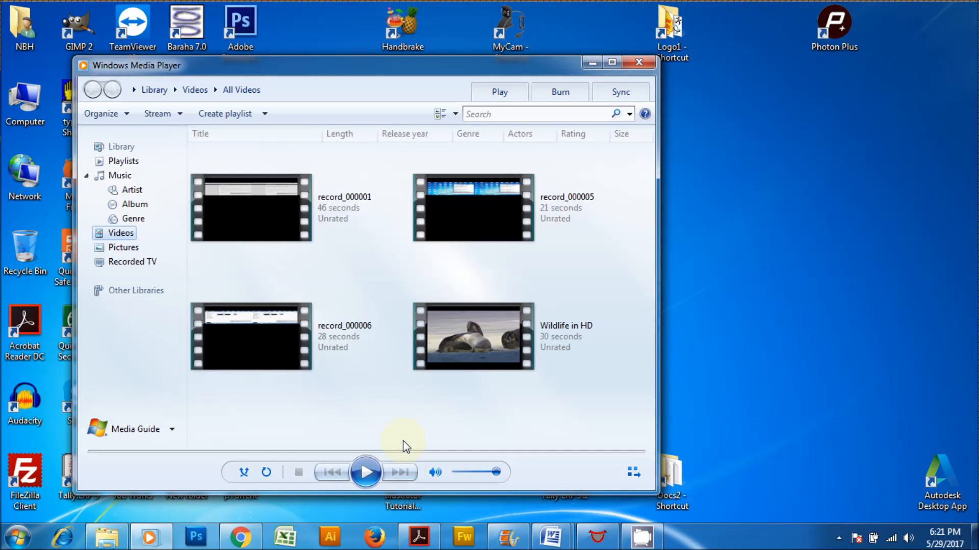
click(458, 349)
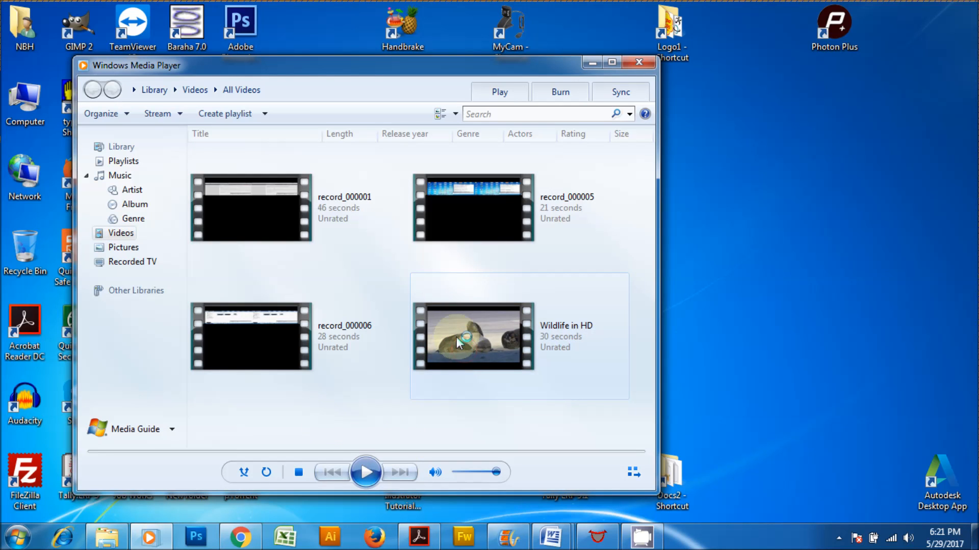
double_click(472, 340)
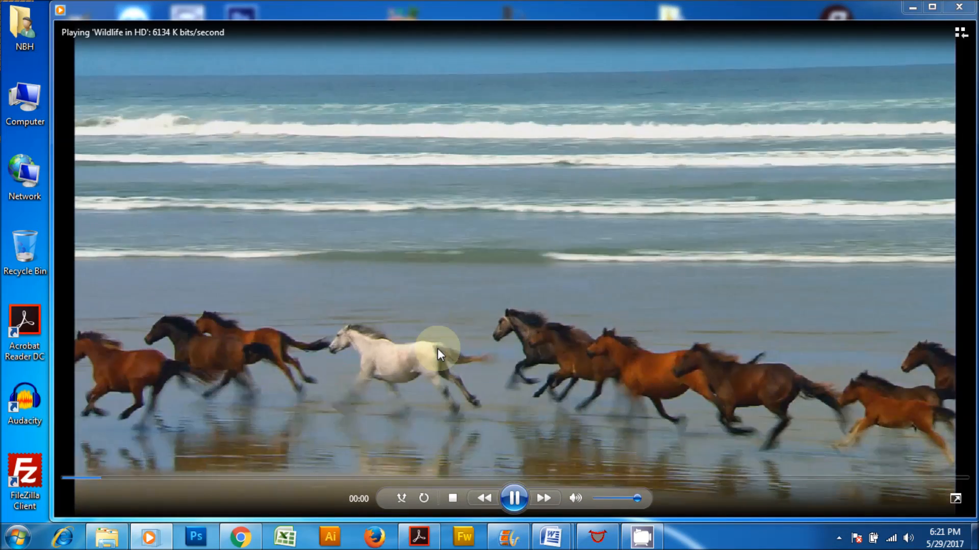
mouse_move(926, 75)
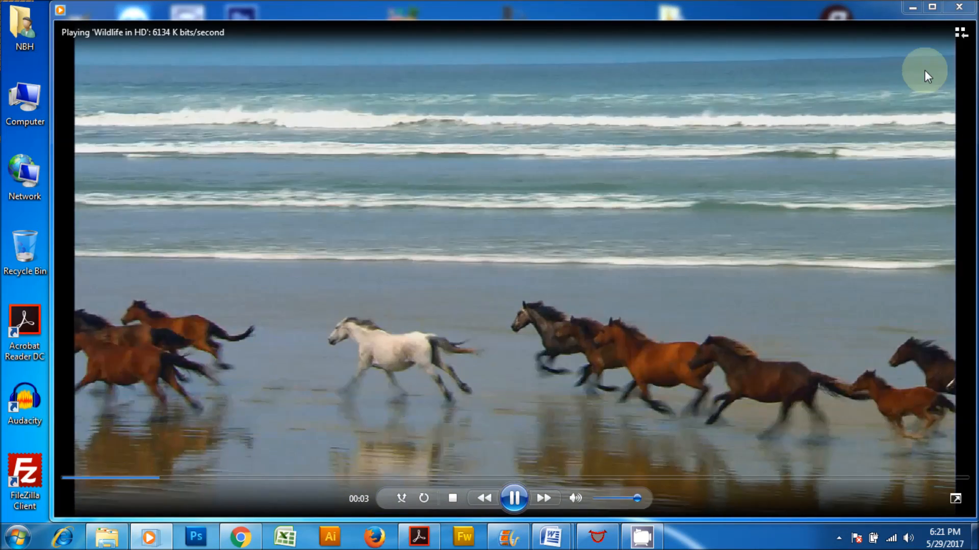